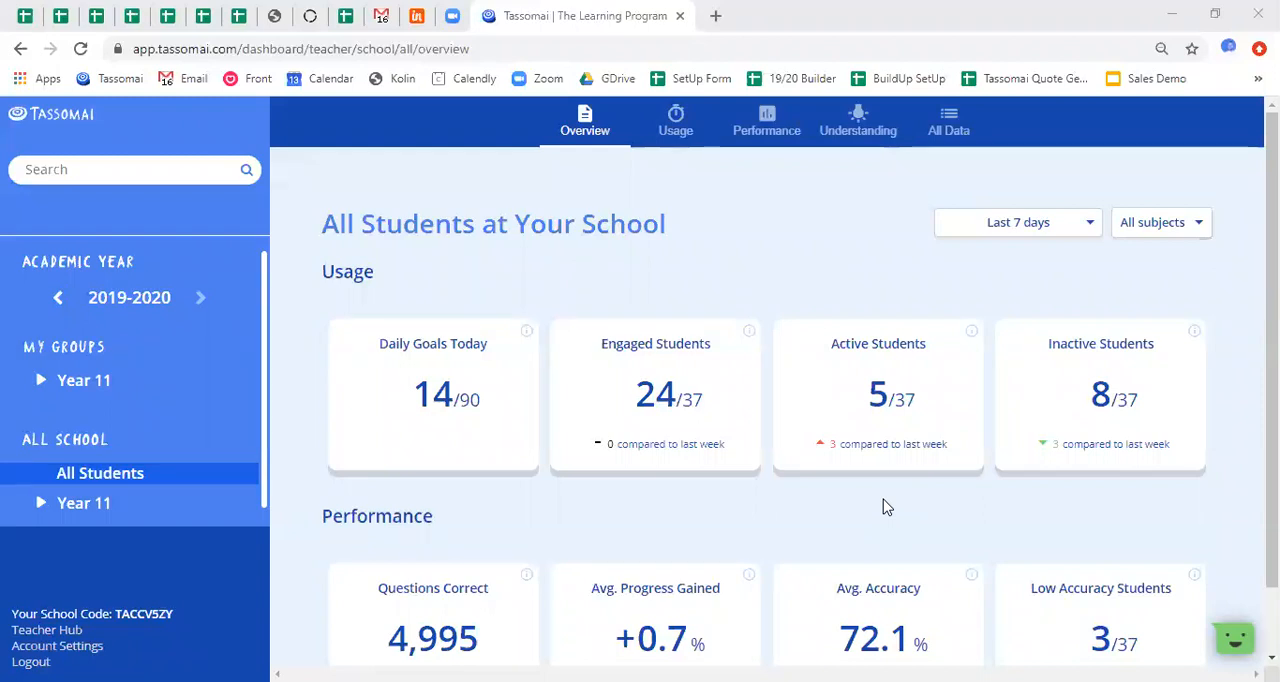
mouse_move(917, 507)
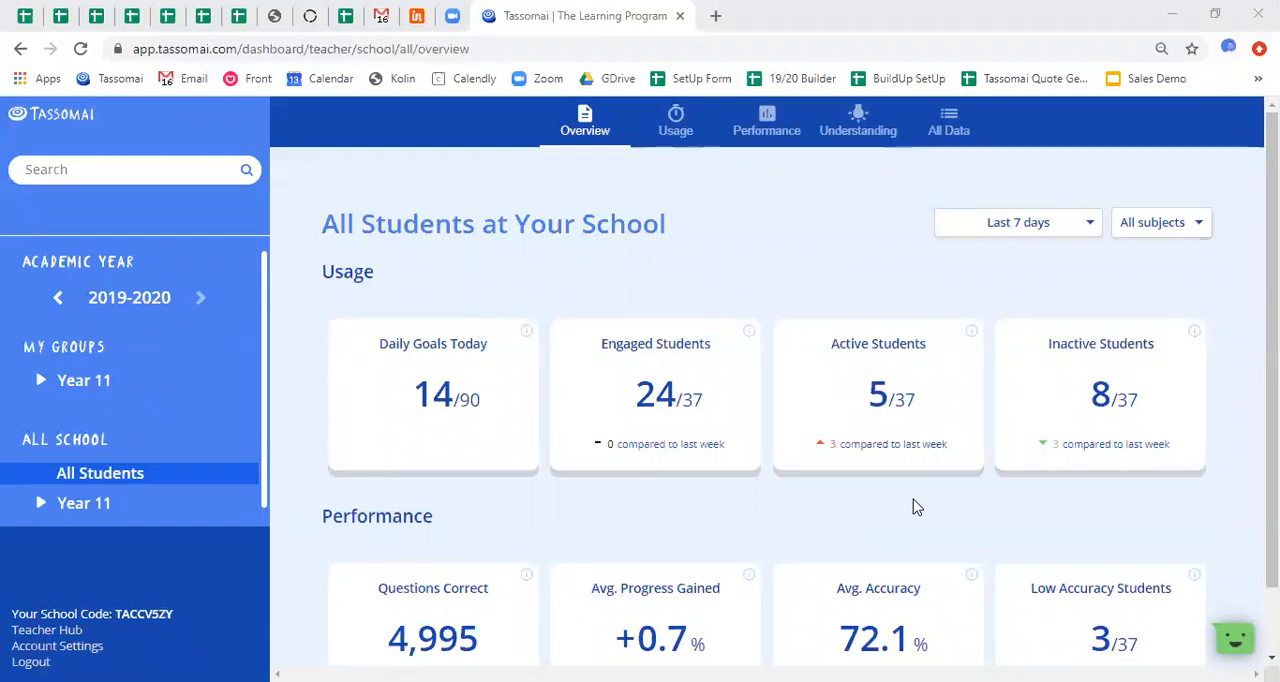
mouse_move(929, 483)
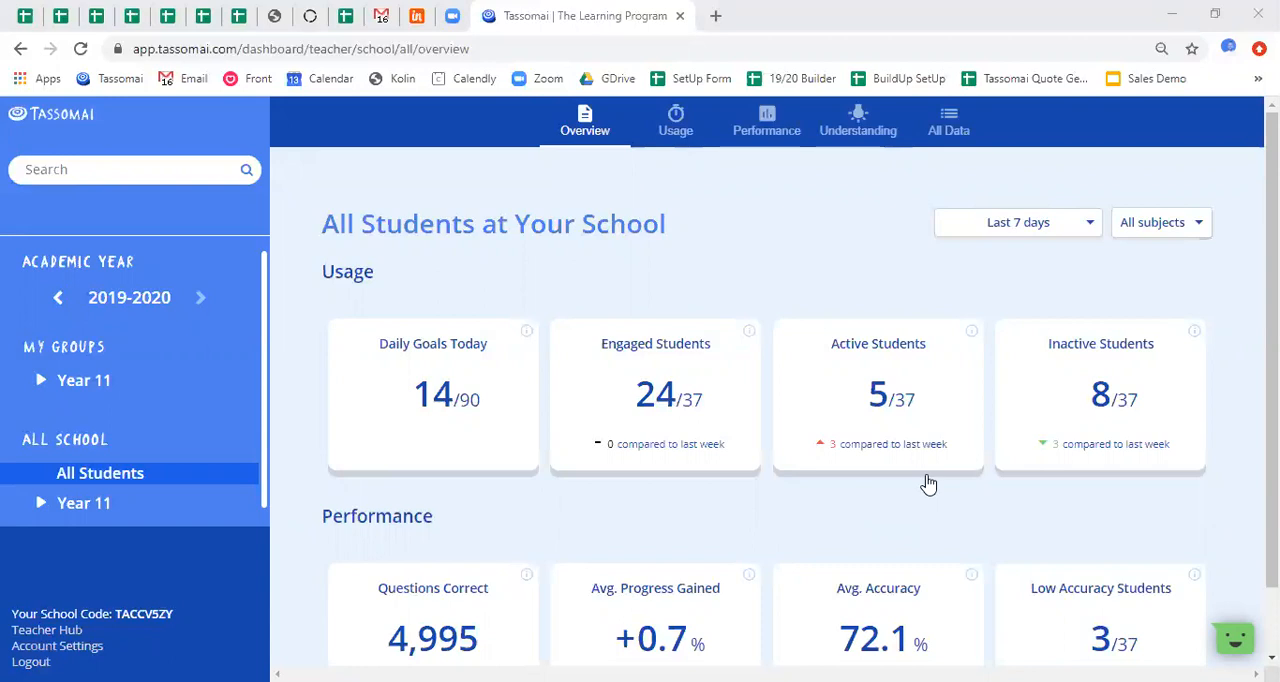
mouse_move(910, 513)
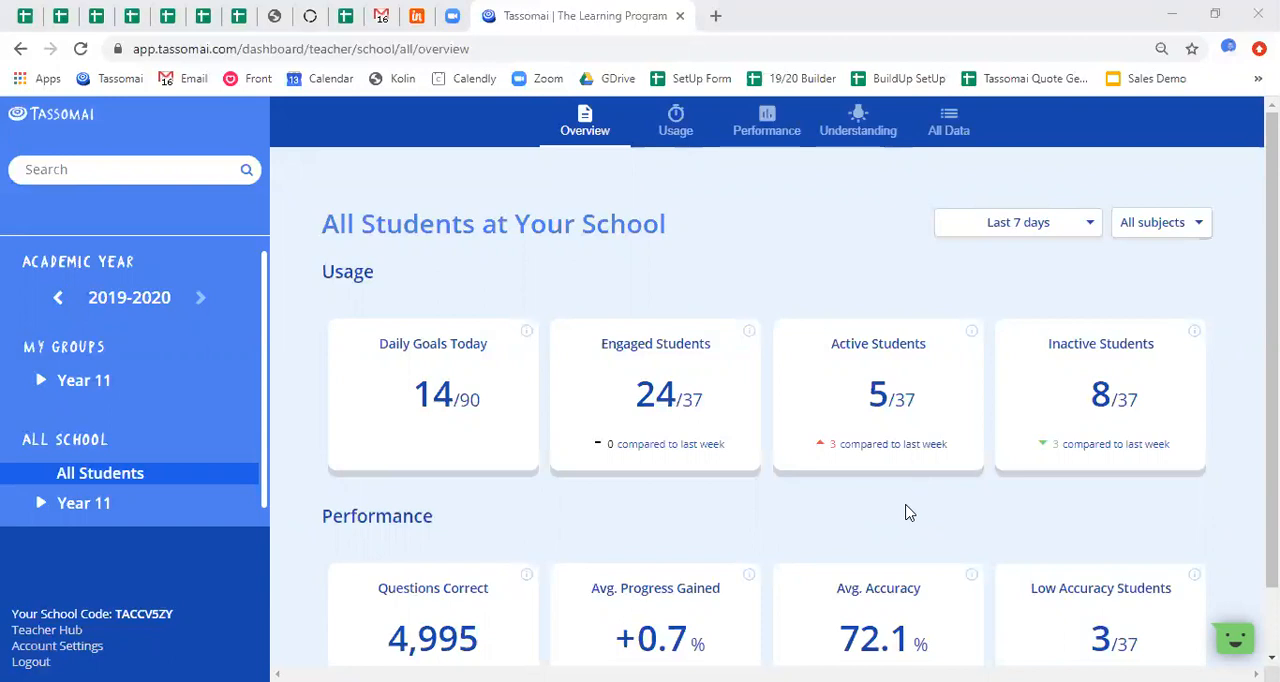
mouse_move(900, 503)
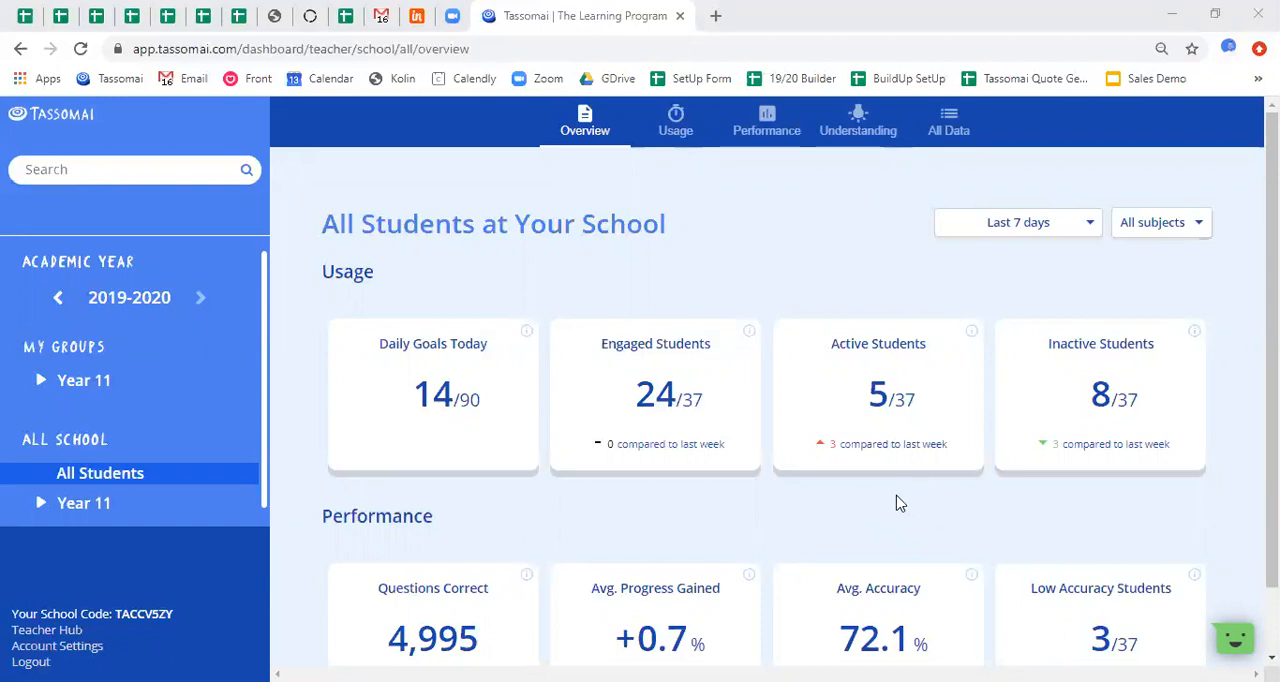
mouse_move(84, 380)
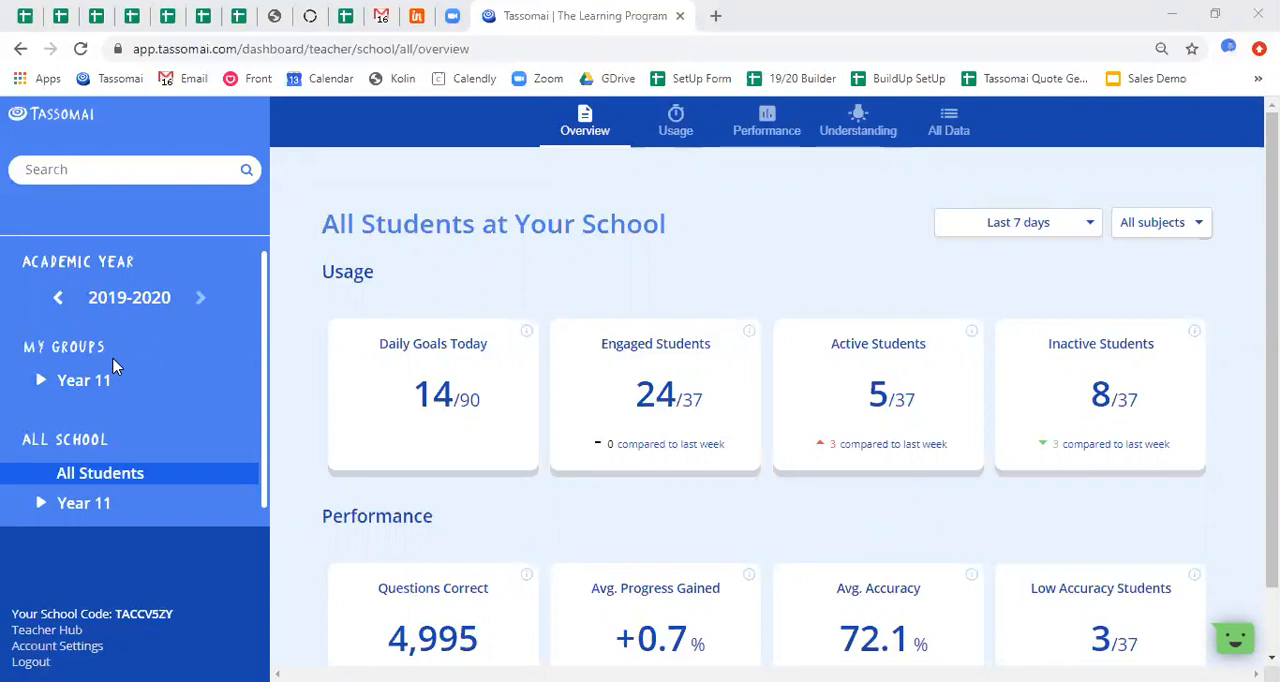
mouse_move(111, 367)
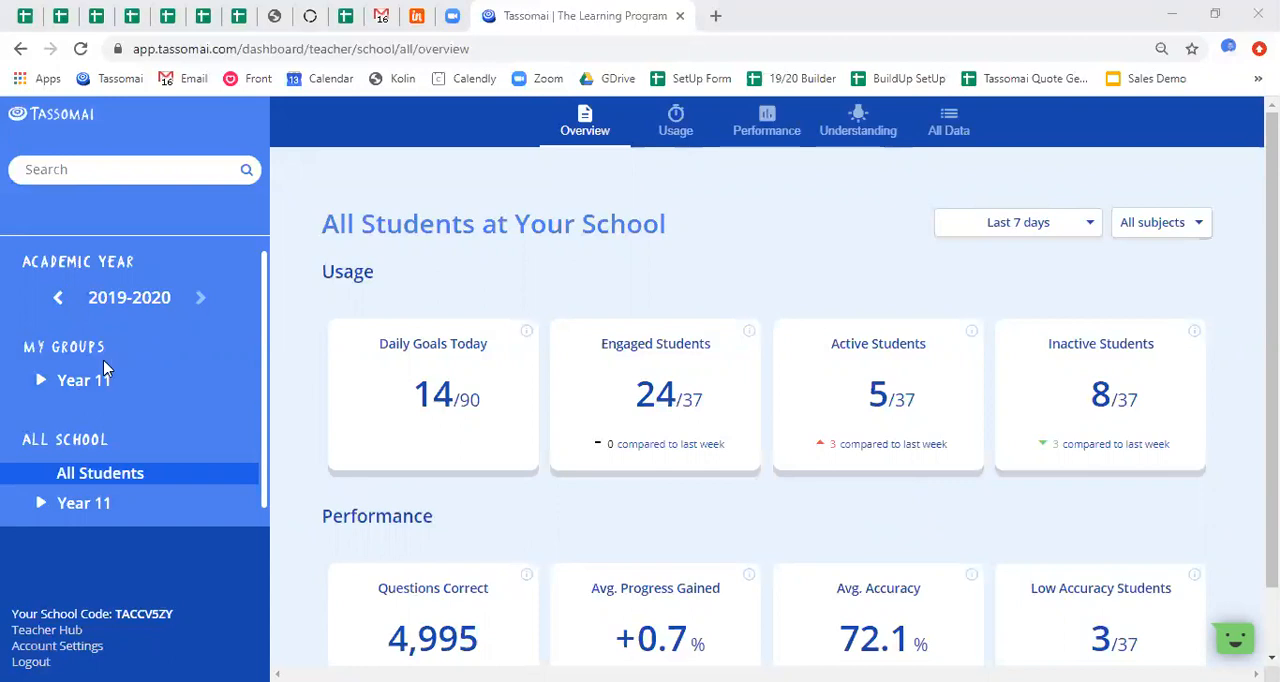
mouse_move(851, 226)
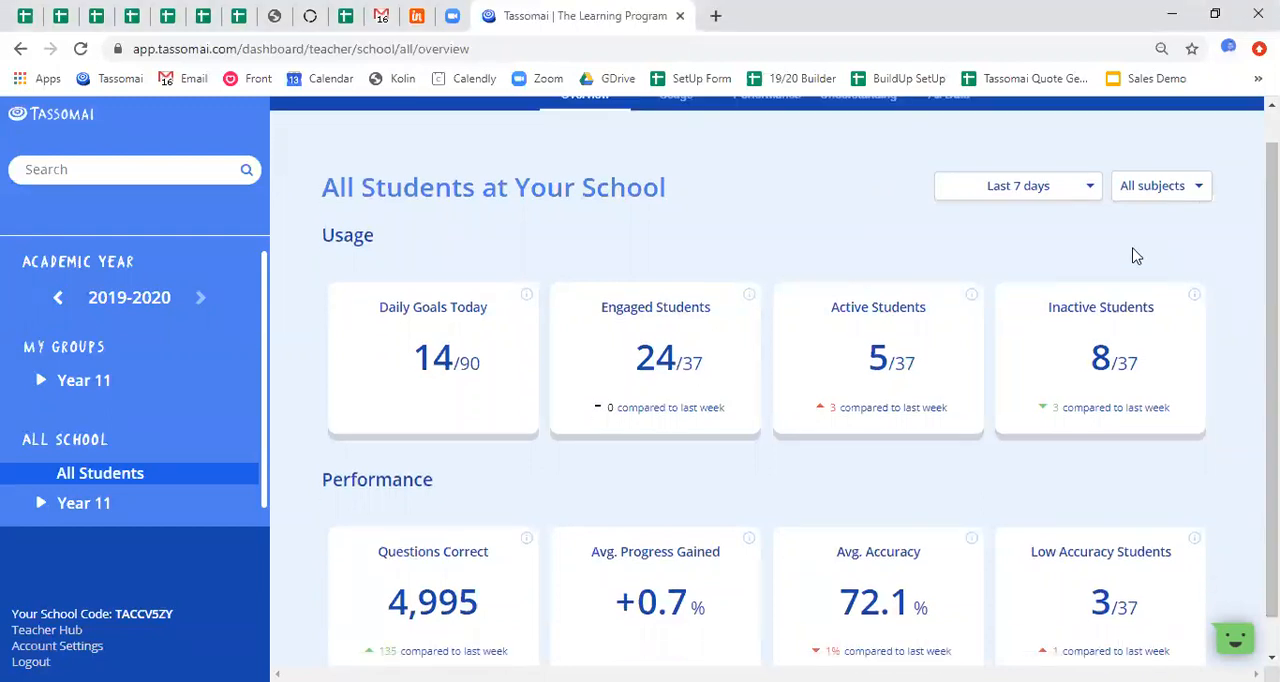
mouse_move(1047, 214)
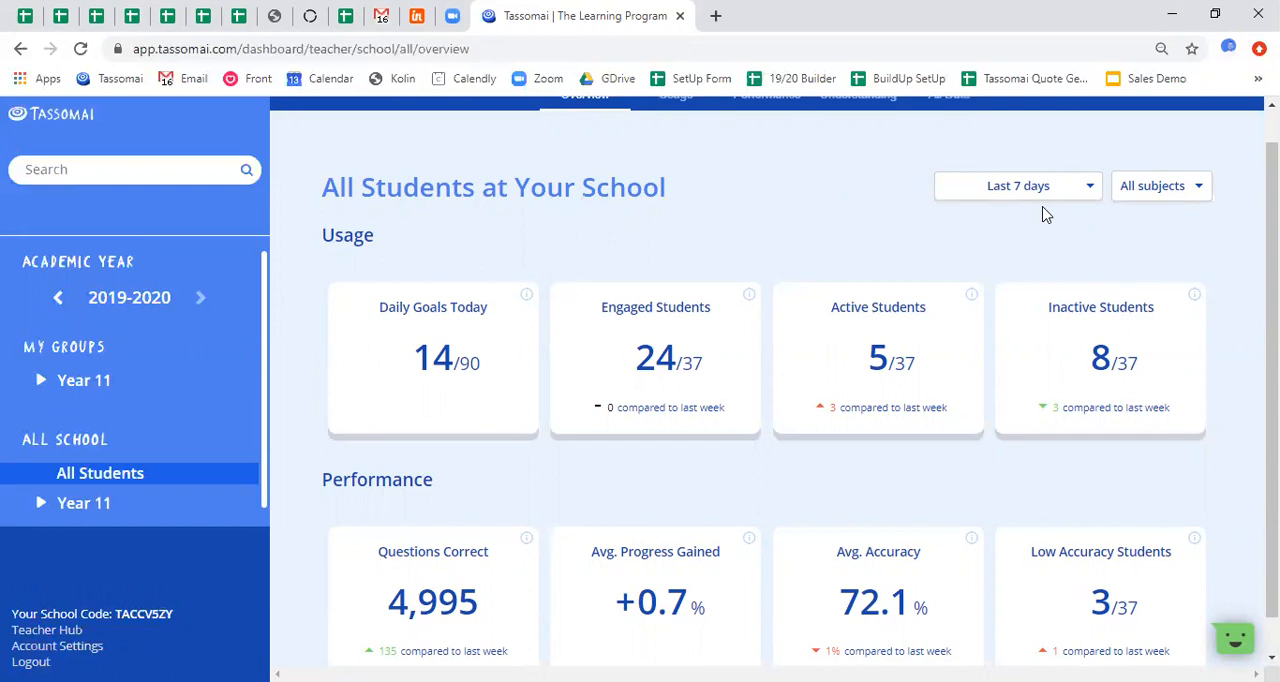
Preview a custom date range, cancel it, and list the subject filter options
click(1017, 185)
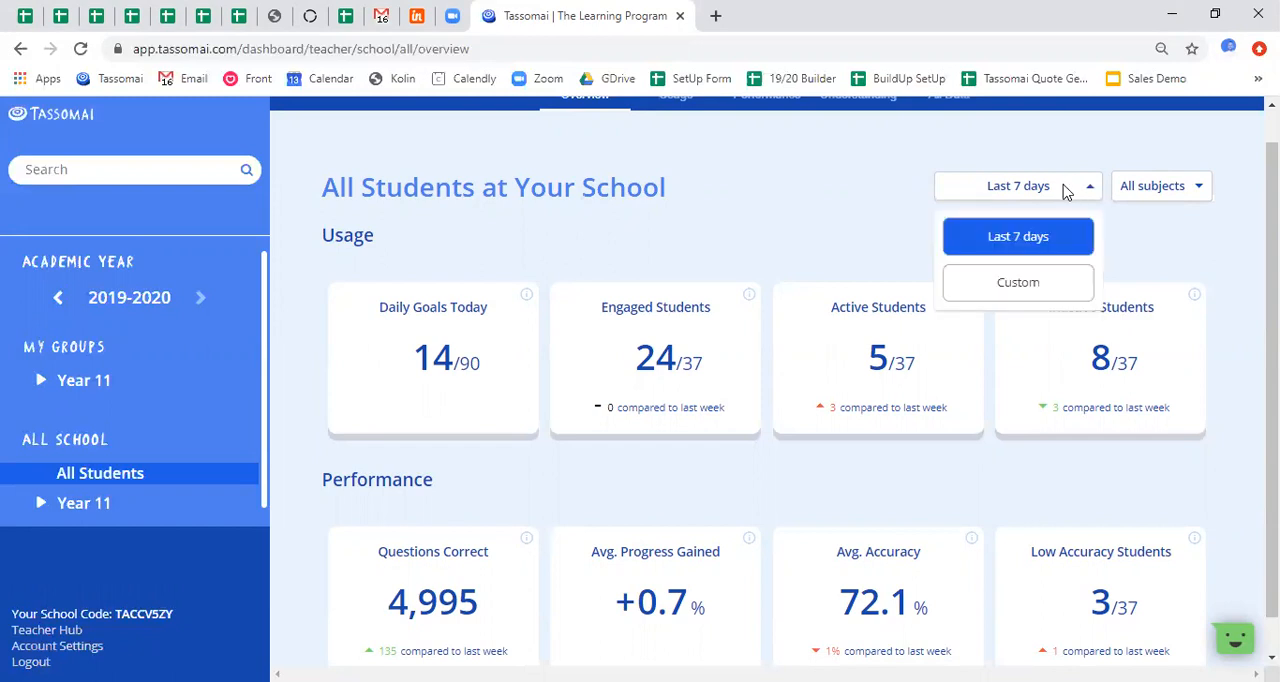
click(1017, 282)
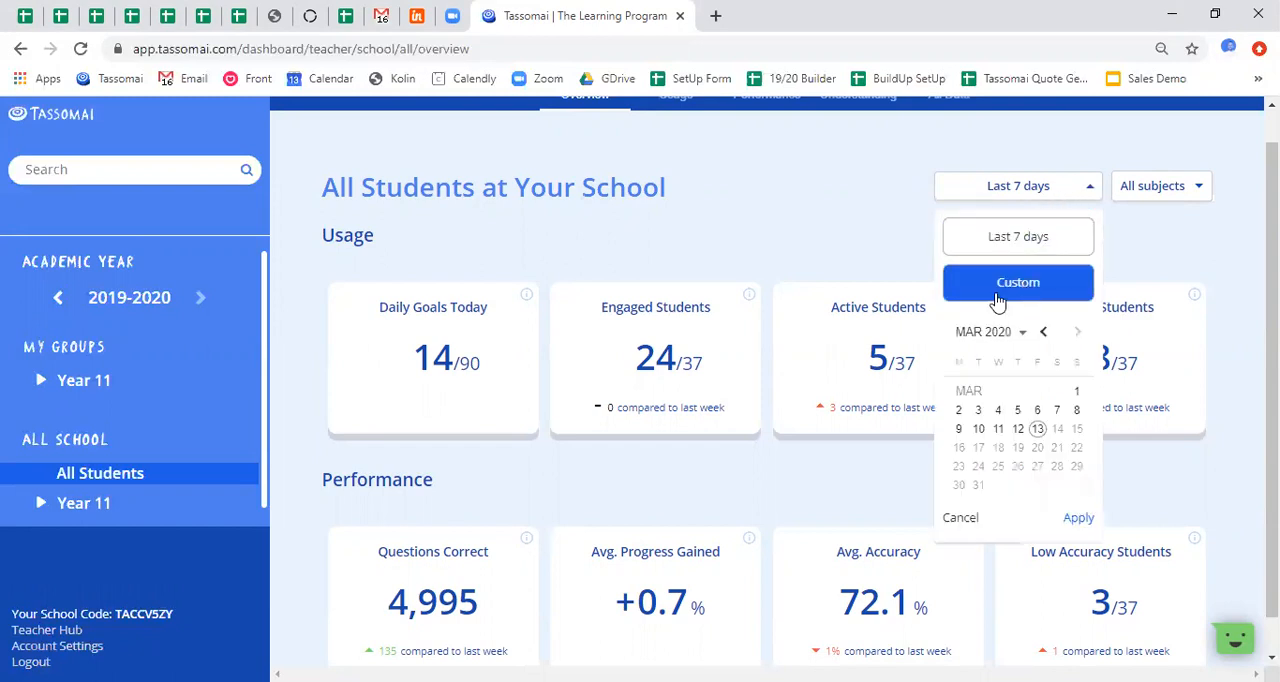
mouse_move(1043, 340)
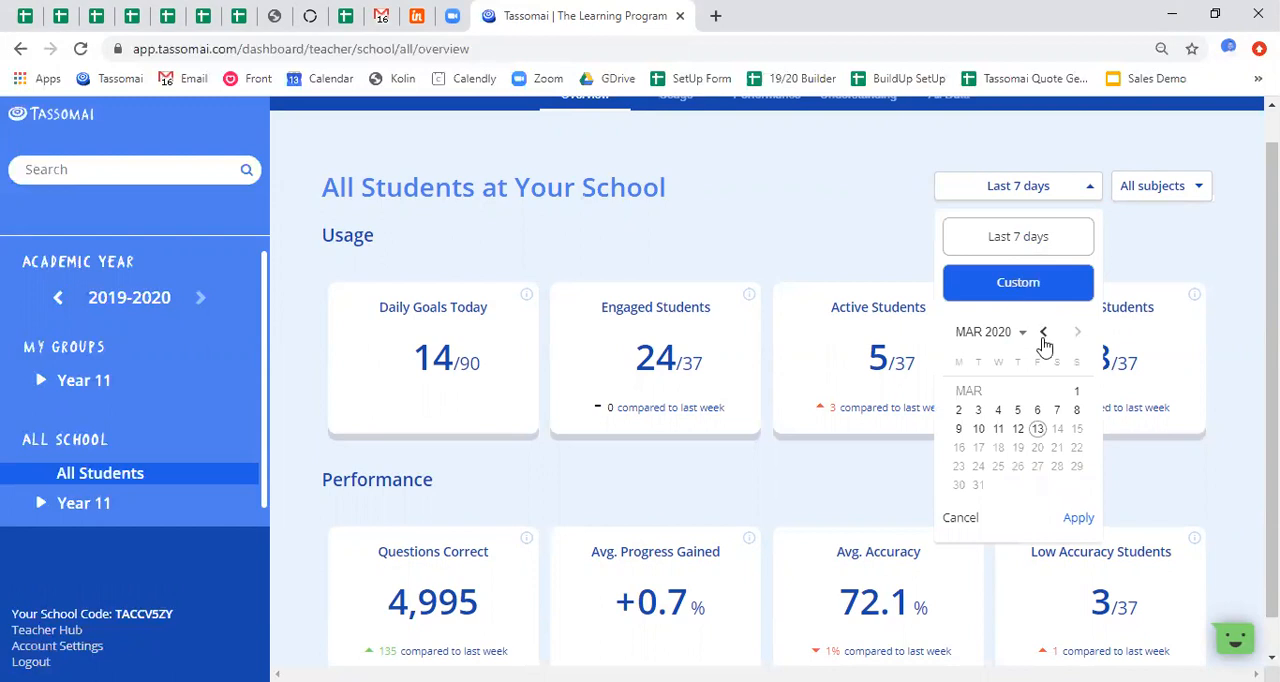
mouse_move(1080, 535)
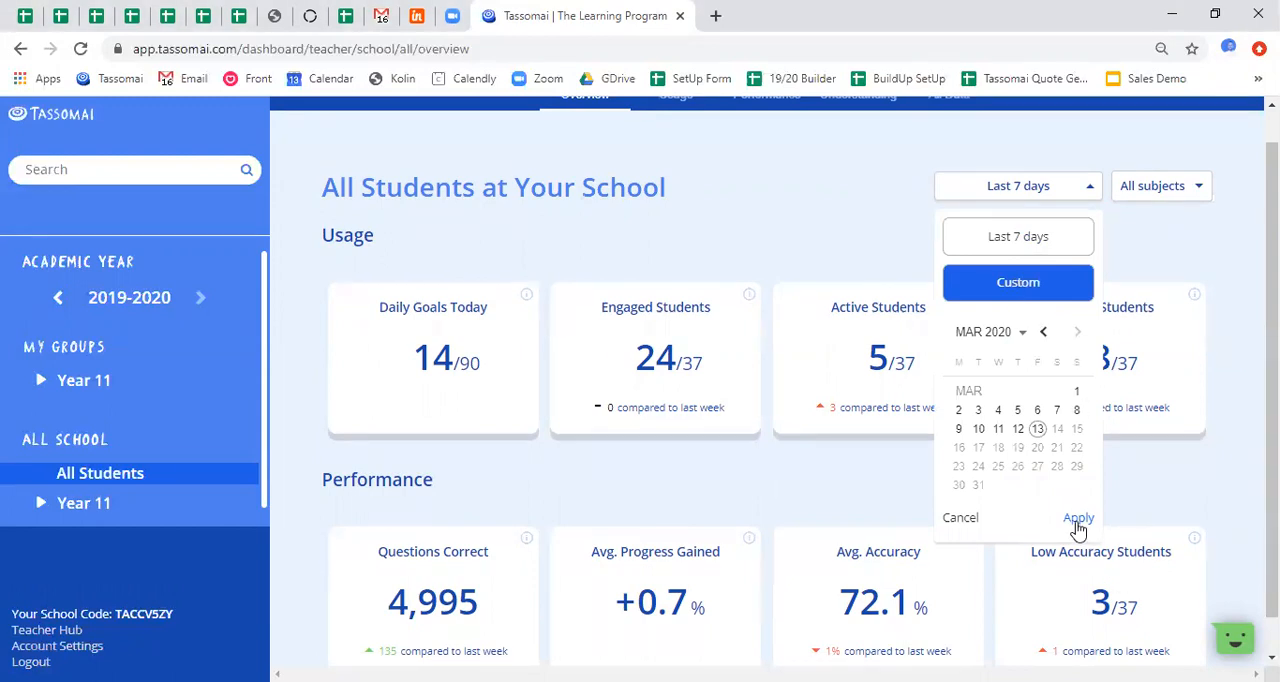
mouse_move(960, 525)
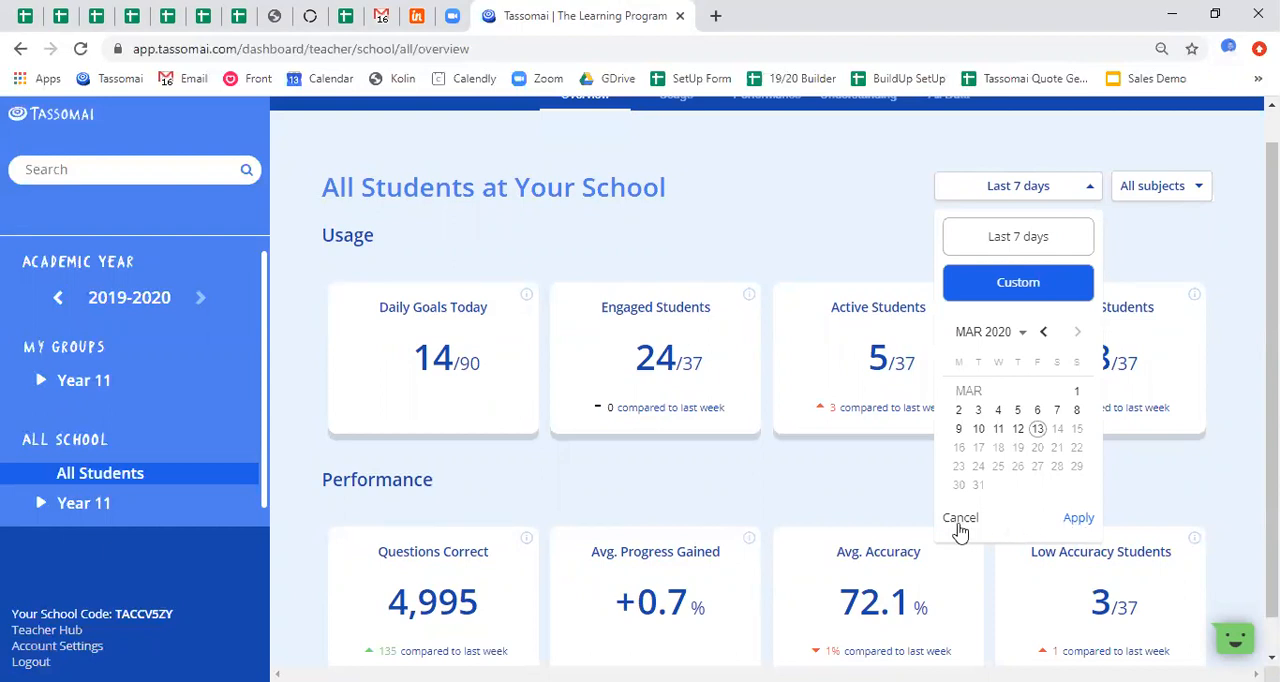
mouse_move(961, 527)
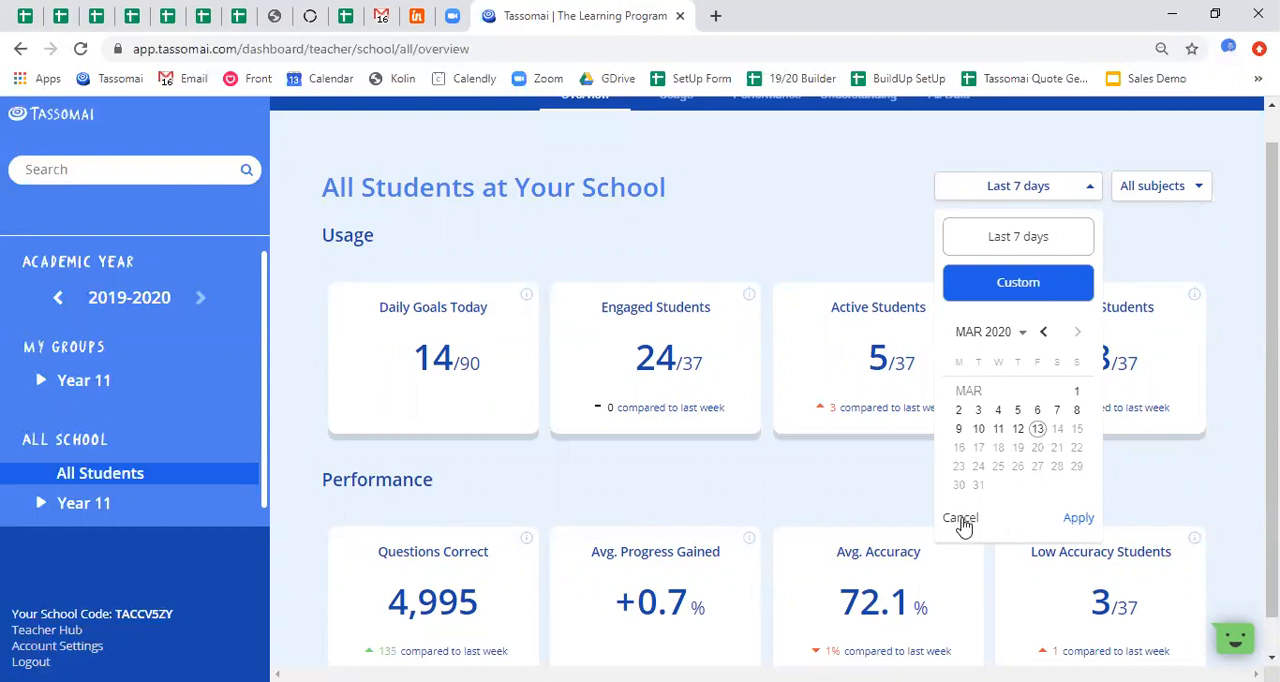
click(959, 517)
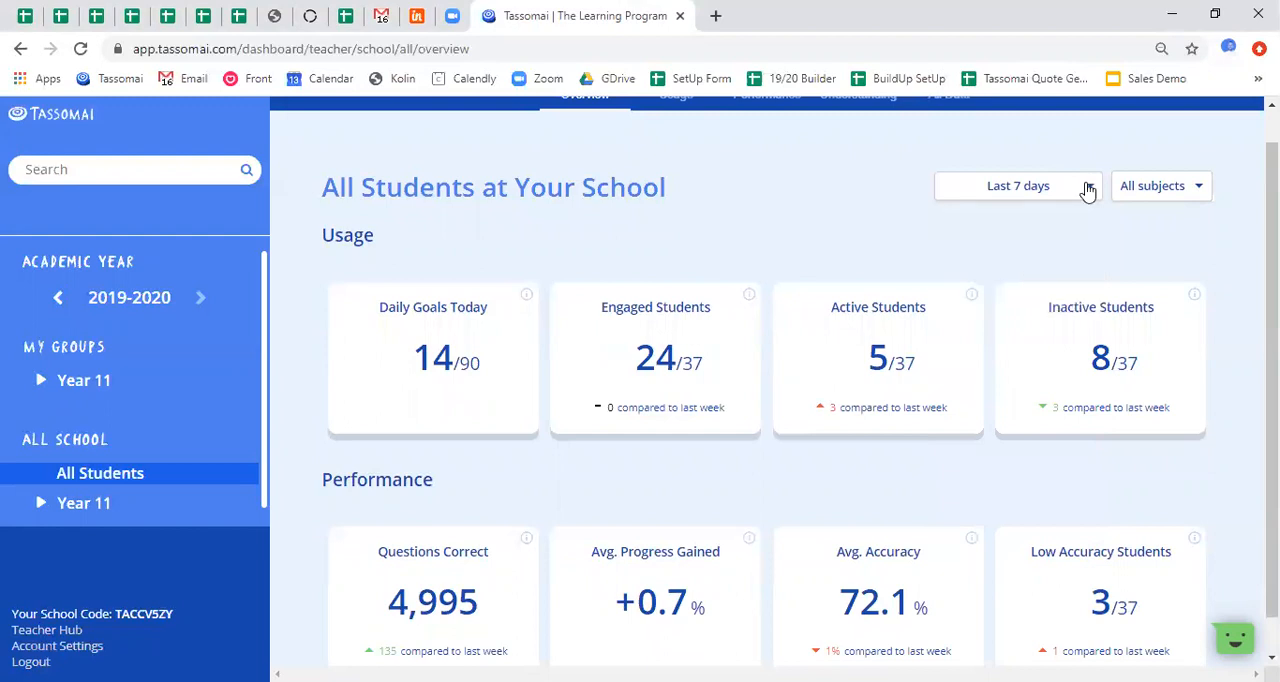
click(1160, 185)
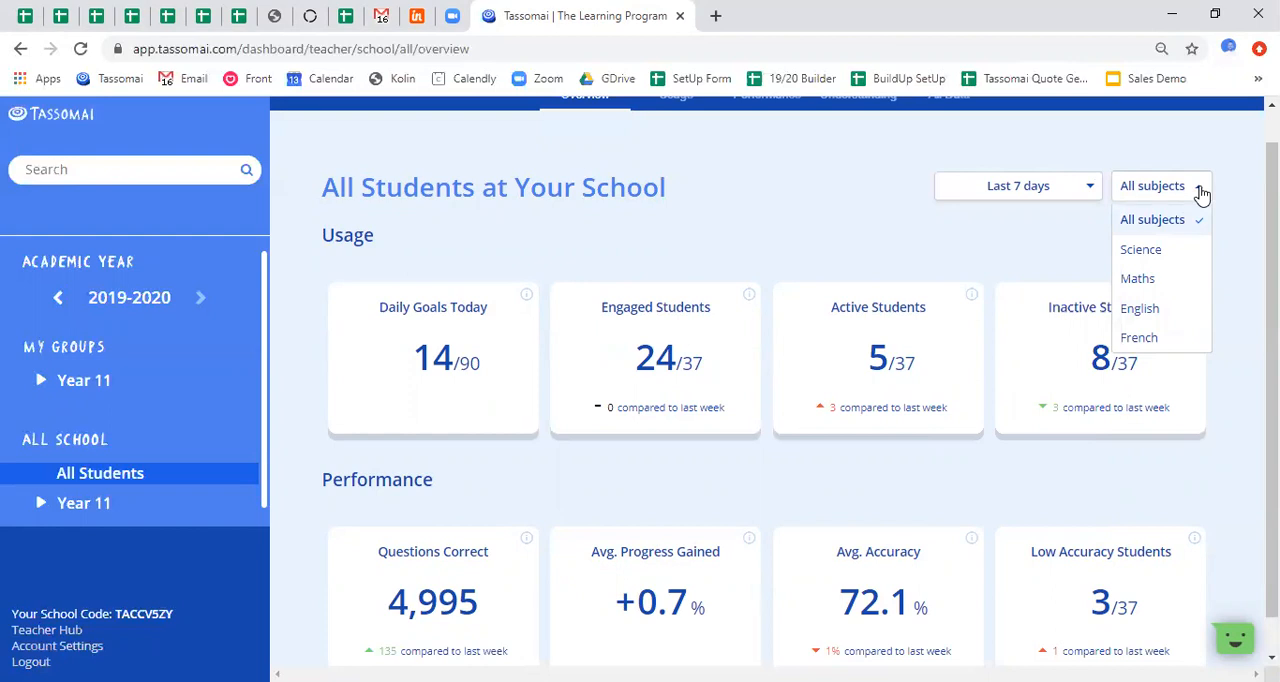
Close the All subjects dropdown without changing the subject filter
click(1160, 185)
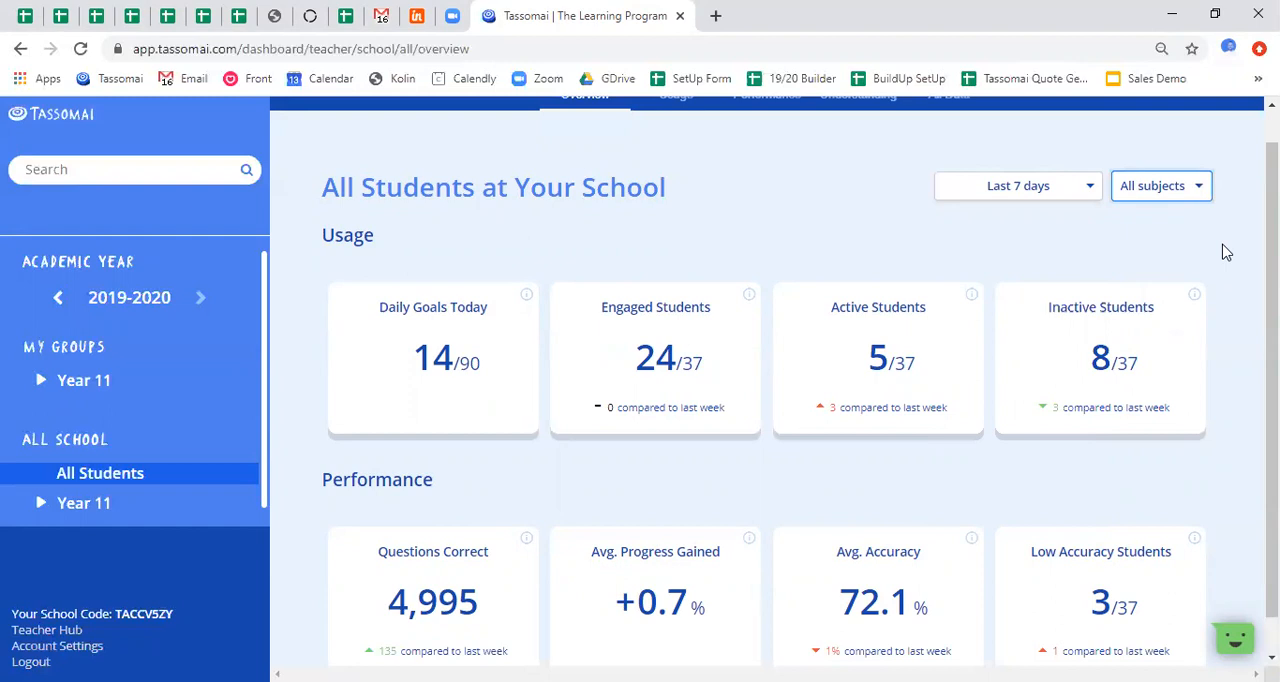
mouse_move(1215, 275)
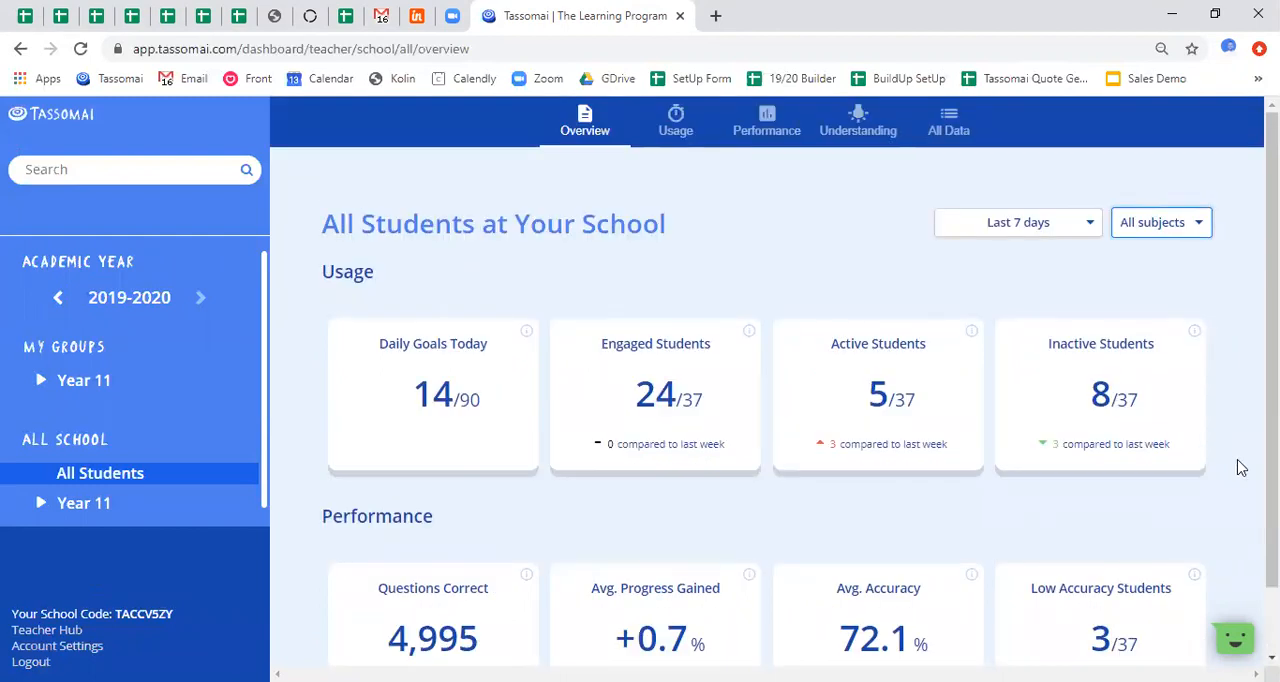
mouse_move(70, 380)
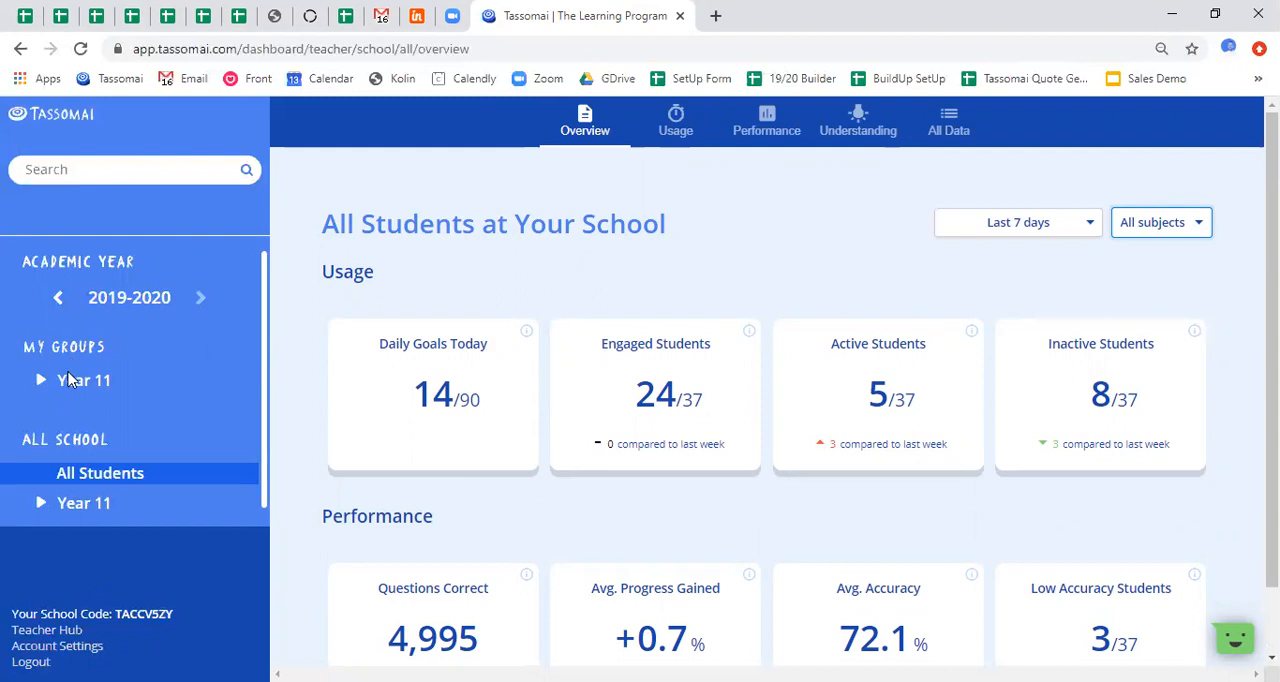
Expand Year 11 under My Groups and its list of classes
click(84, 380)
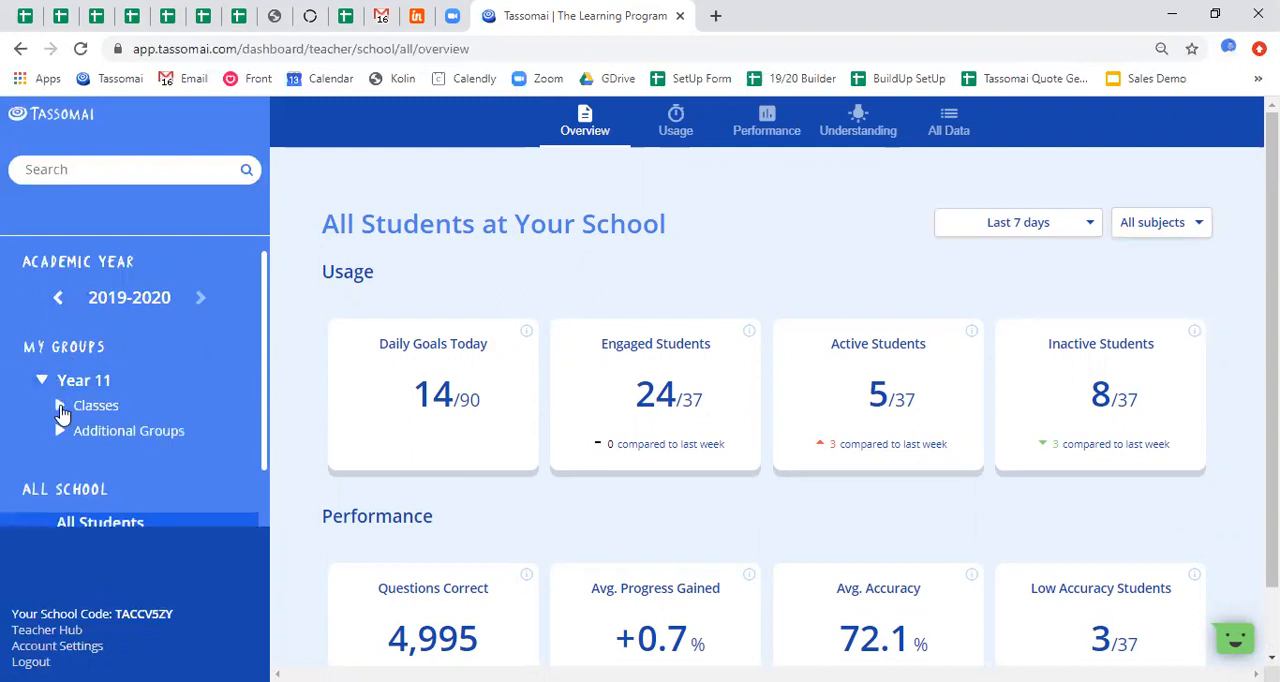
click(108, 414)
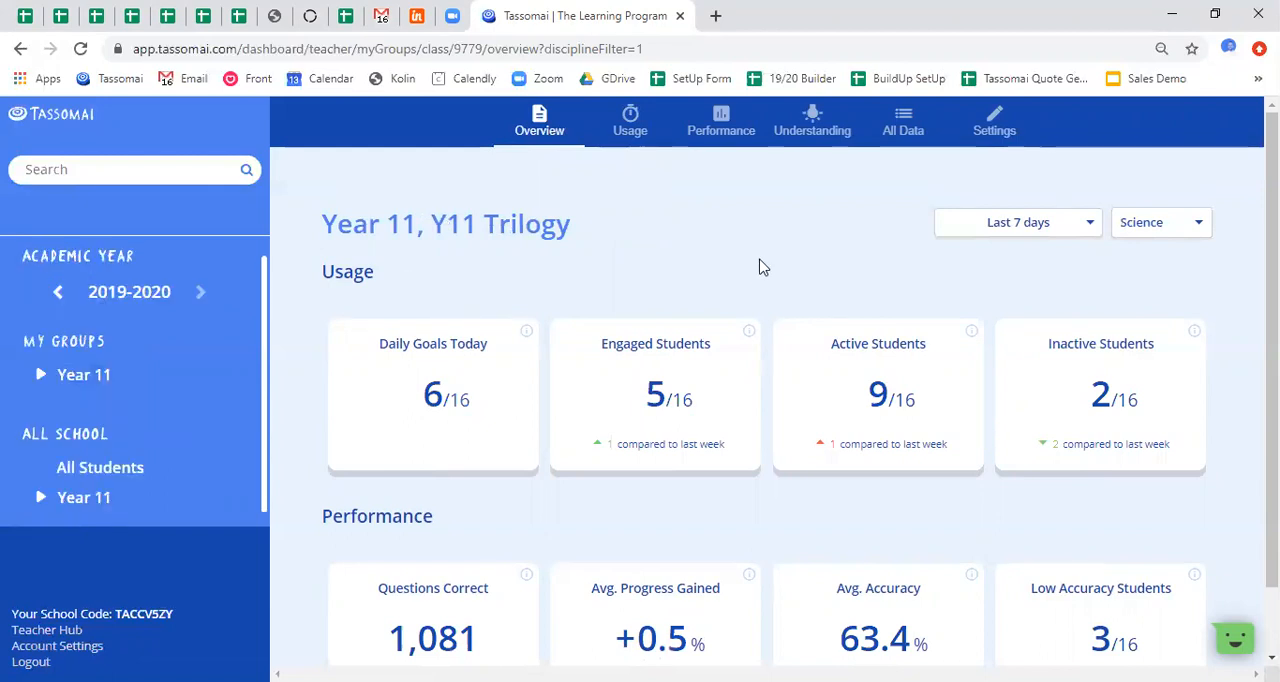
mouse_move(765, 273)
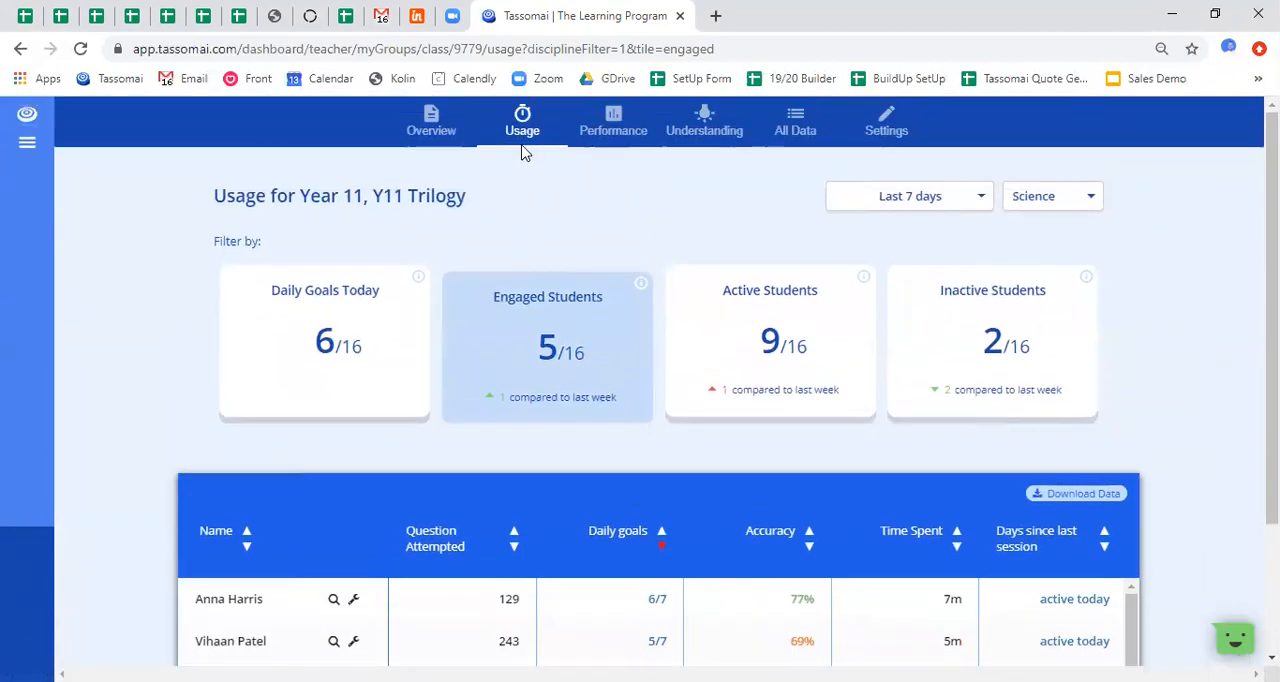
Scroll down the Y11 Trilogy usage table toward the daily goals results
scroll(down, 3)
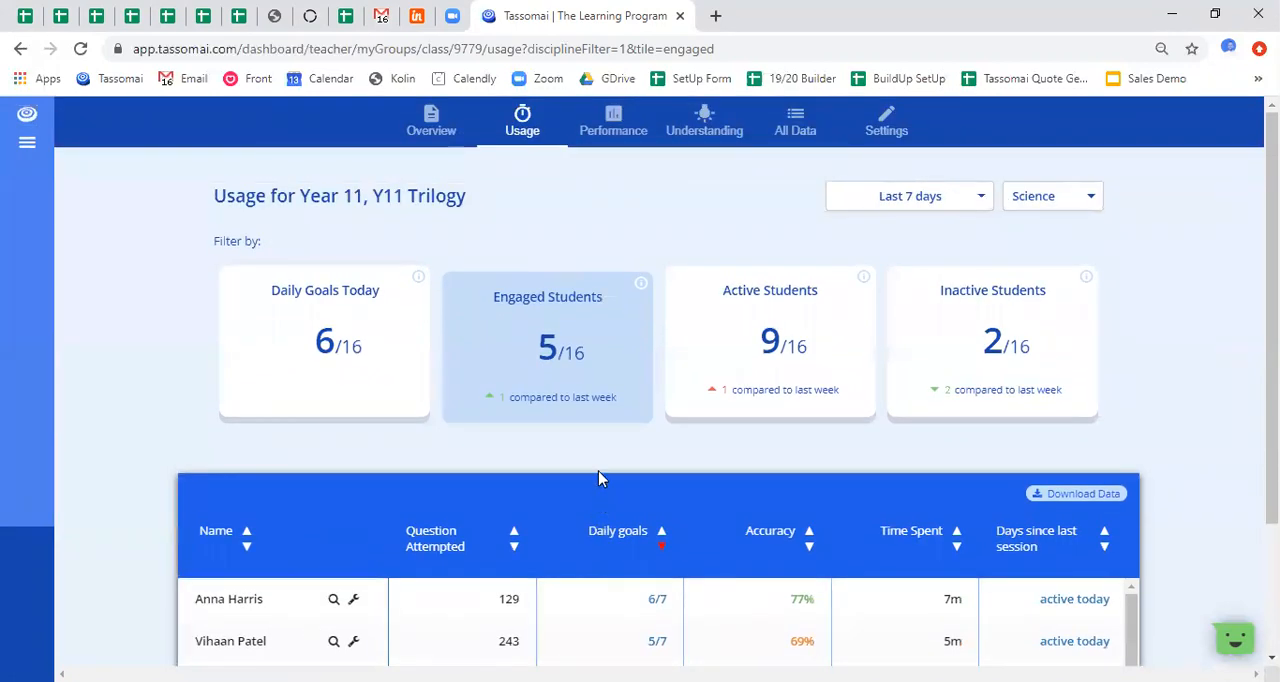
mouse_move(609, 430)
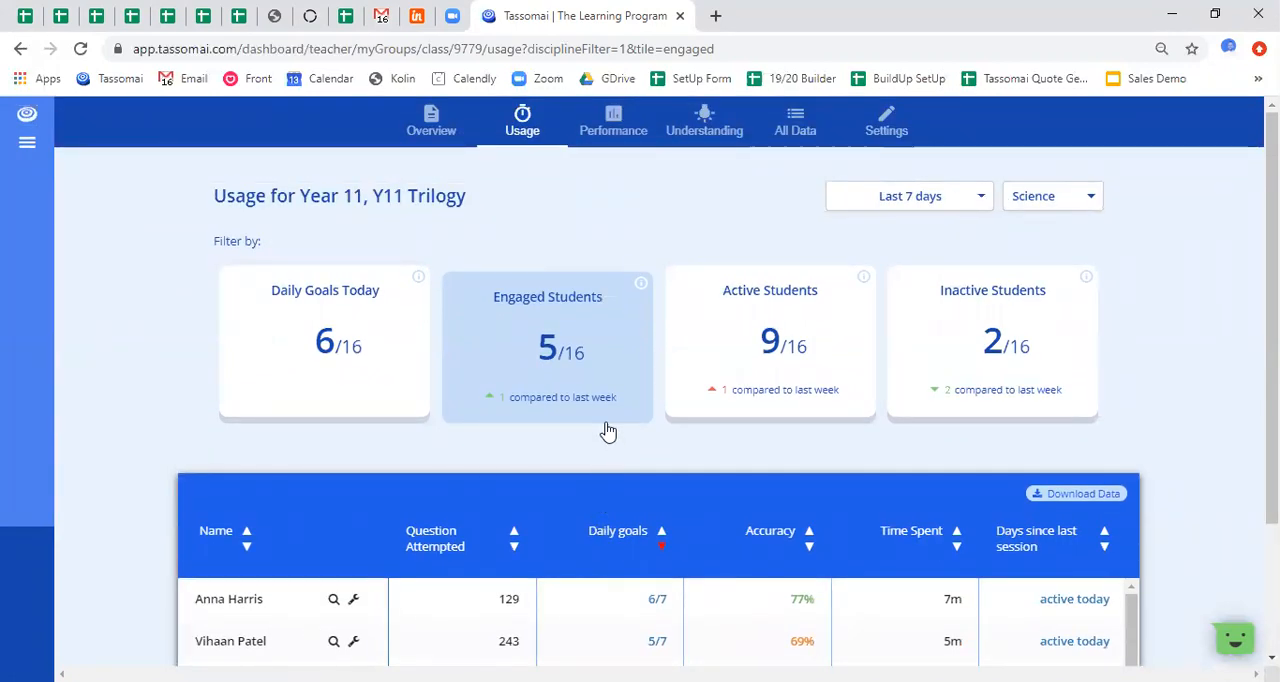
scroll(down, 3)
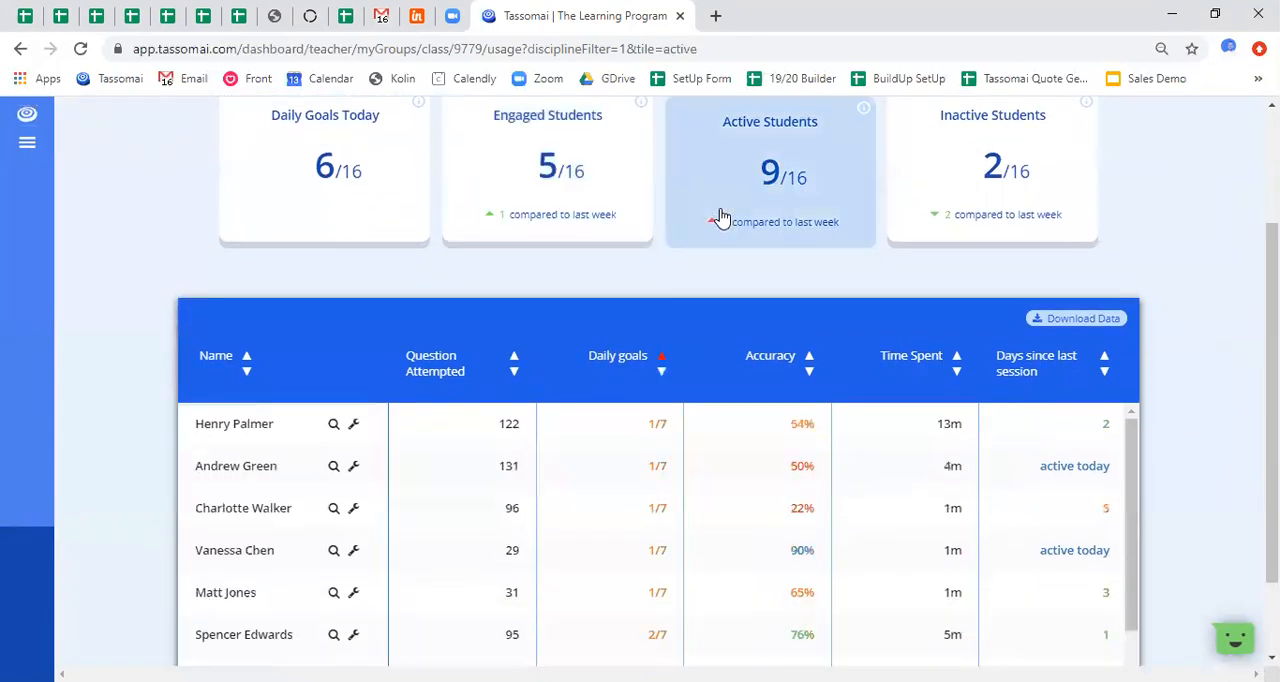
scroll(down, 3)
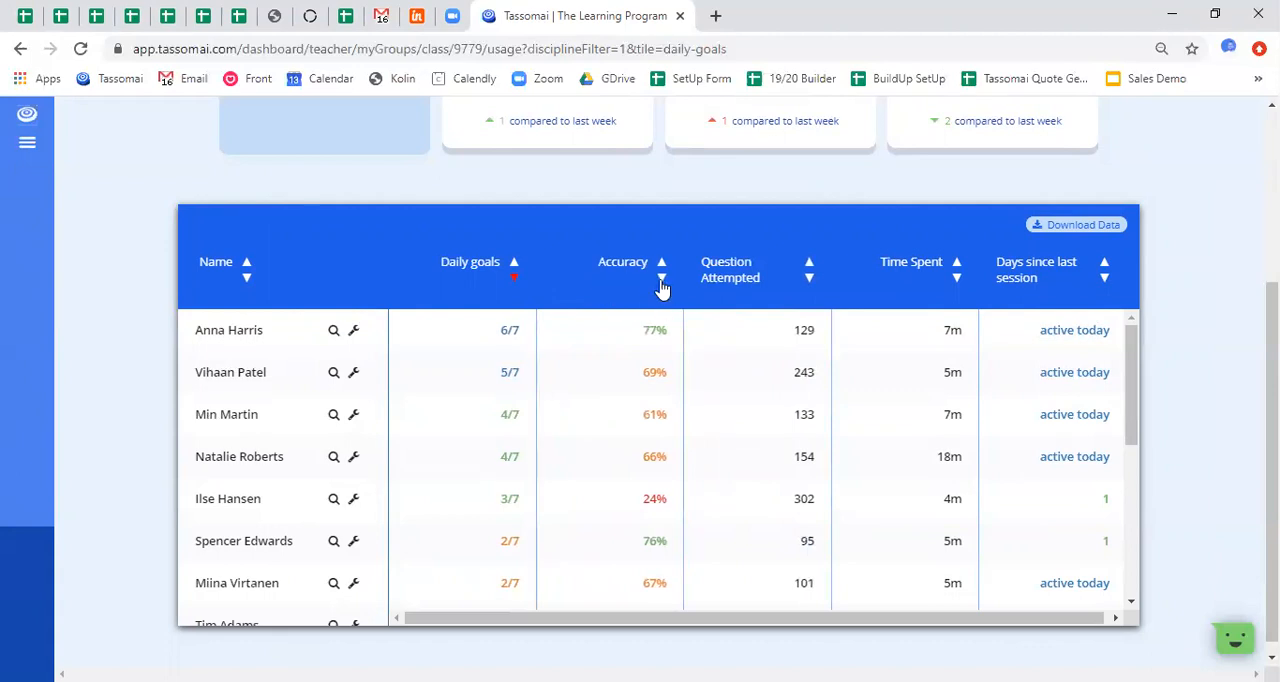
Sort the usage table by accuracy, then by questions attempted, highest first
click(661, 277)
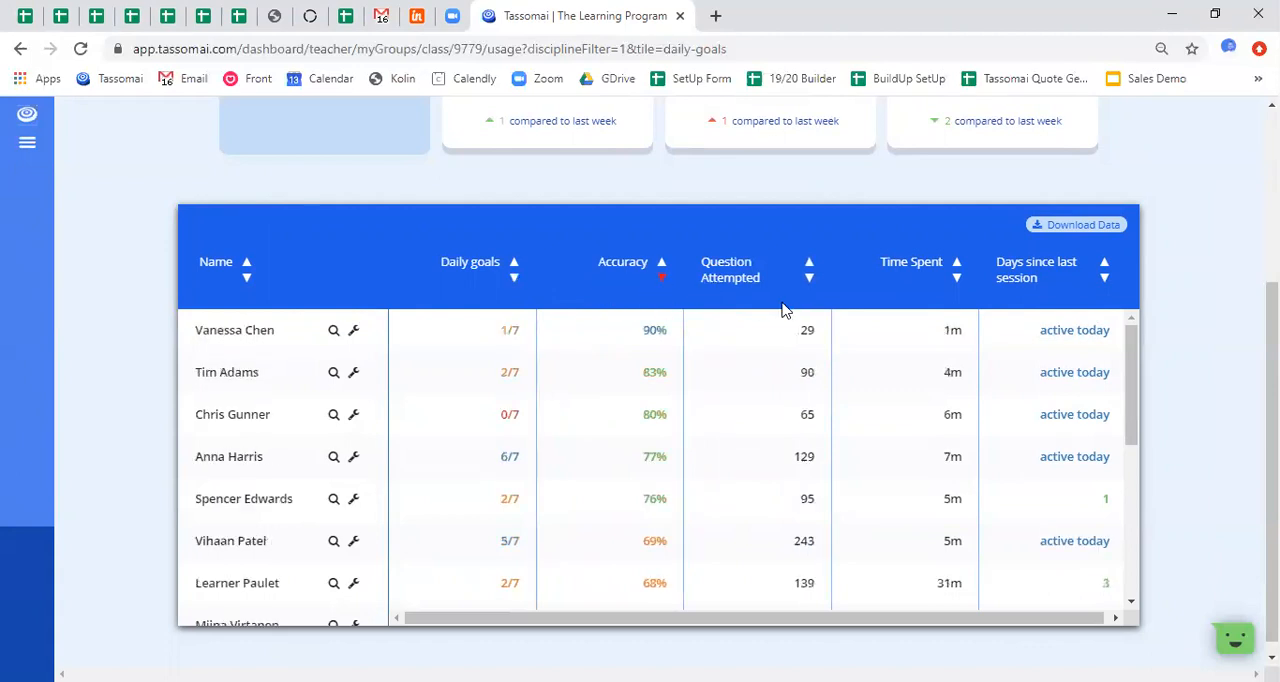
mouse_move(775, 306)
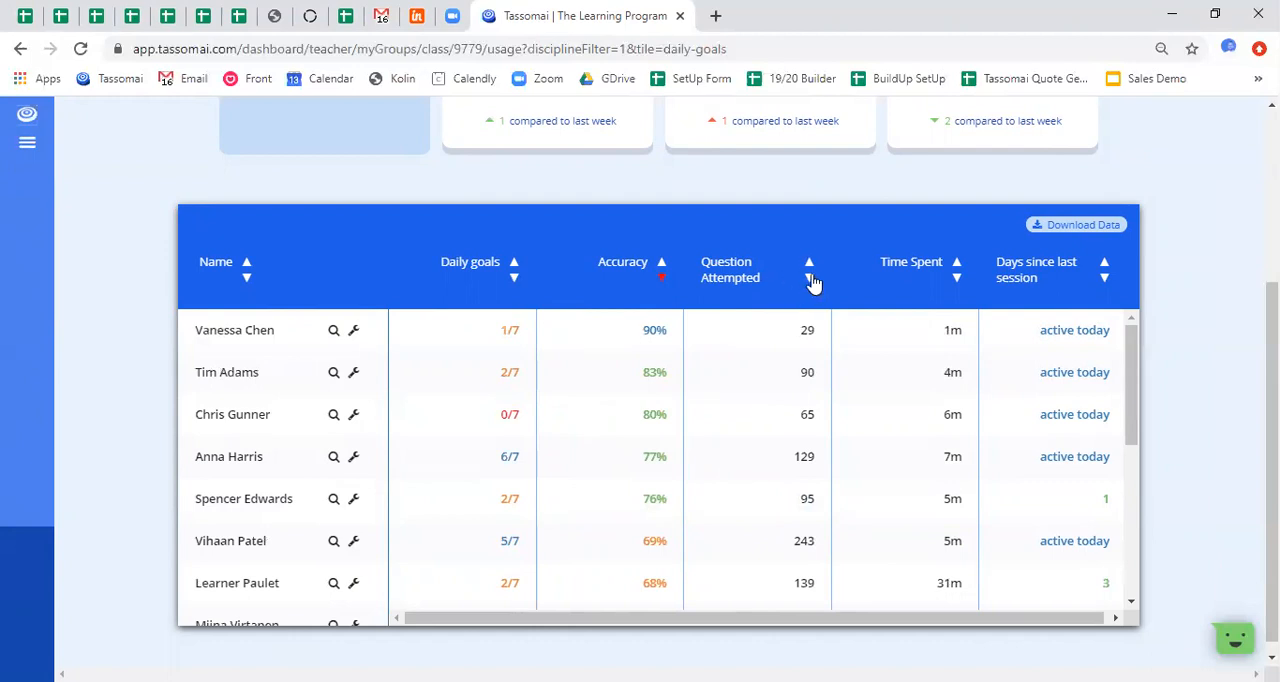
click(809, 277)
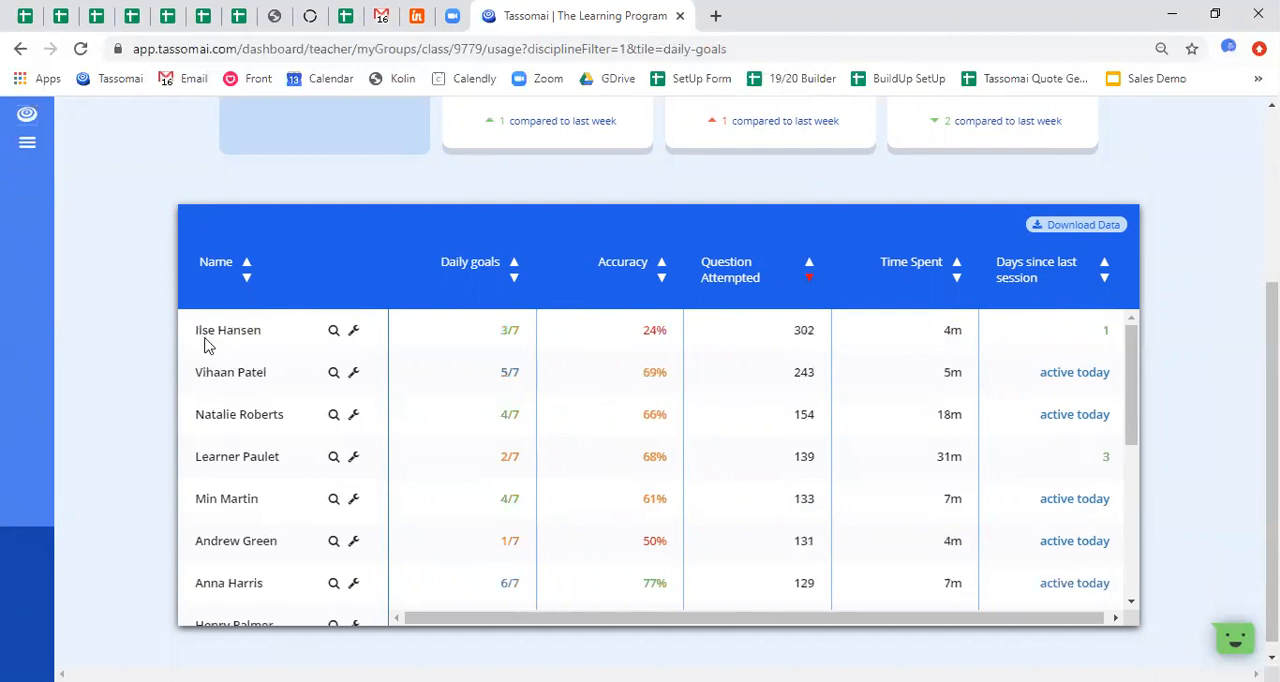
mouse_move(1058, 237)
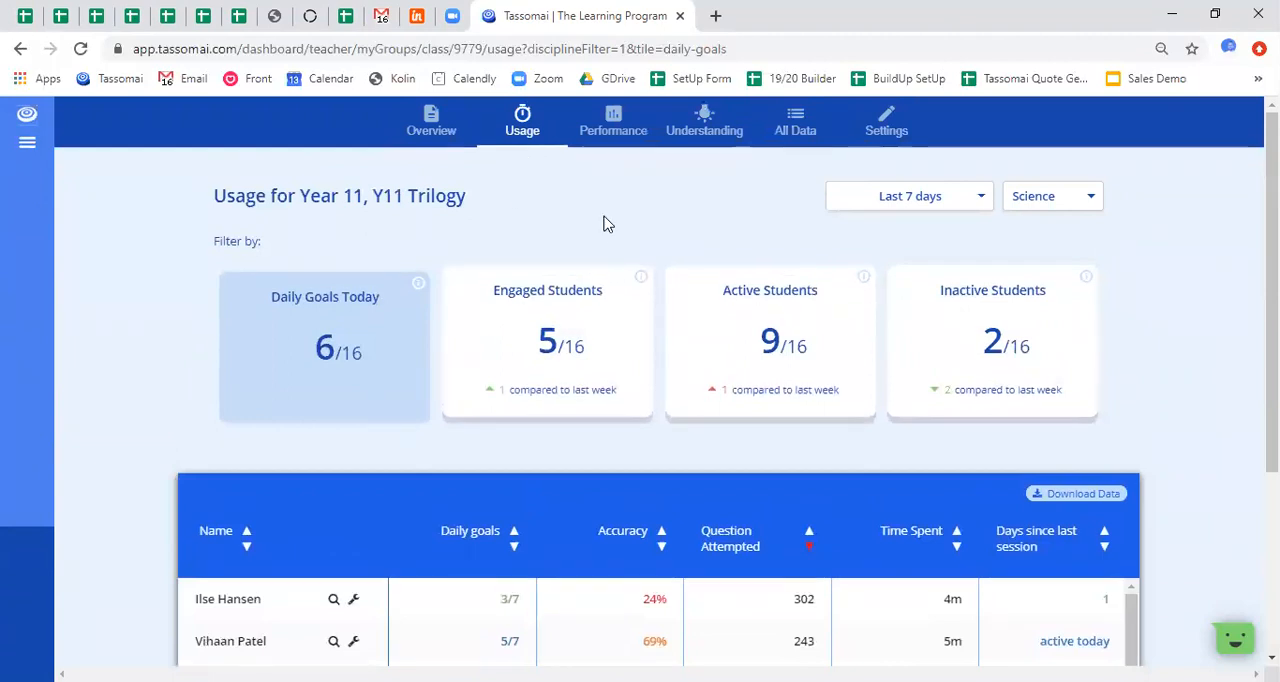
mouse_move(613, 120)
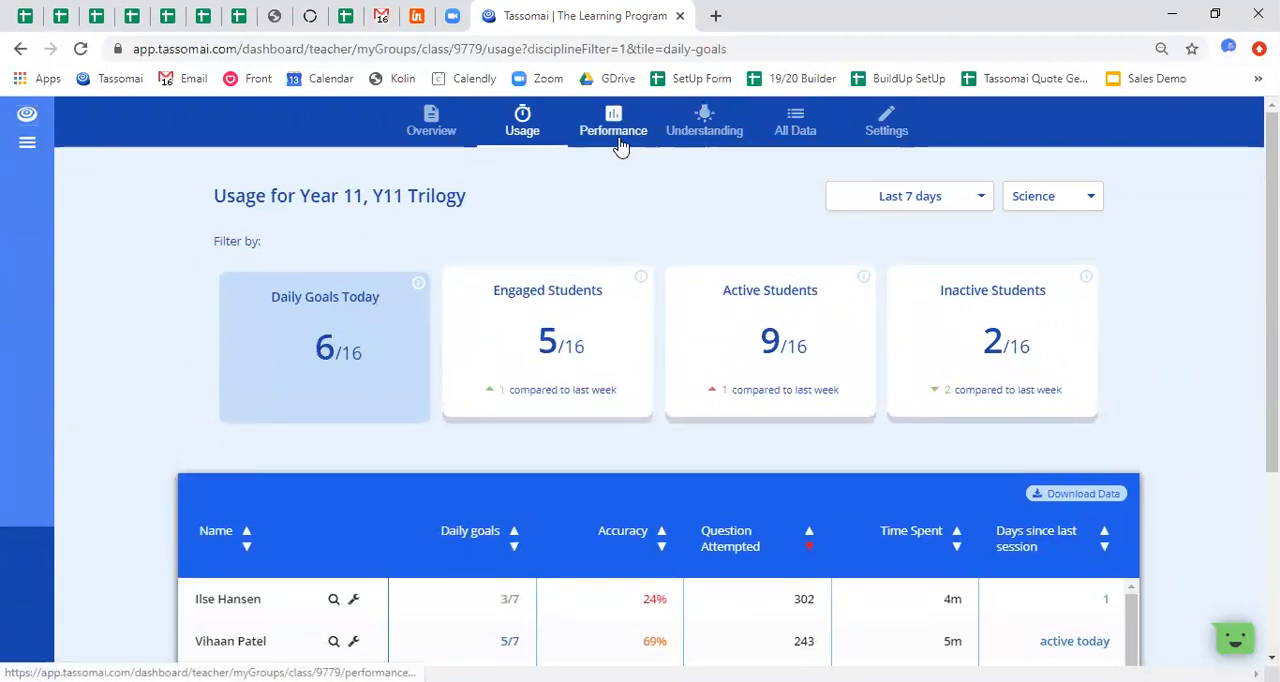
Open the Performance page for Y11 Trilogy and scroll to the student figures
click(613, 120)
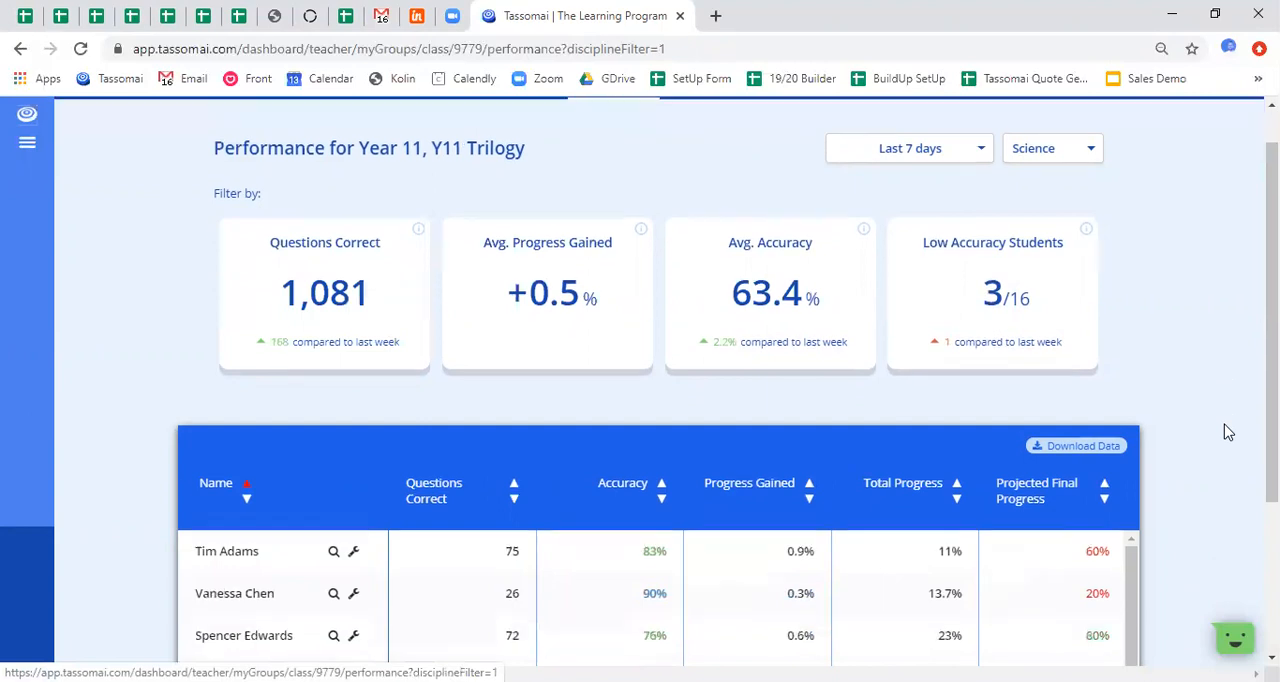
scroll(down, 3)
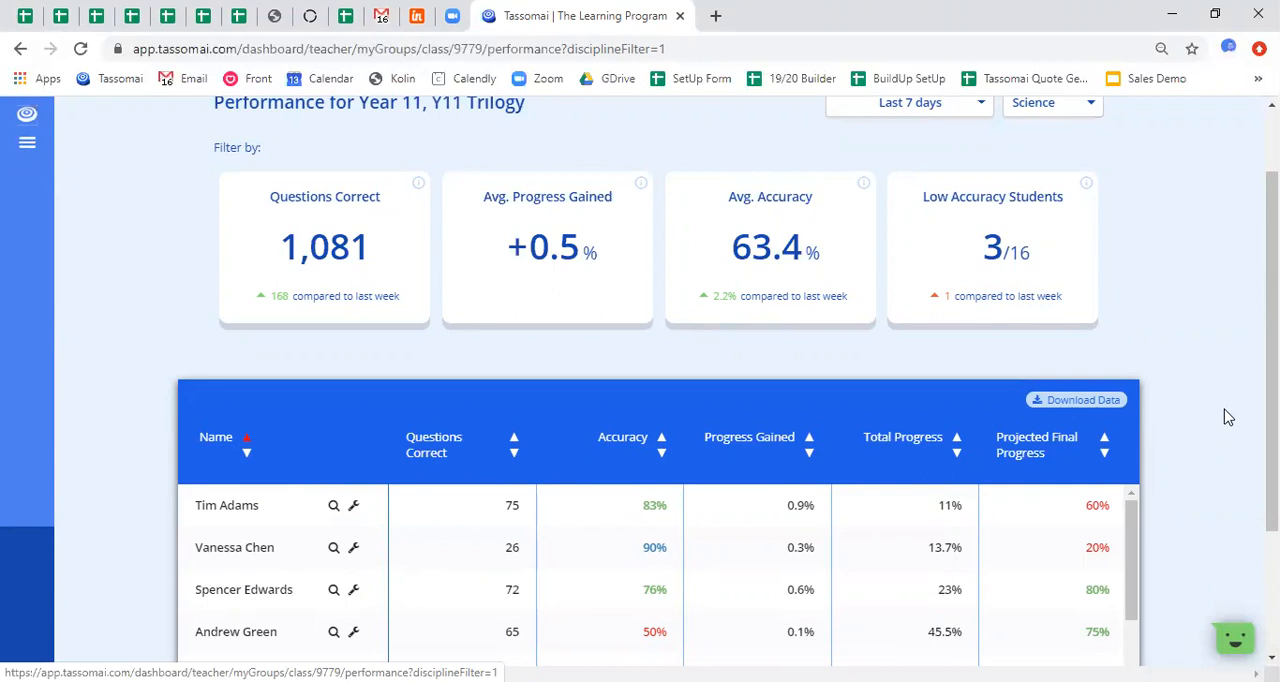
mouse_move(1199, 415)
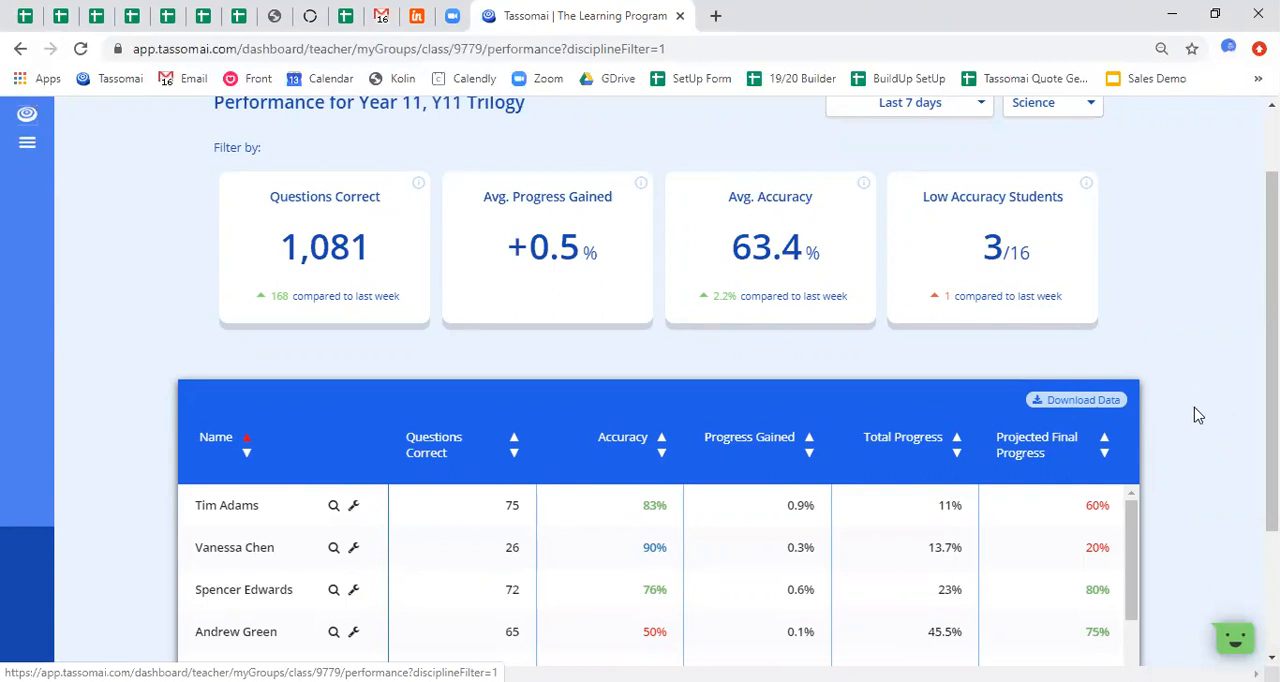
mouse_move(1187, 418)
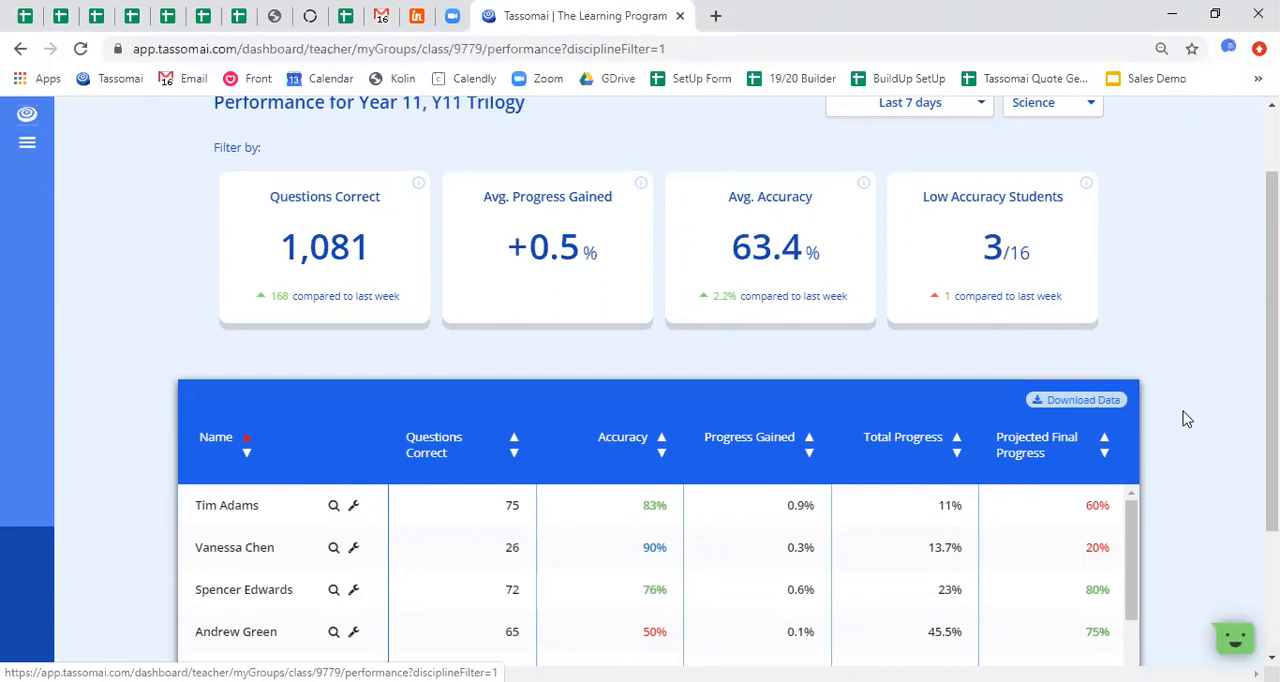
mouse_move(985, 265)
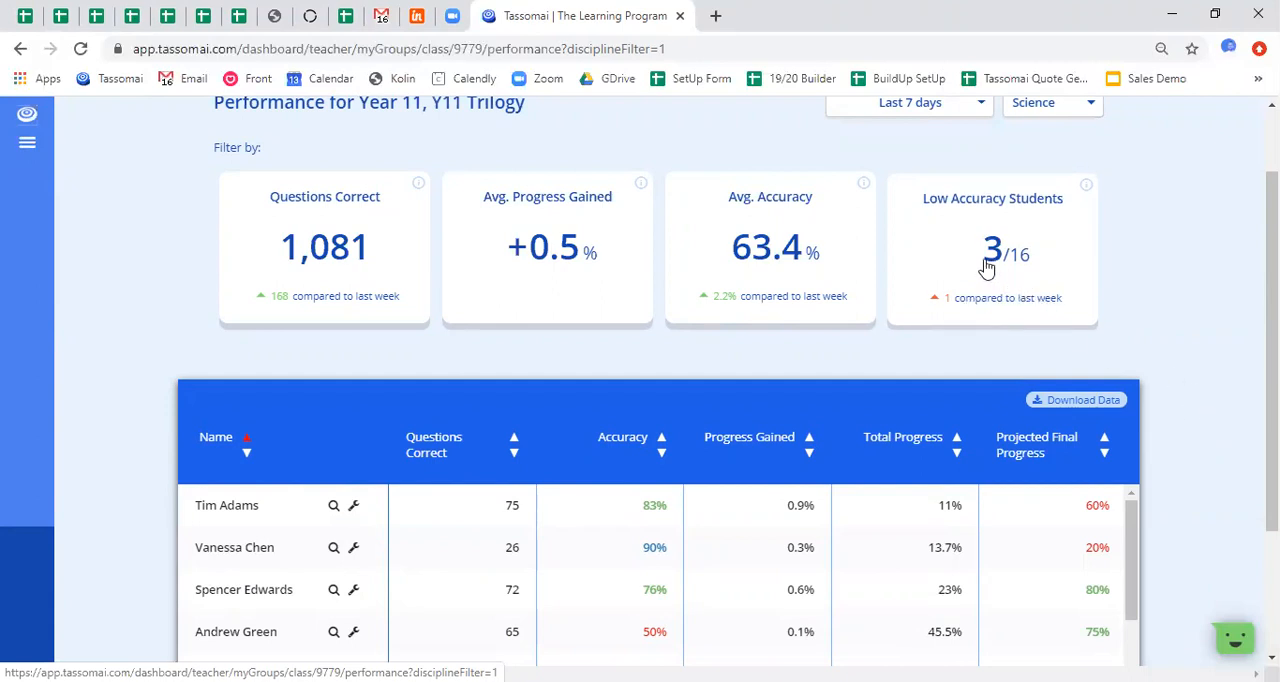
mouse_move(1086, 185)
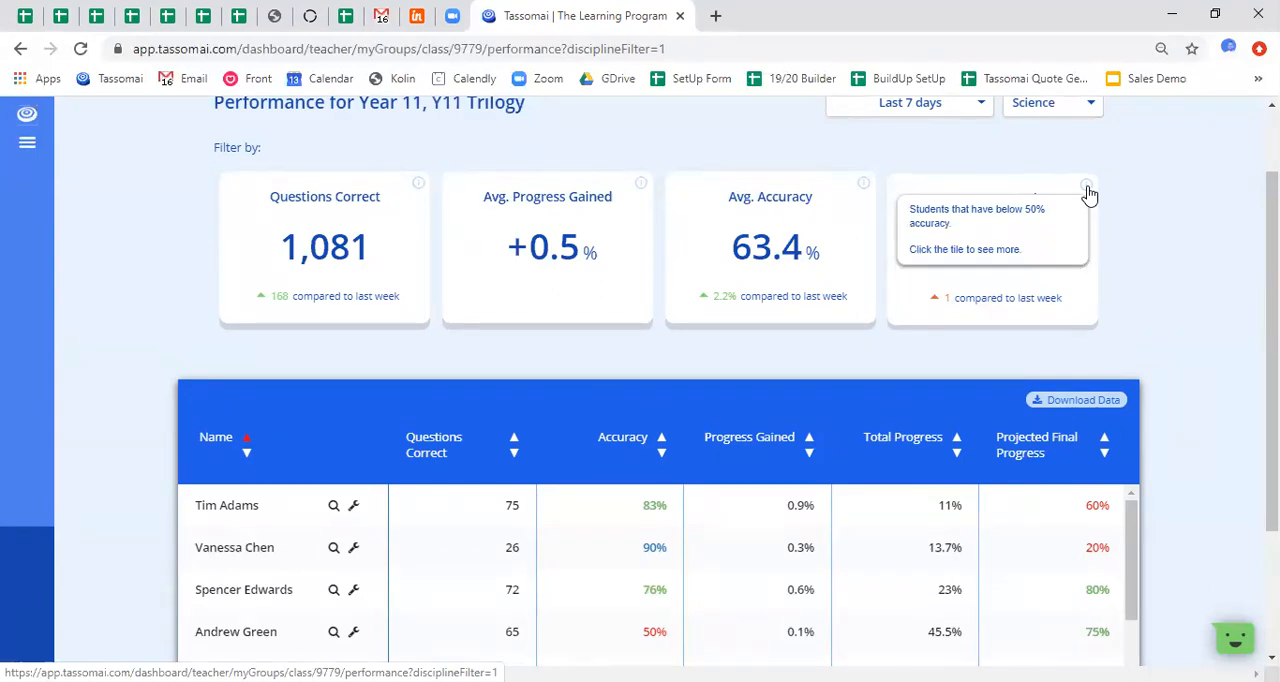
Filter the performance table using the Low Accuracy Students tile
click(991, 250)
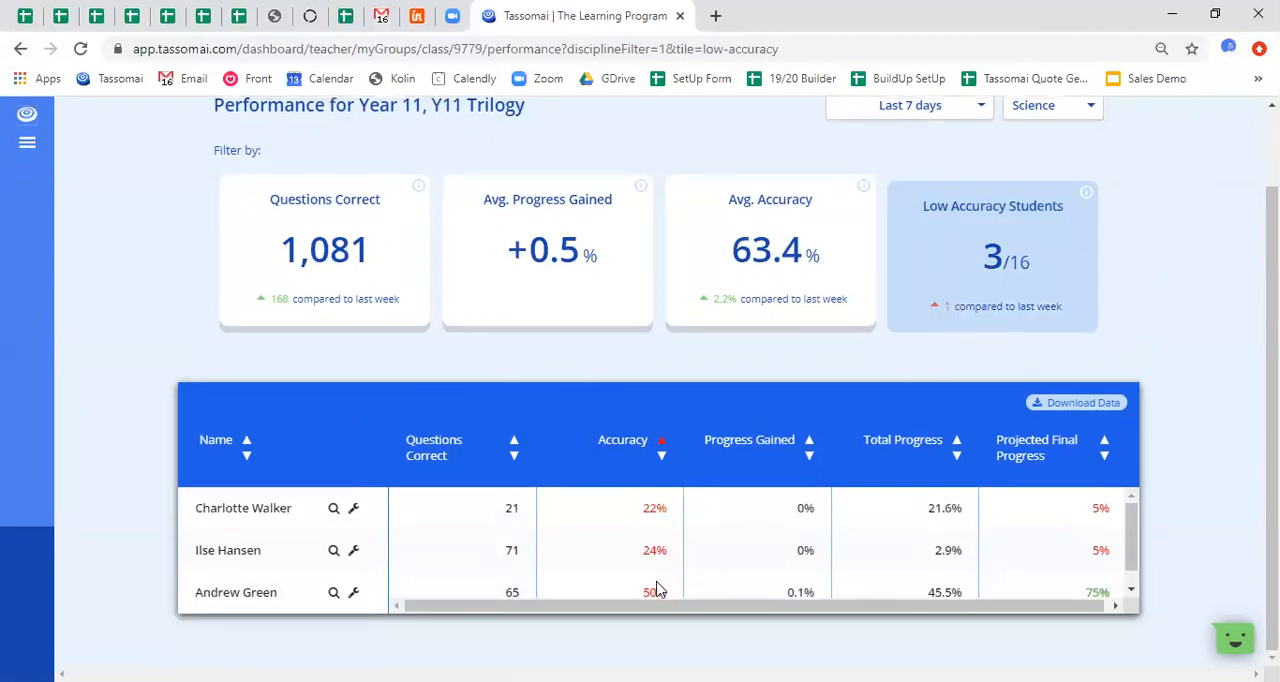
mouse_move(700, 577)
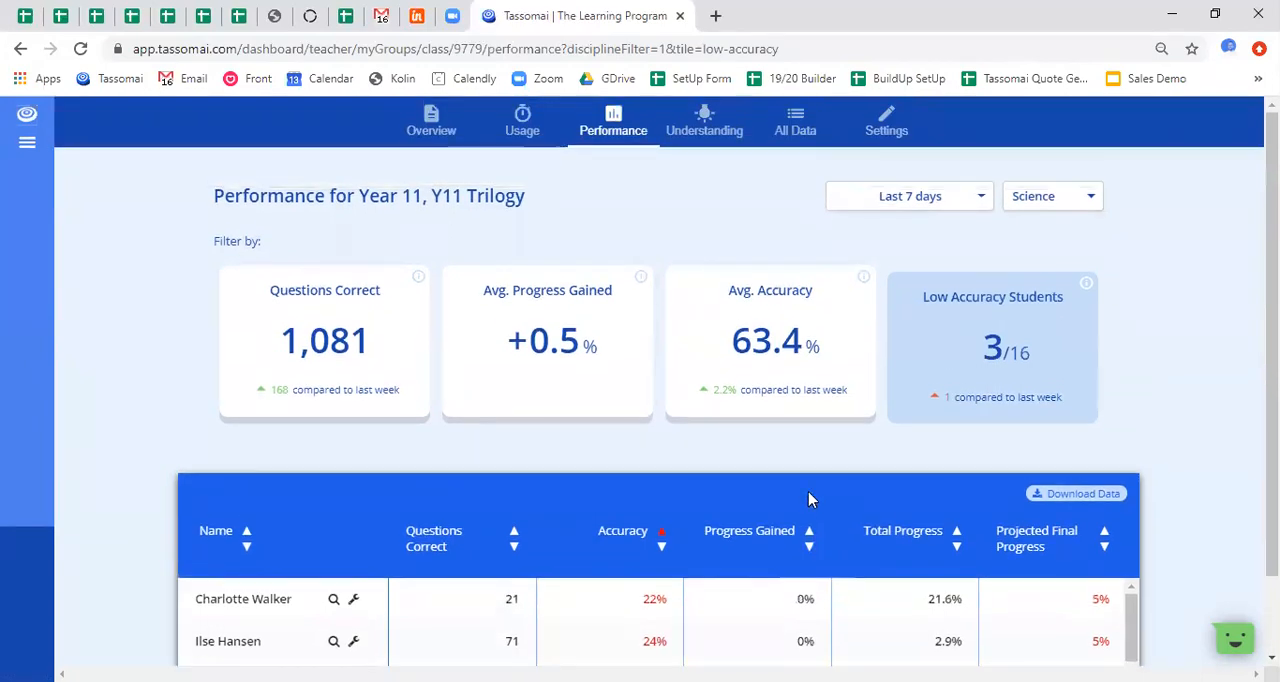
mouse_move(704, 120)
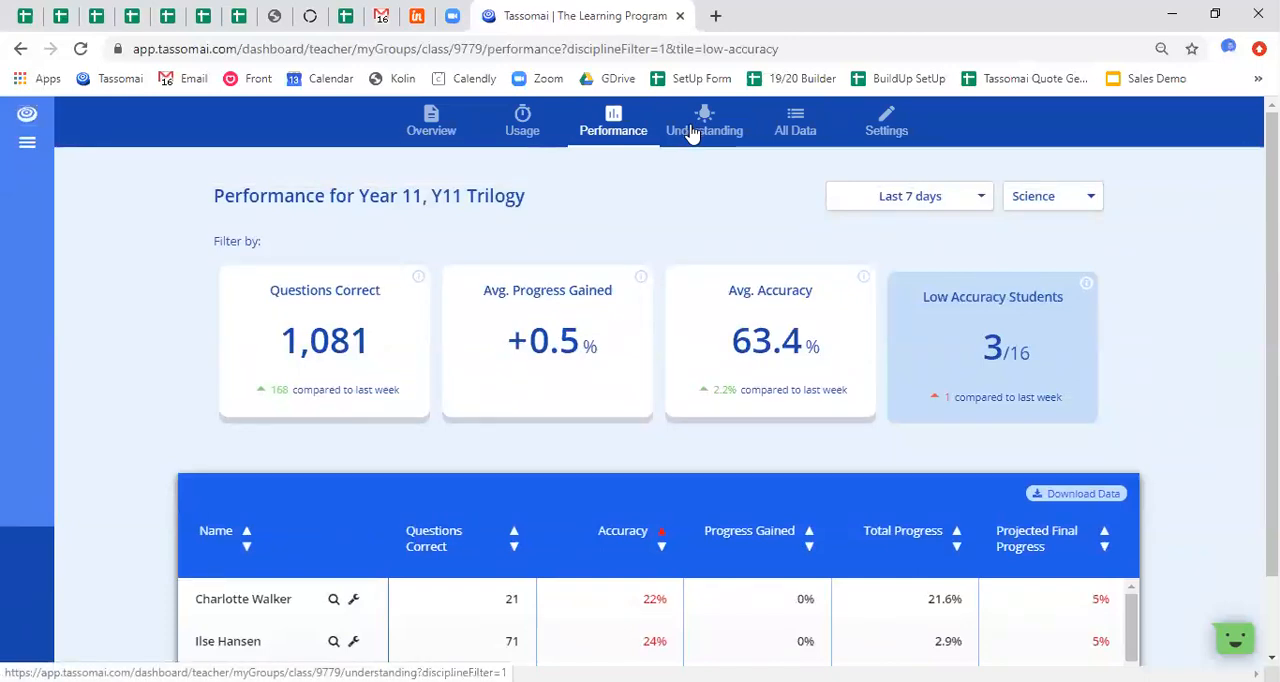
mouse_move(704, 130)
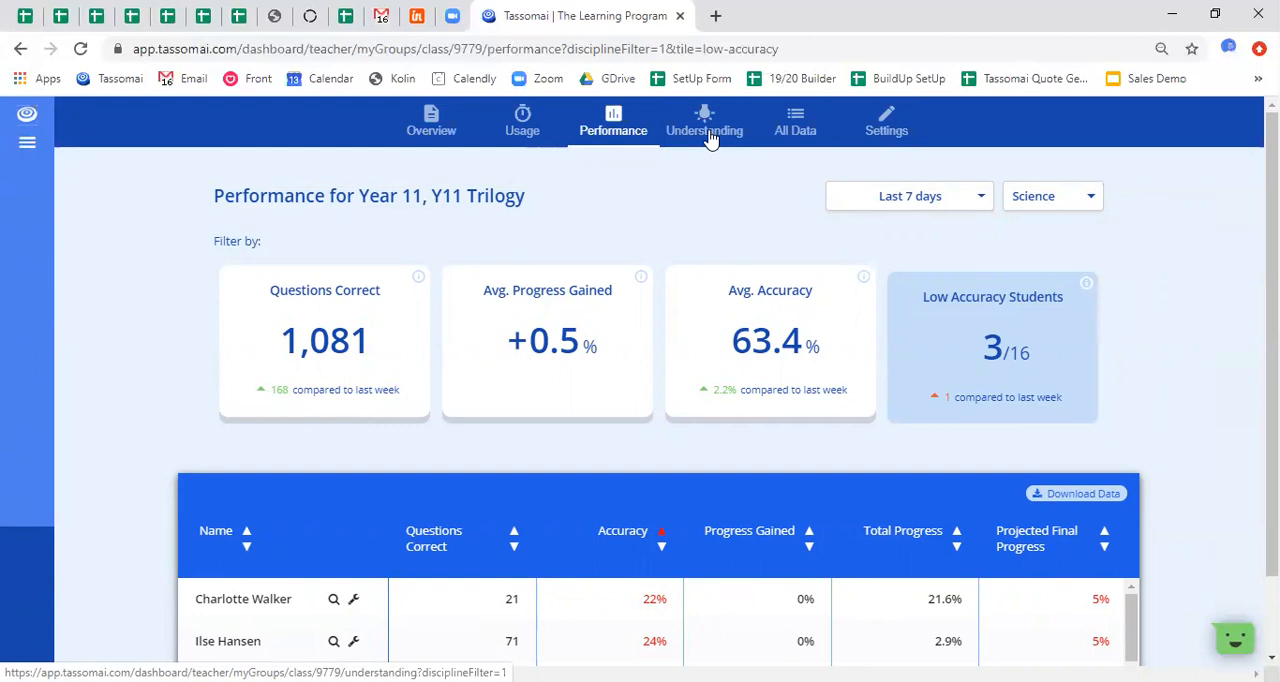
Open the Understanding tab and break the grid down into Biology [AQA] topics
click(704, 122)
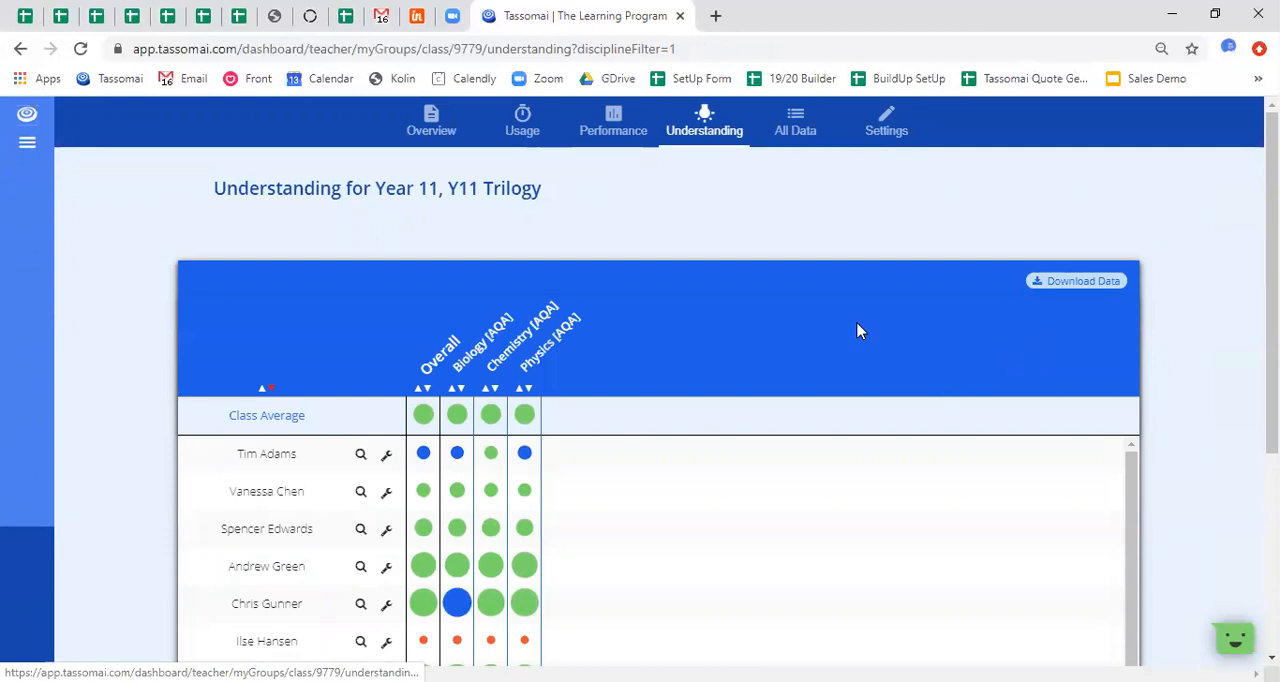
scroll(down, 3)
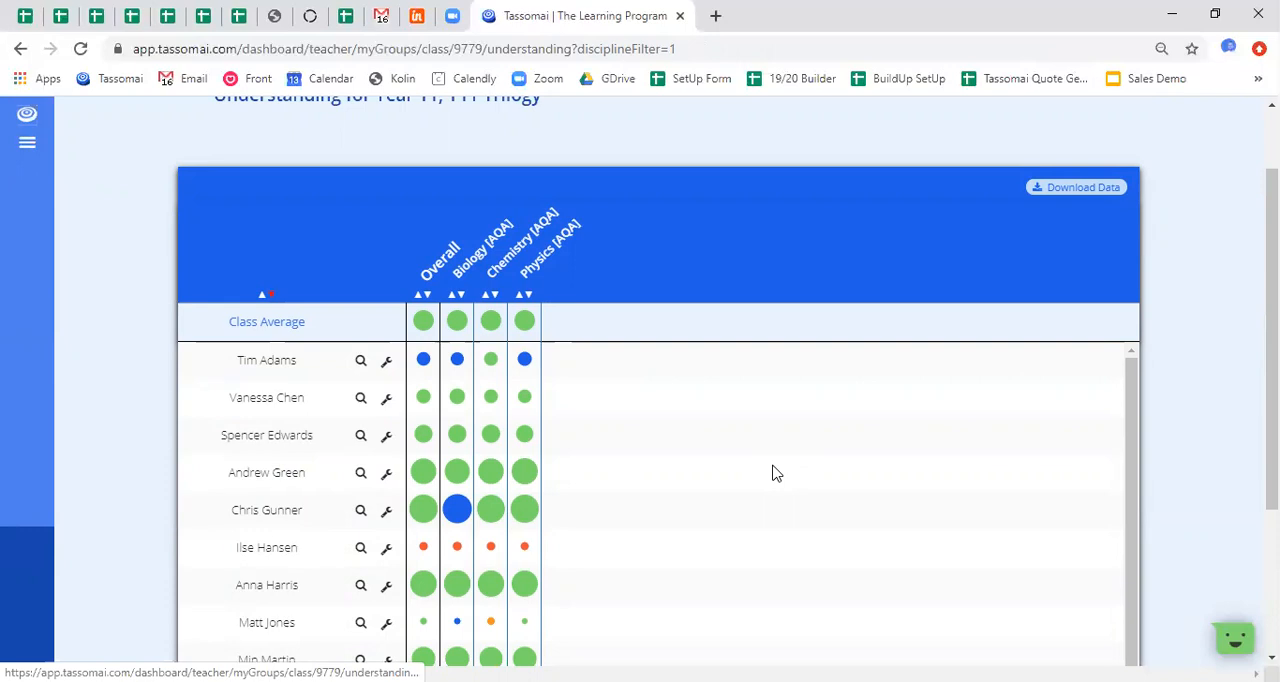
mouse_move(782, 488)
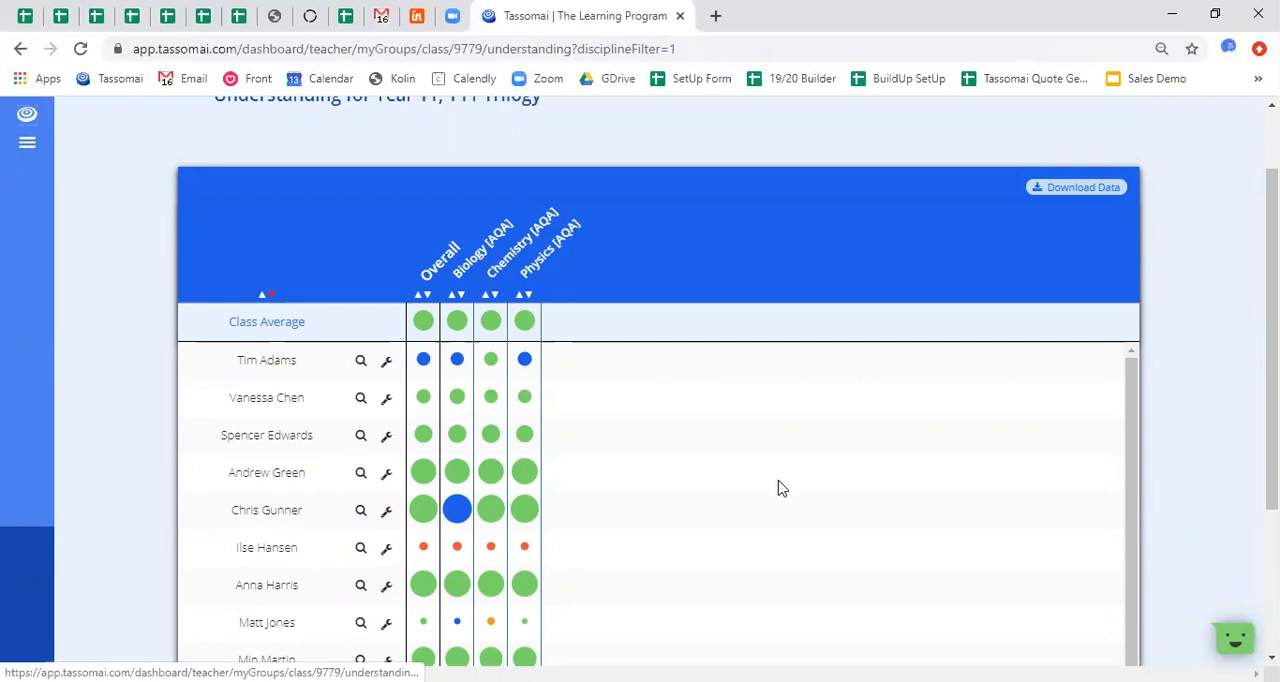
mouse_move(393, 519)
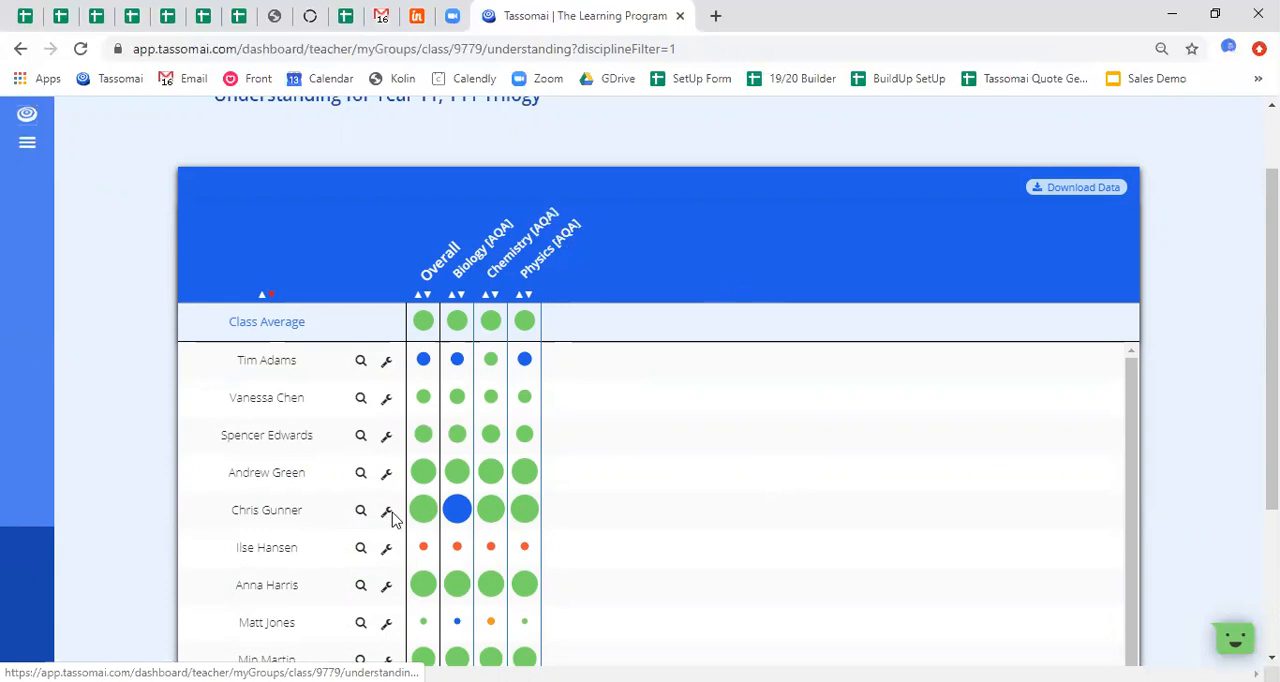
mouse_move(457, 509)
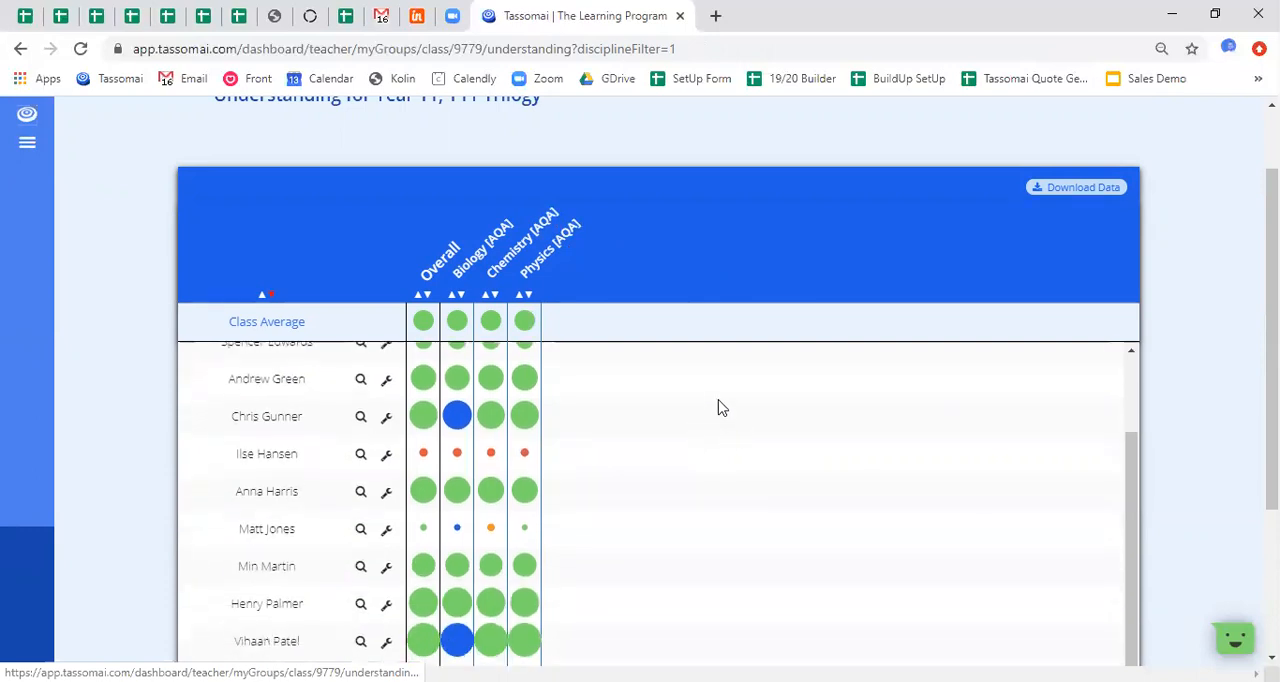
mouse_move(471, 457)
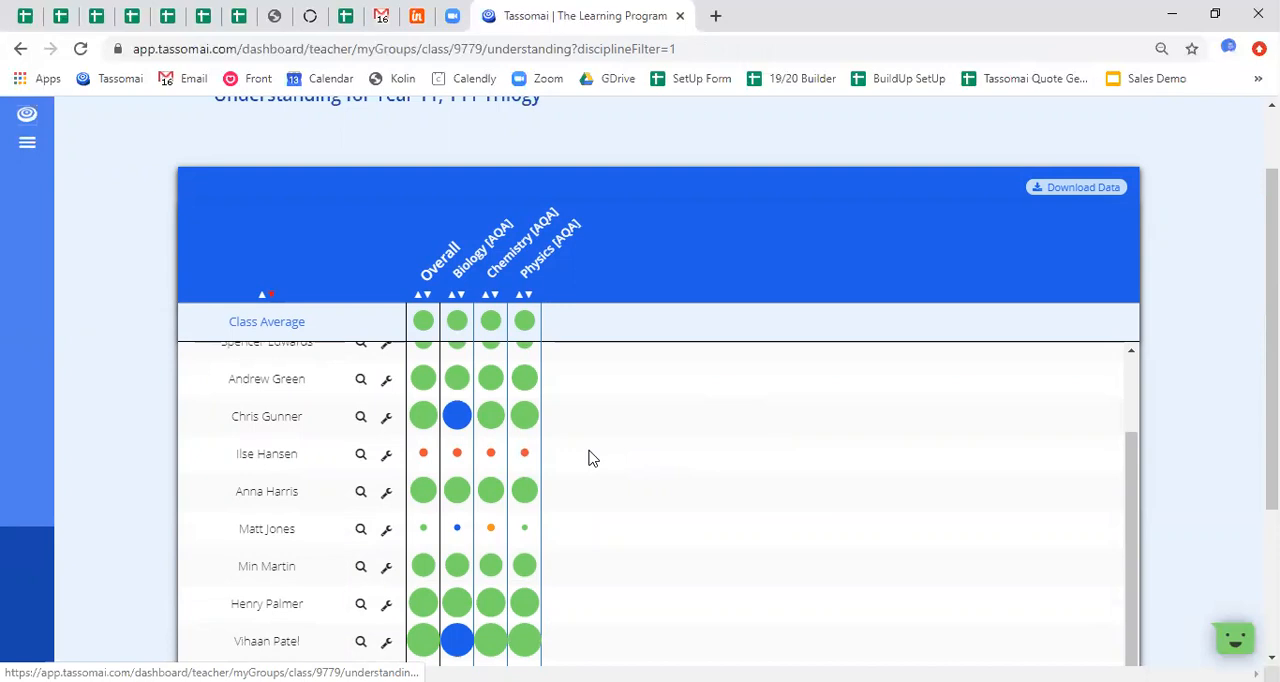
mouse_move(595, 443)
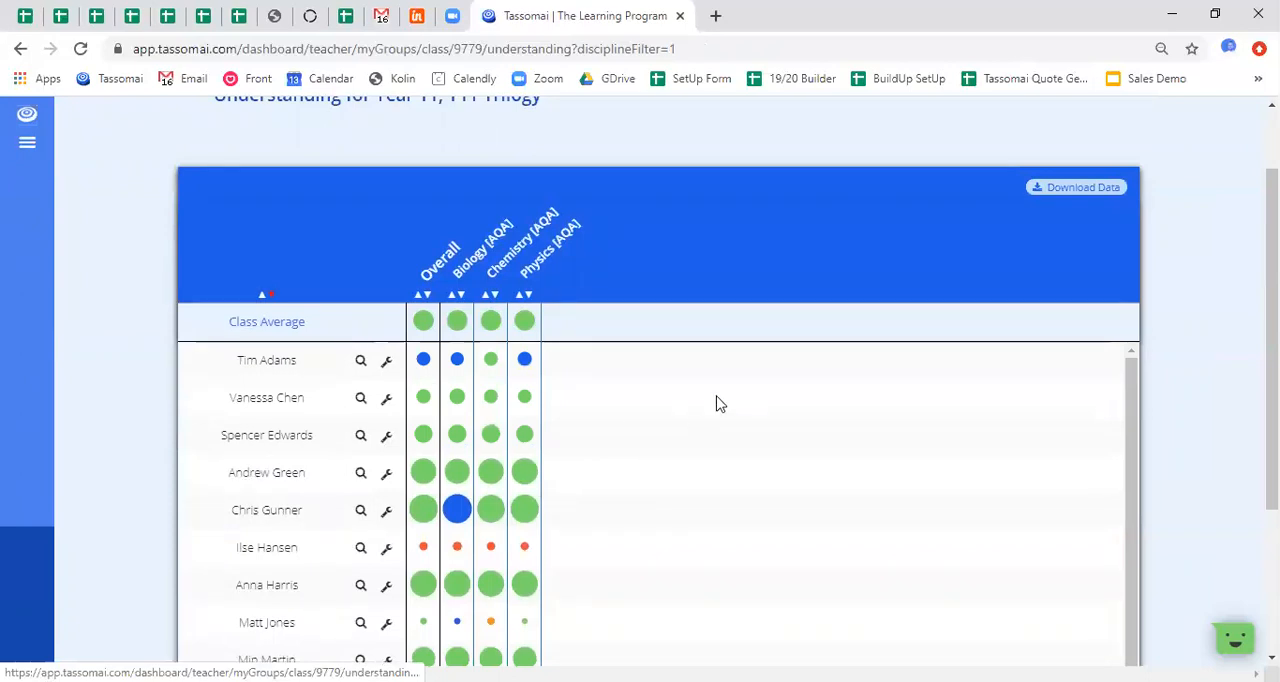
mouse_move(715, 365)
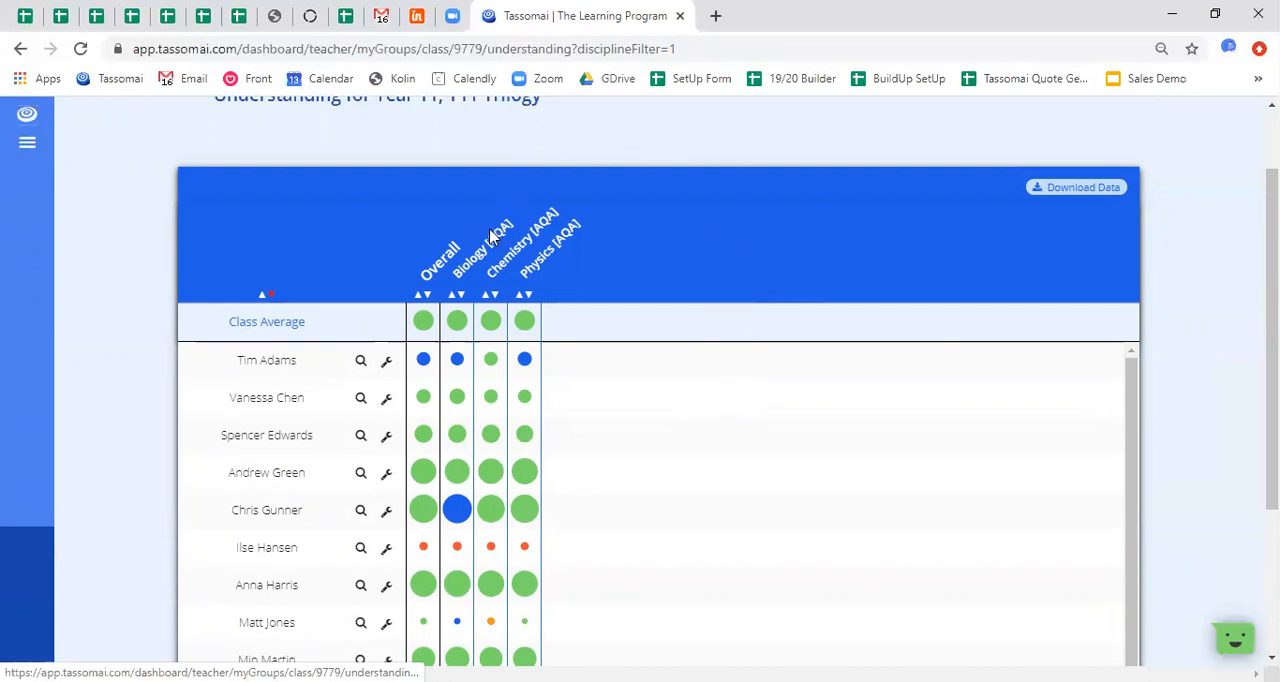
click(480, 245)
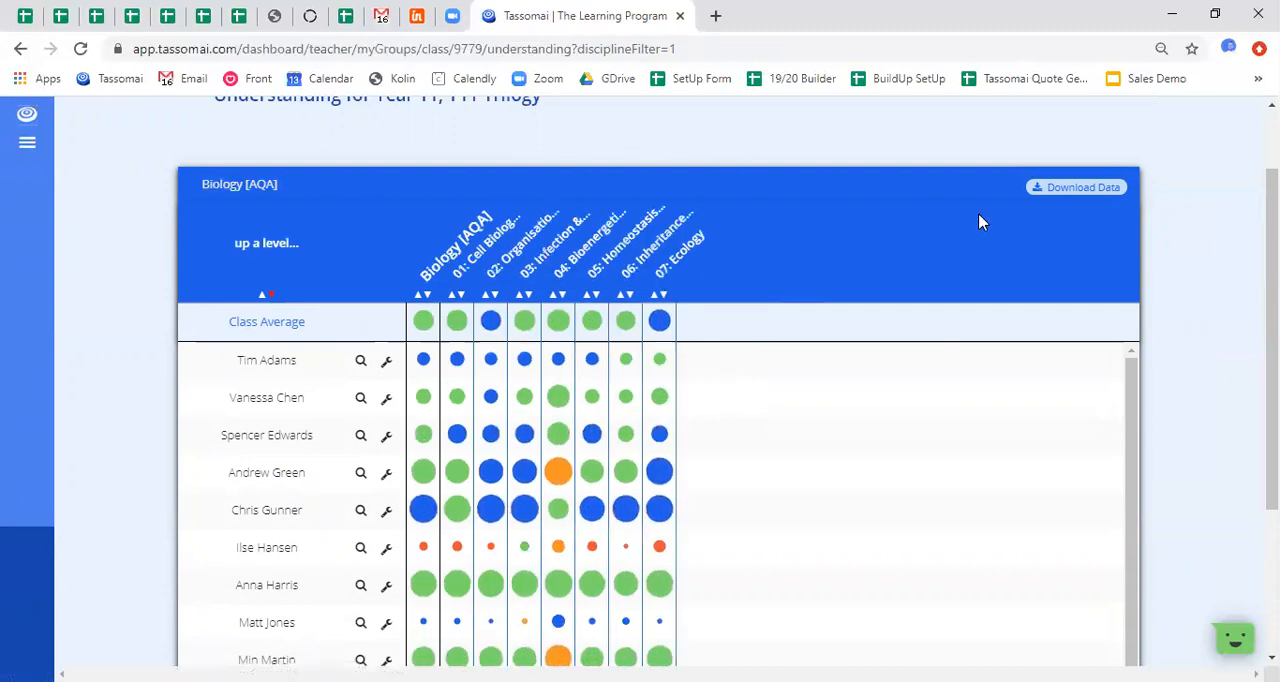
mouse_move(955, 233)
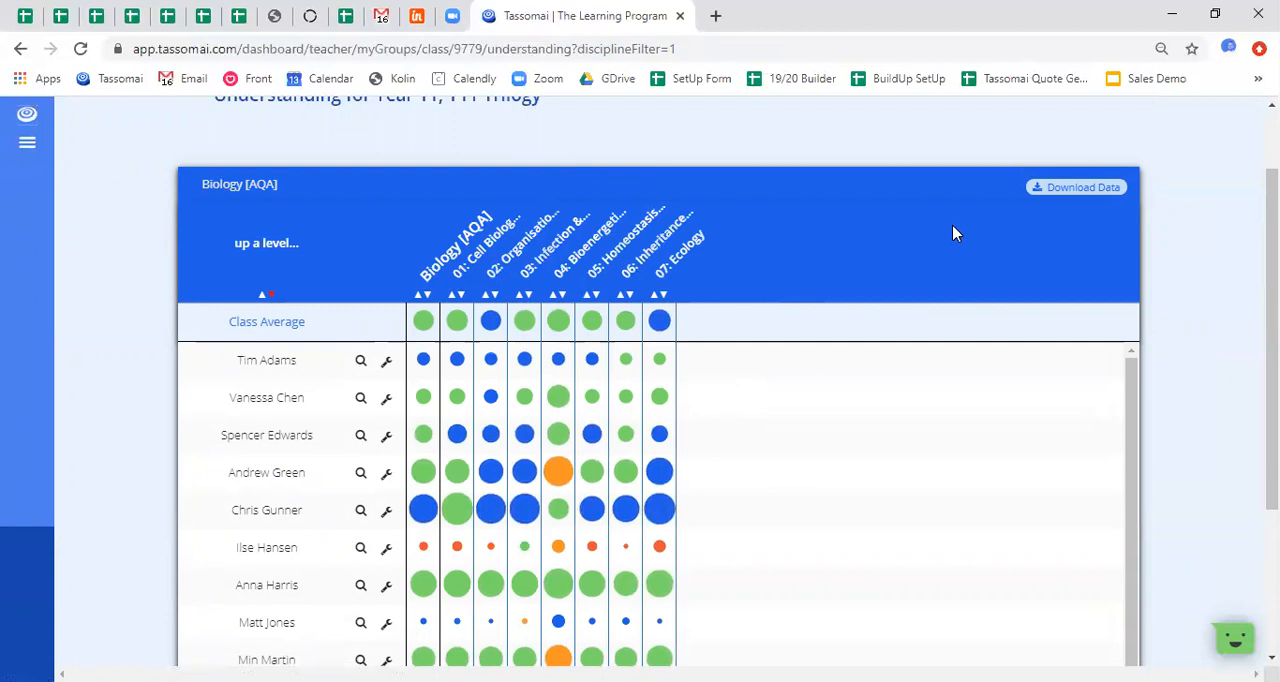
mouse_move(843, 203)
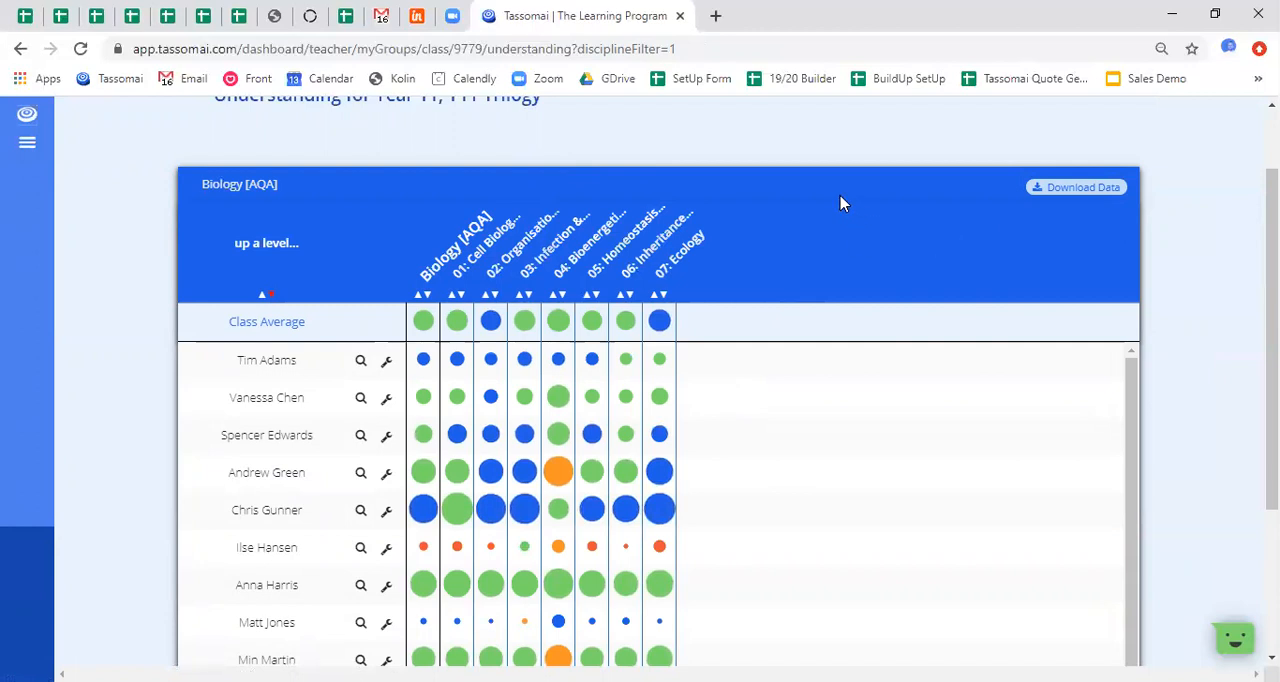
Drill into 01: Cell Biology subtopics and scroll through the student grid
click(456, 240)
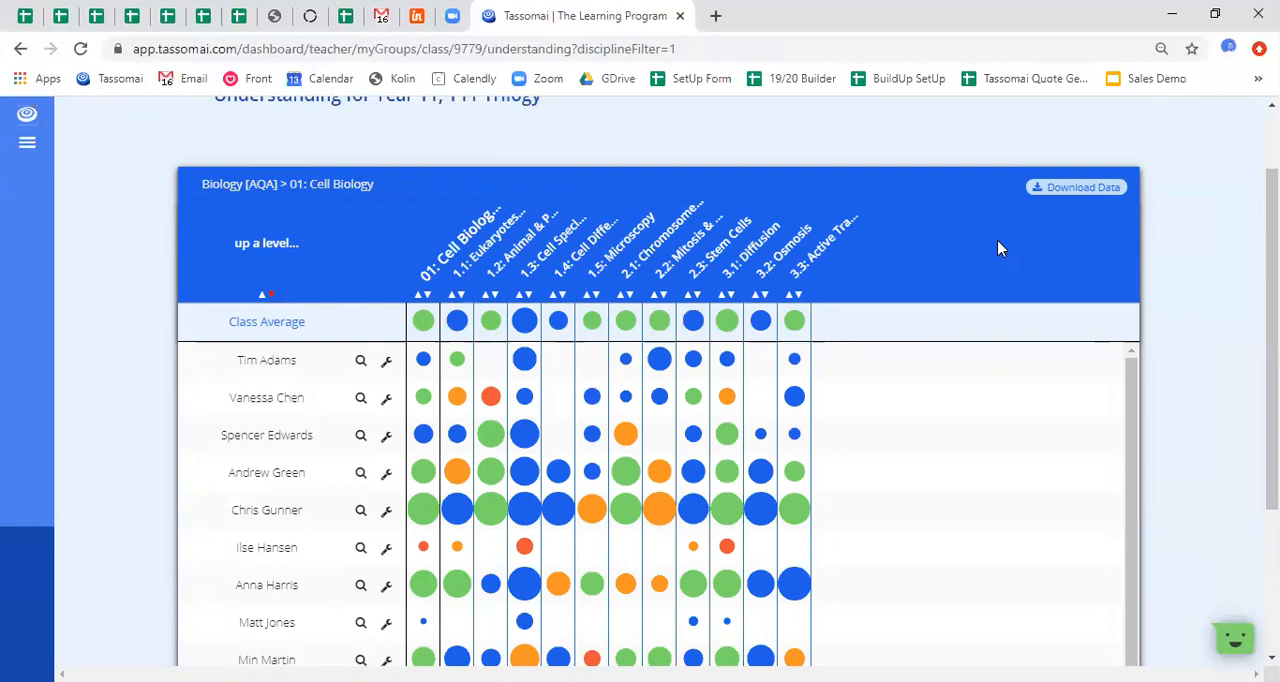
mouse_move(558, 341)
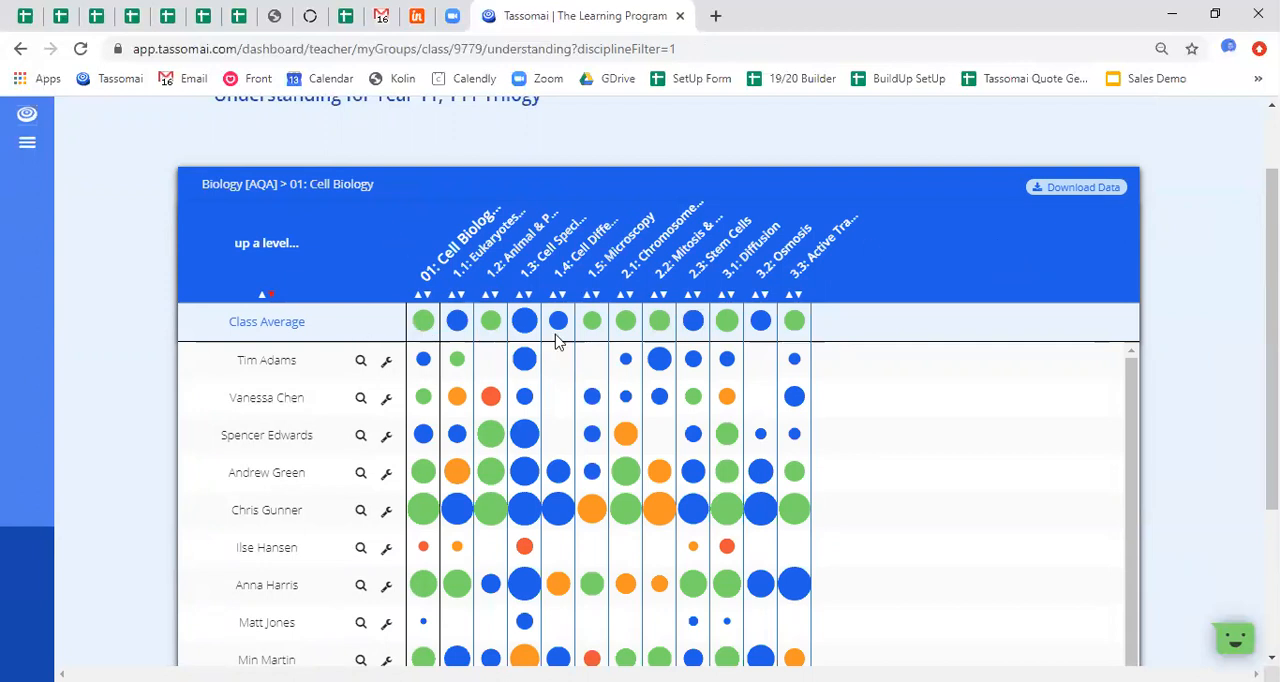
mouse_move(845, 325)
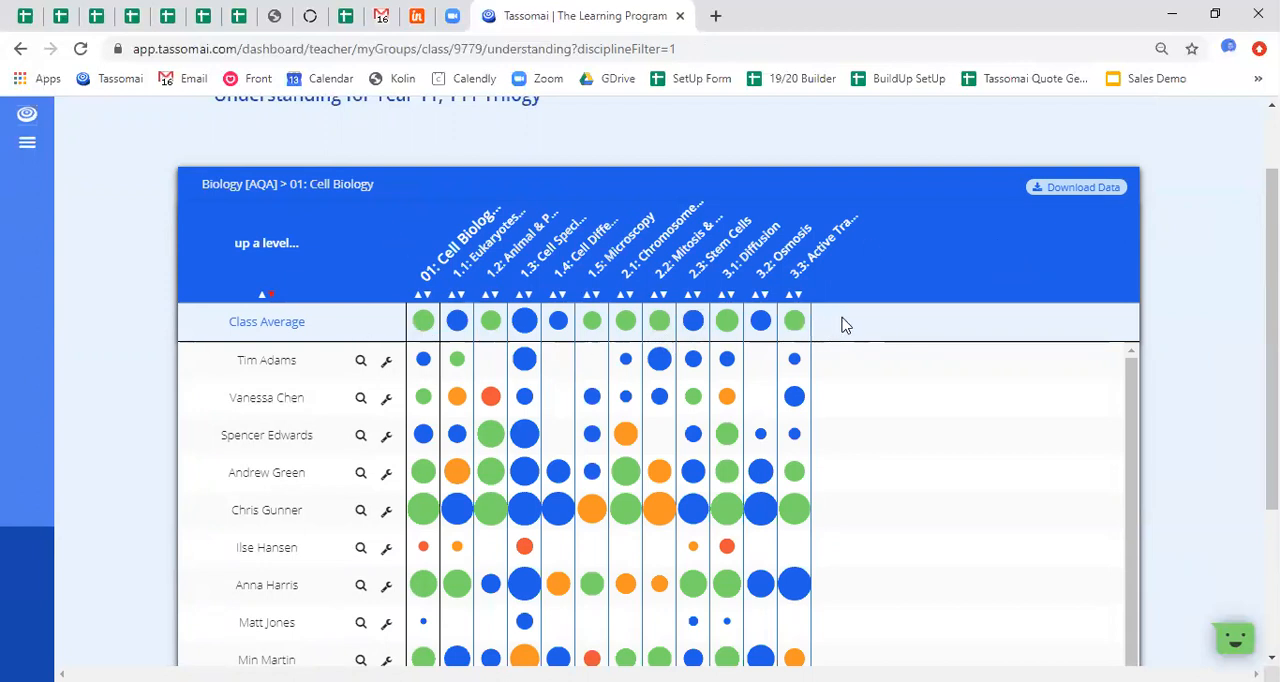
mouse_move(844, 350)
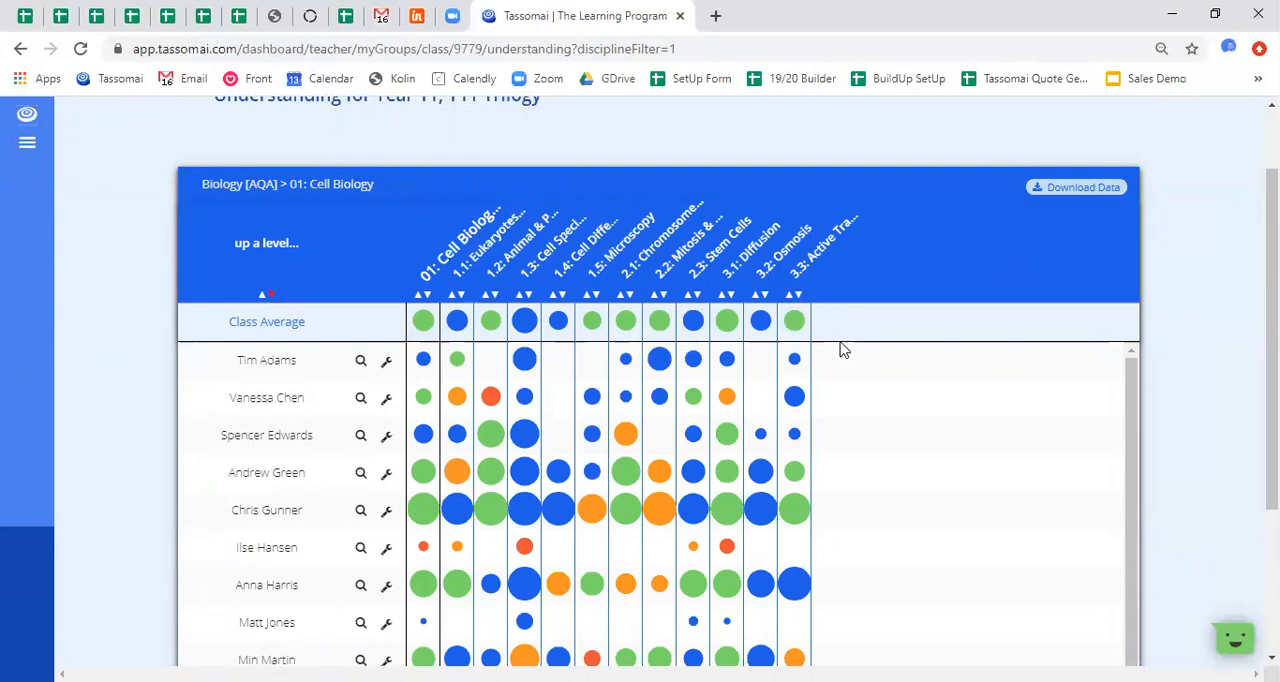
scroll(down, 3)
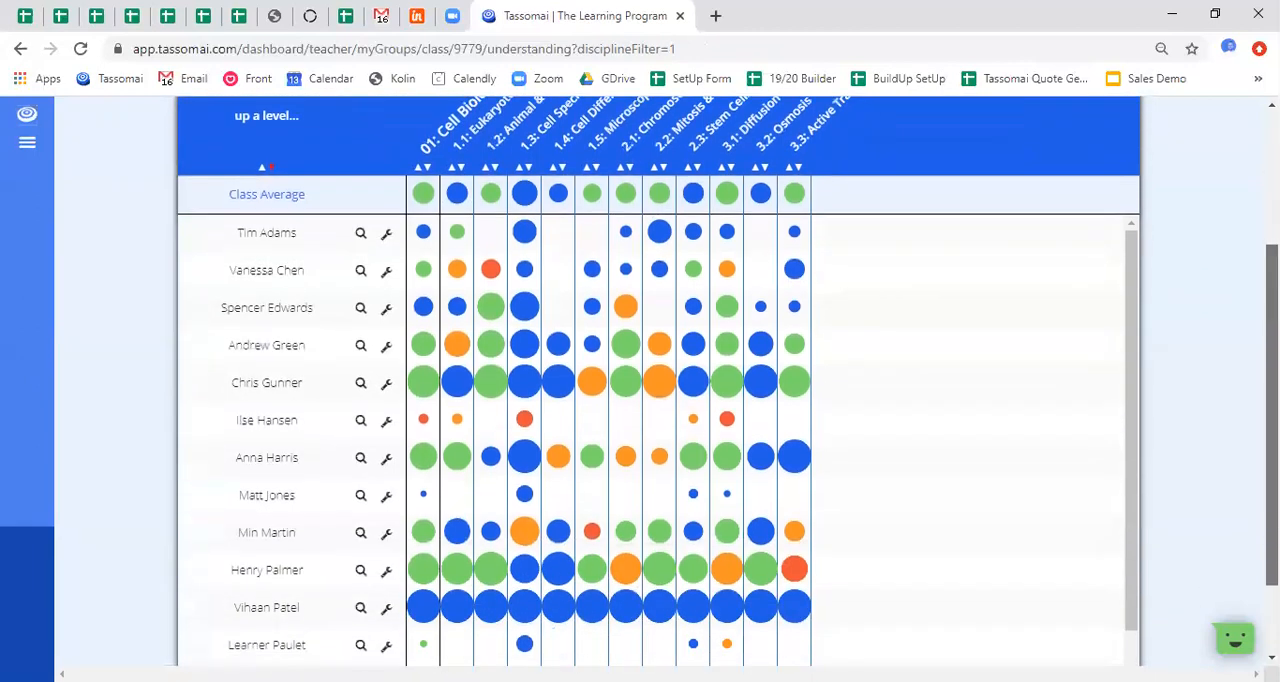
scroll(down, 3)
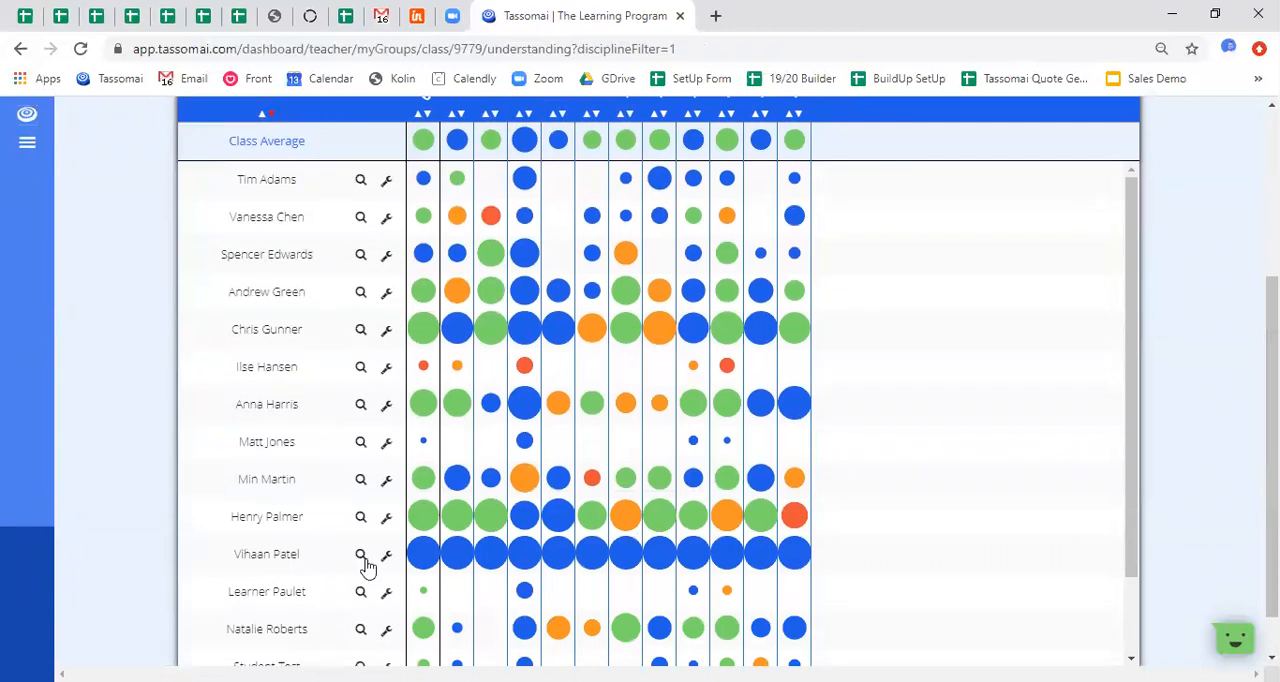
mouse_move(420, 547)
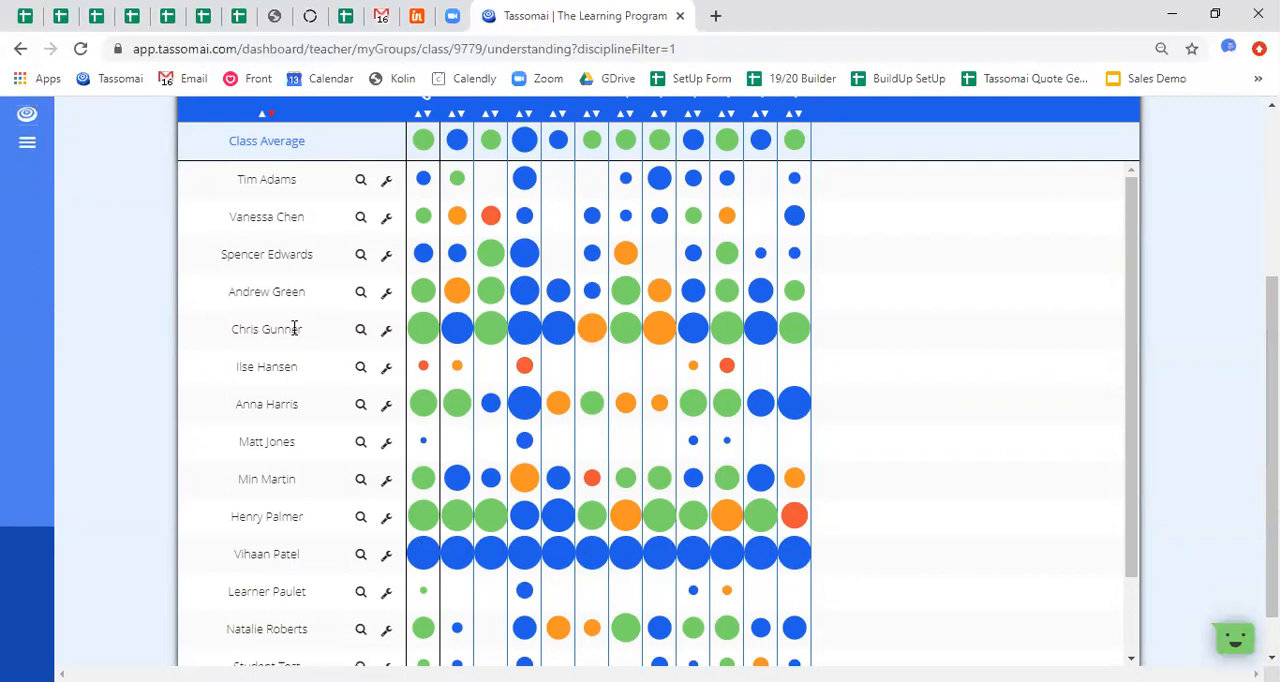
mouse_move(609, 368)
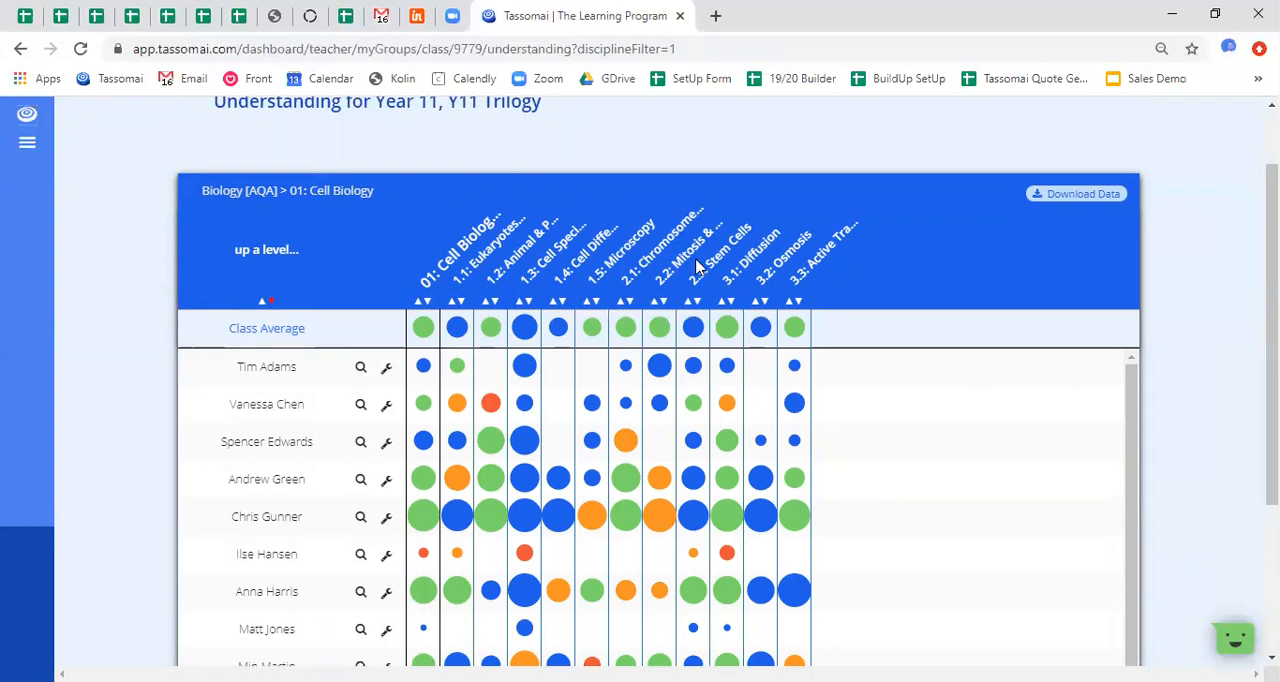
mouse_move(924, 402)
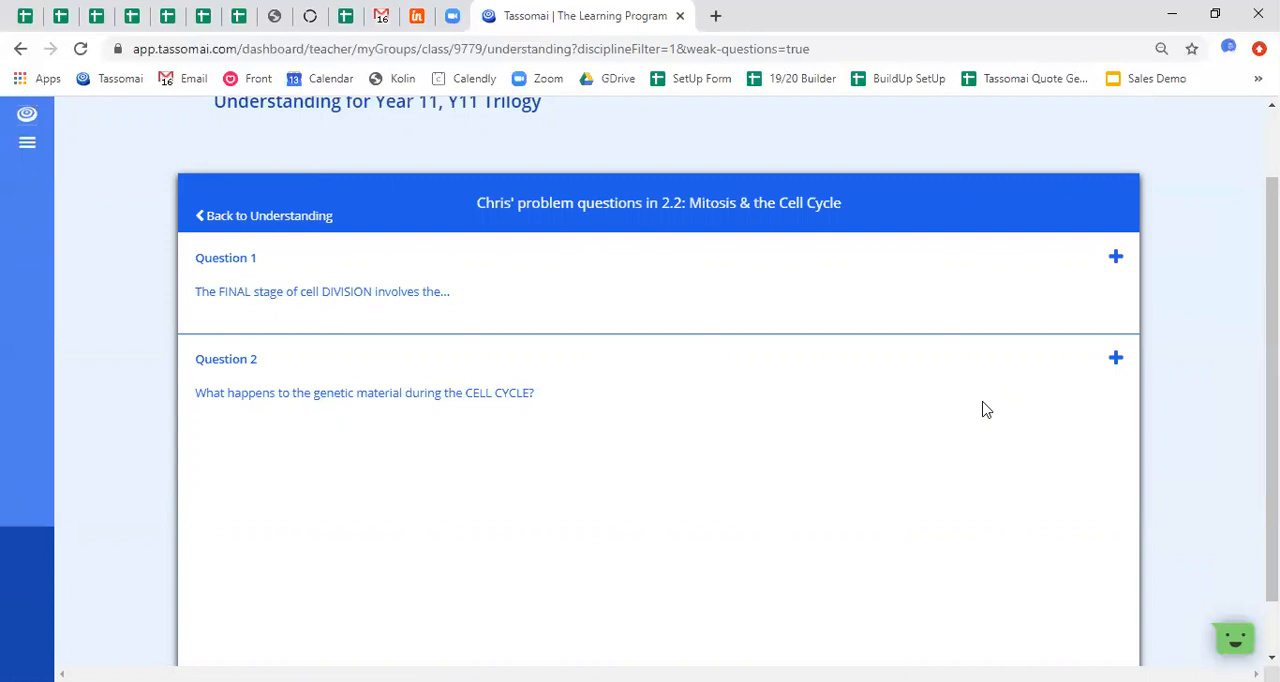
Expand Question 1 to show Chris's answers and recent attempts
click(1115, 257)
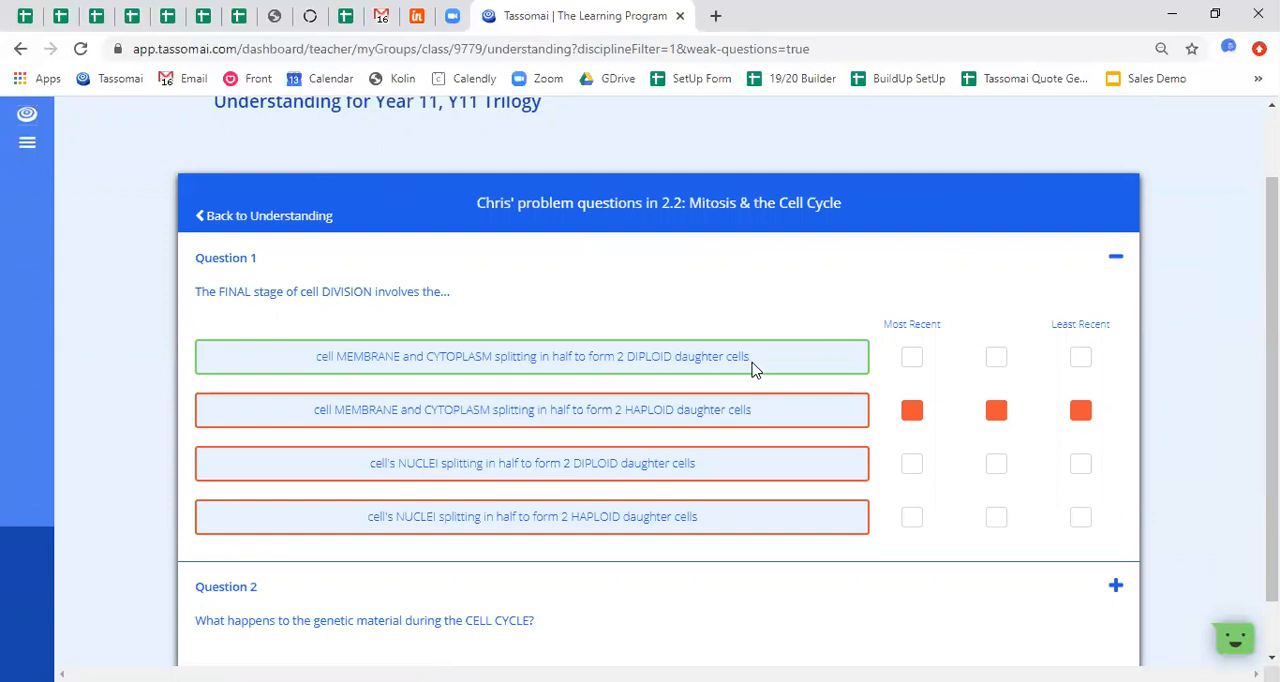
mouse_move(762, 375)
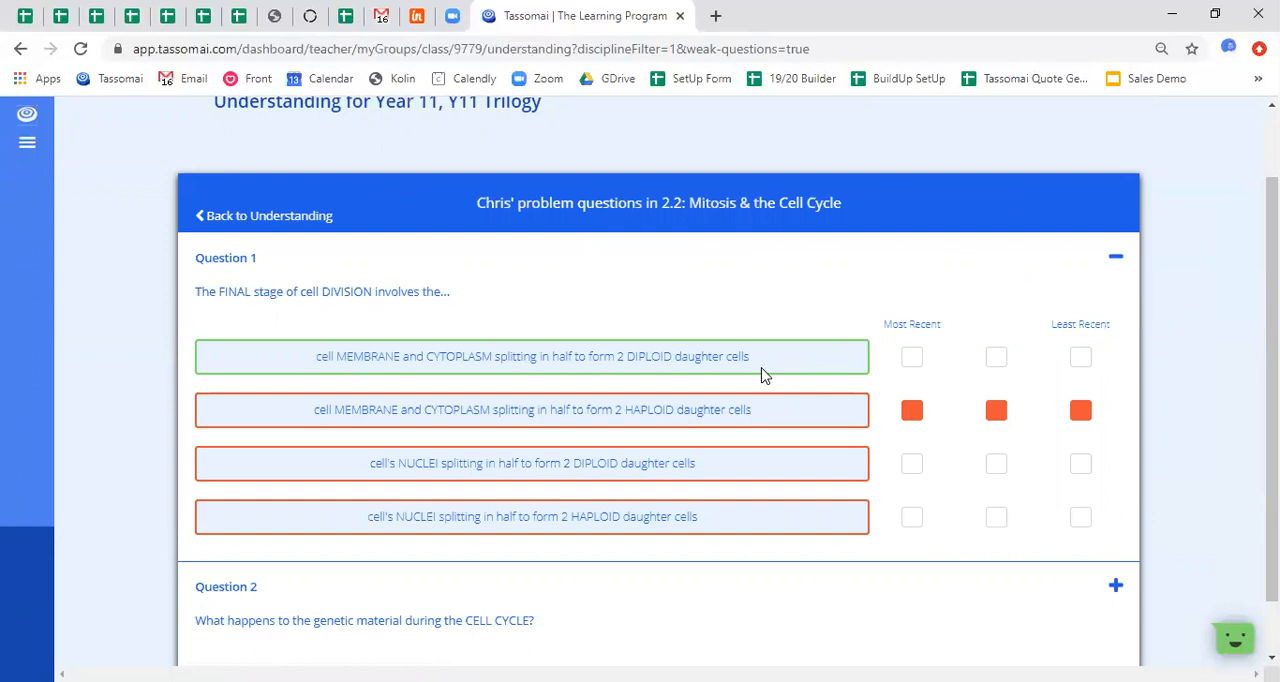
mouse_move(787, 374)
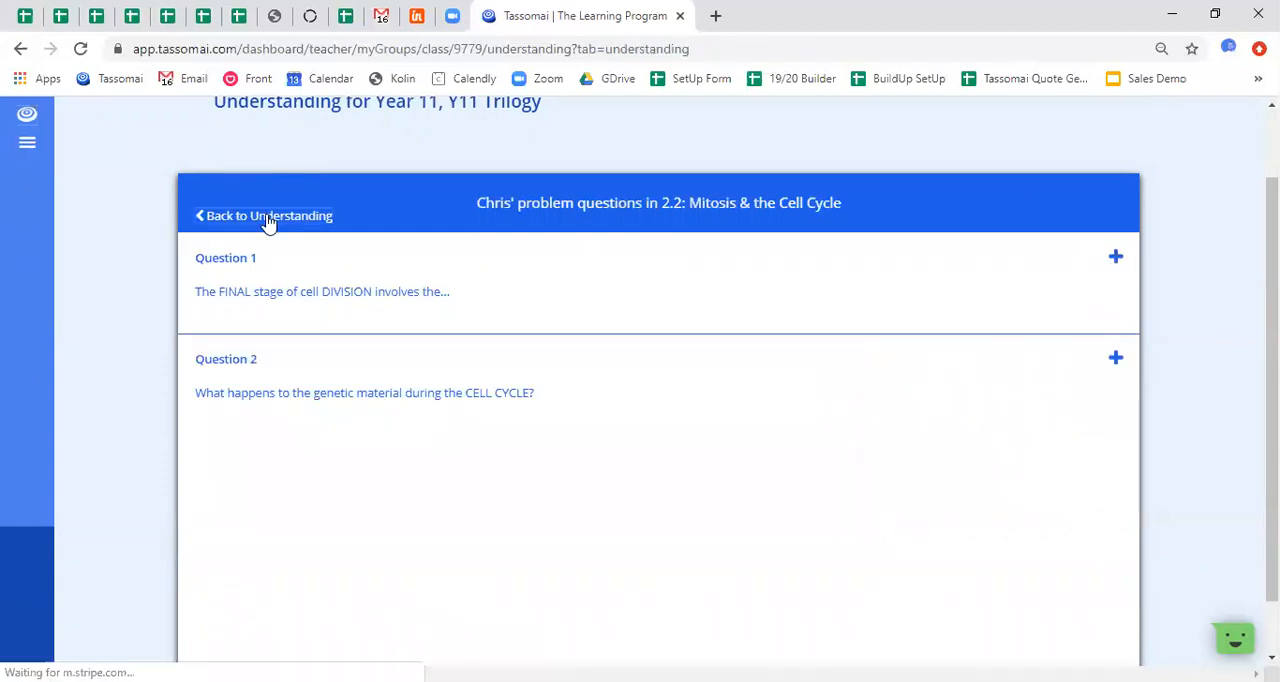
Go back to the Year 11, Y11 Trilogy understanding grid for 01: Cell Biology subtopics
click(263, 215)
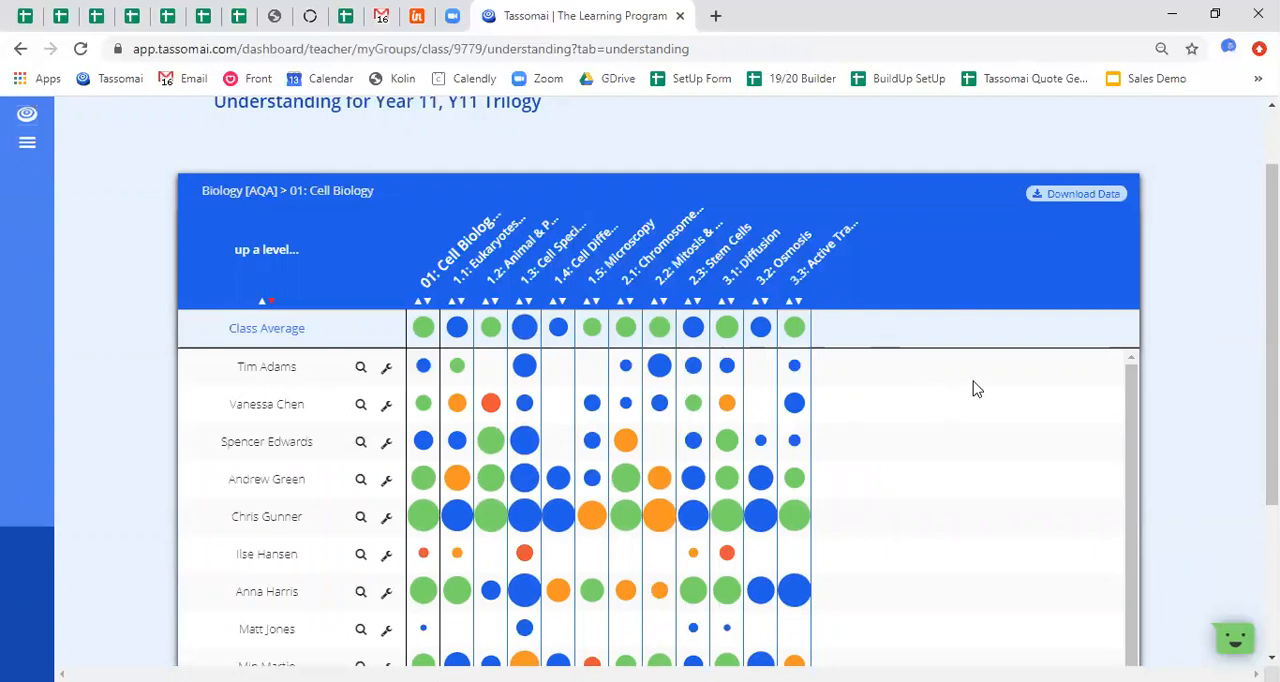
mouse_move(974, 356)
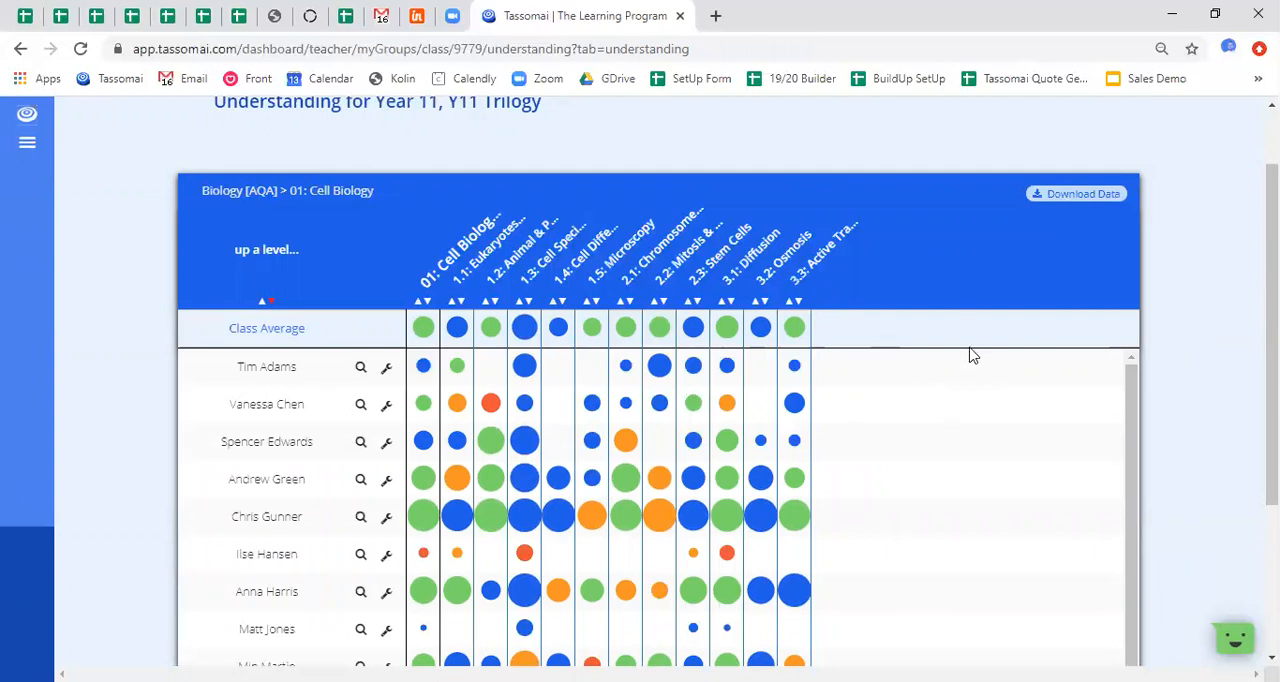
mouse_move(795, 404)
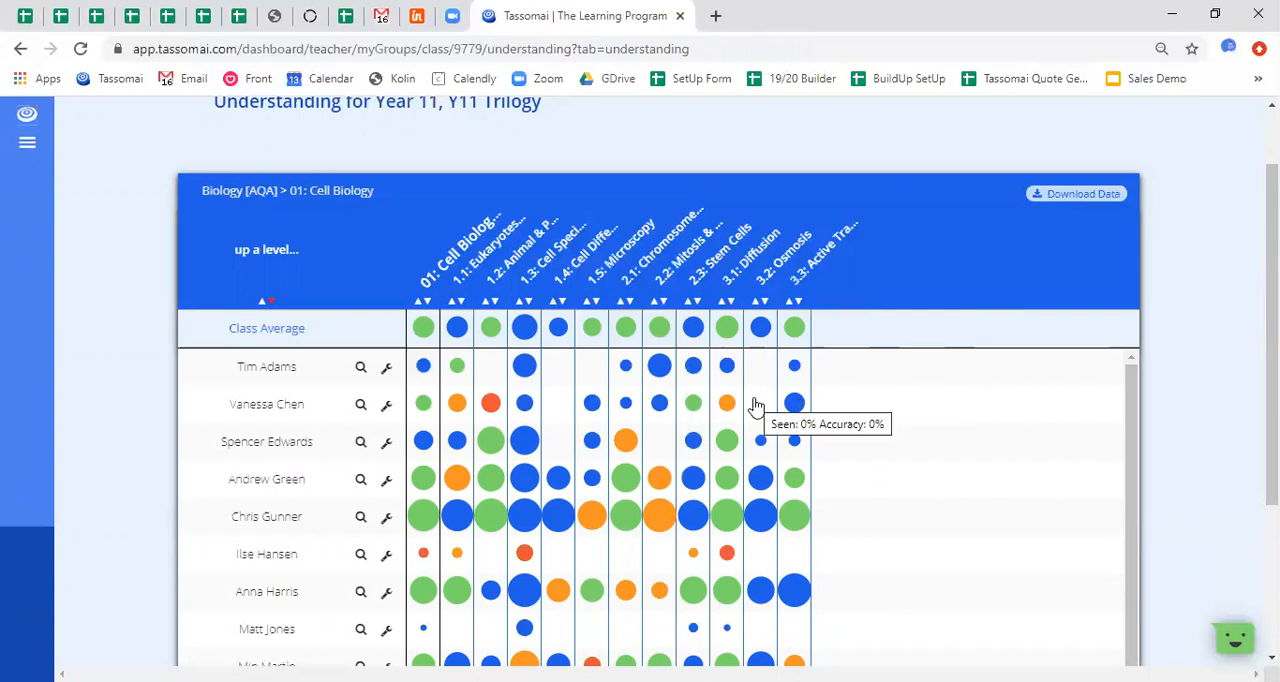
mouse_move(748, 402)
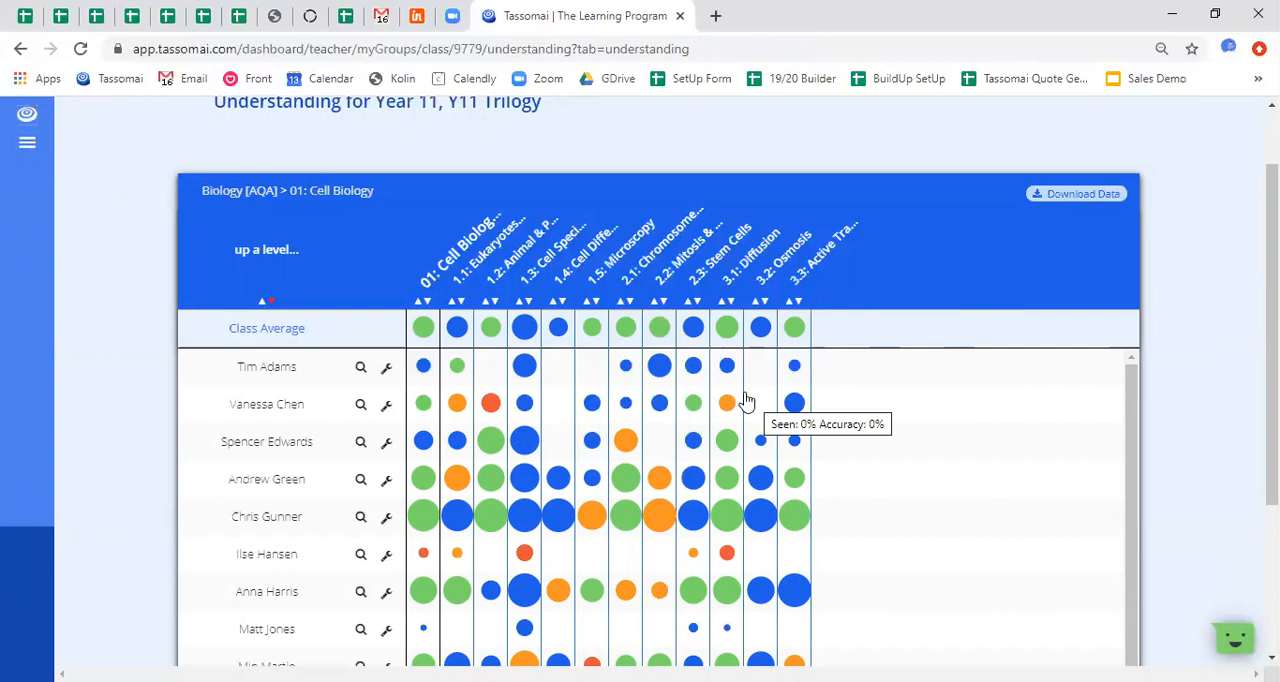
mouse_move(763, 402)
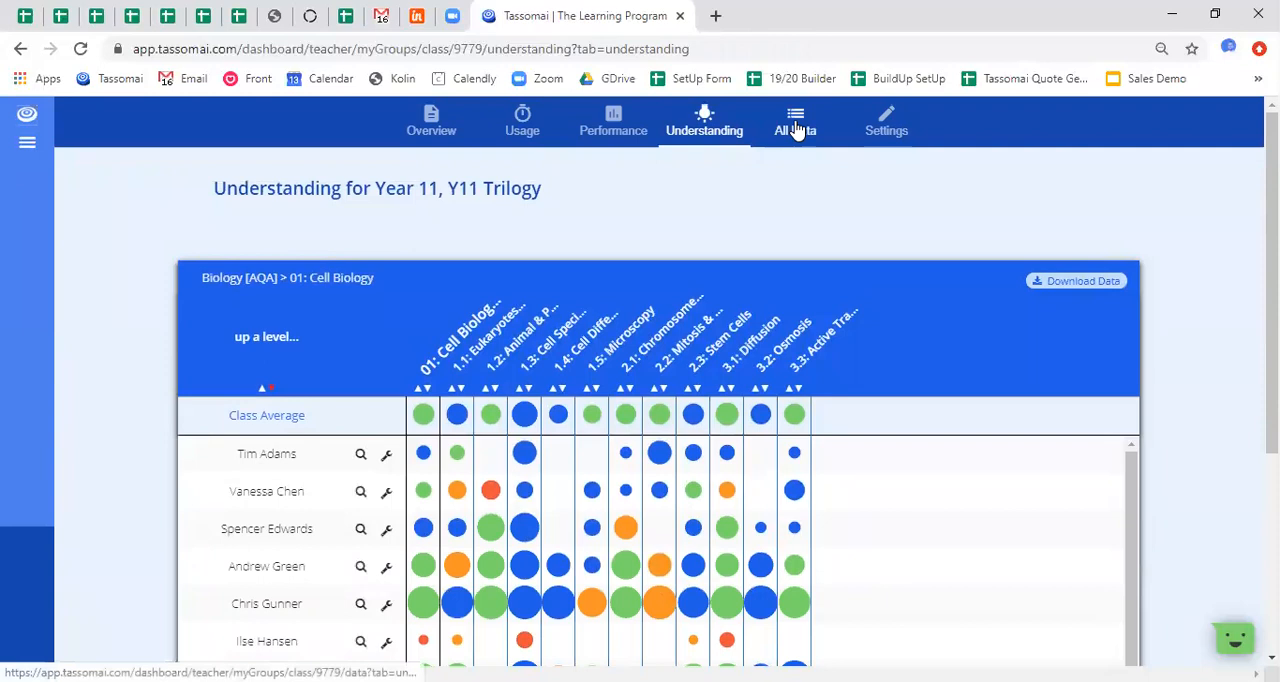
View the All Data table of accuracy, daily goals and projected progress per student
click(795, 122)
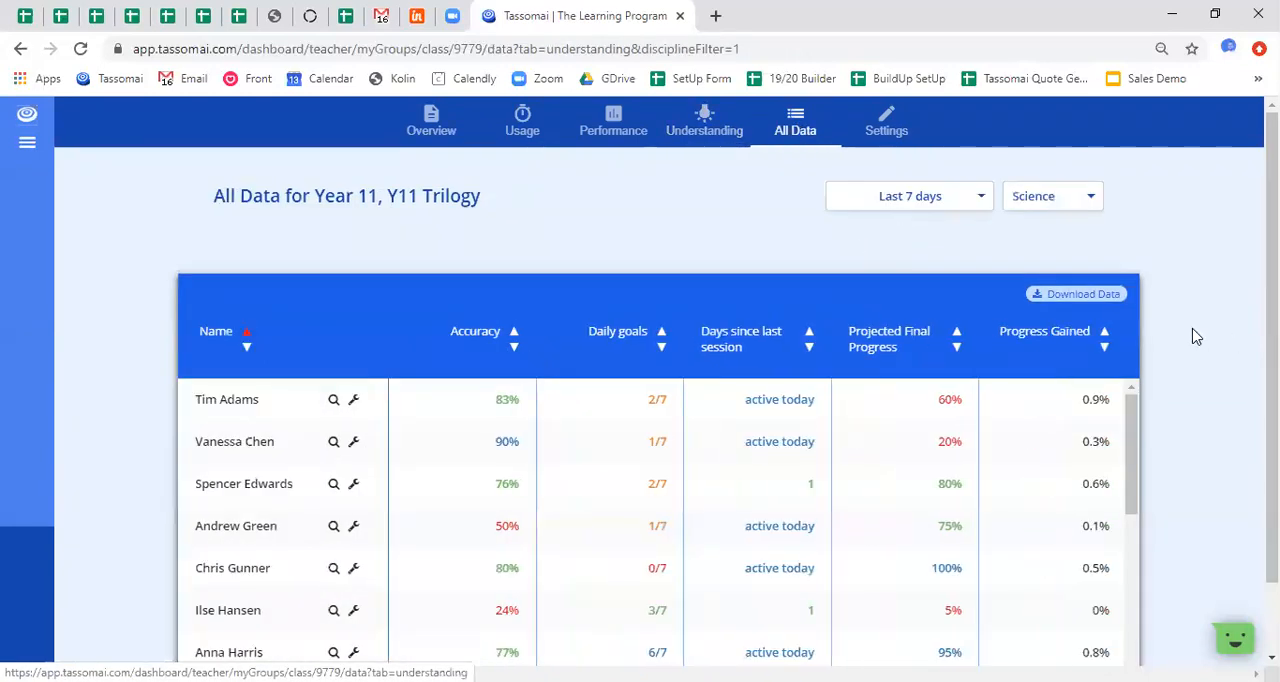
mouse_move(512, 185)
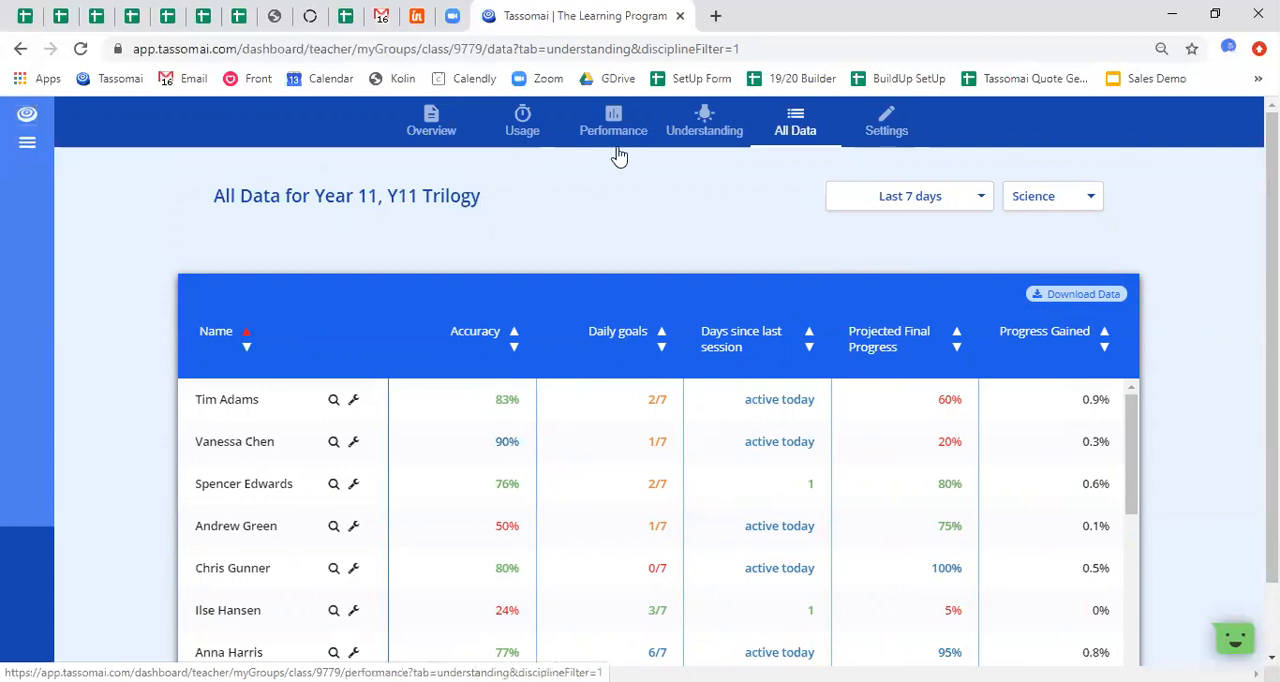
mouse_move(1219, 430)
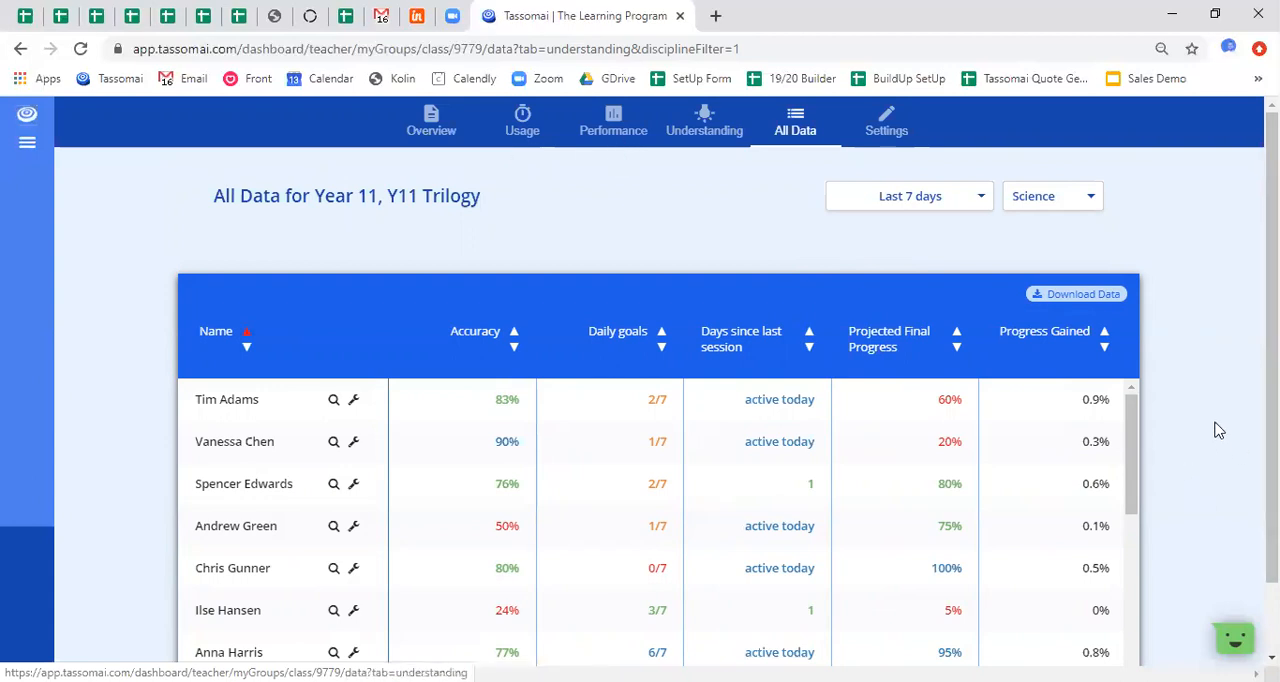
scroll(down, 3)
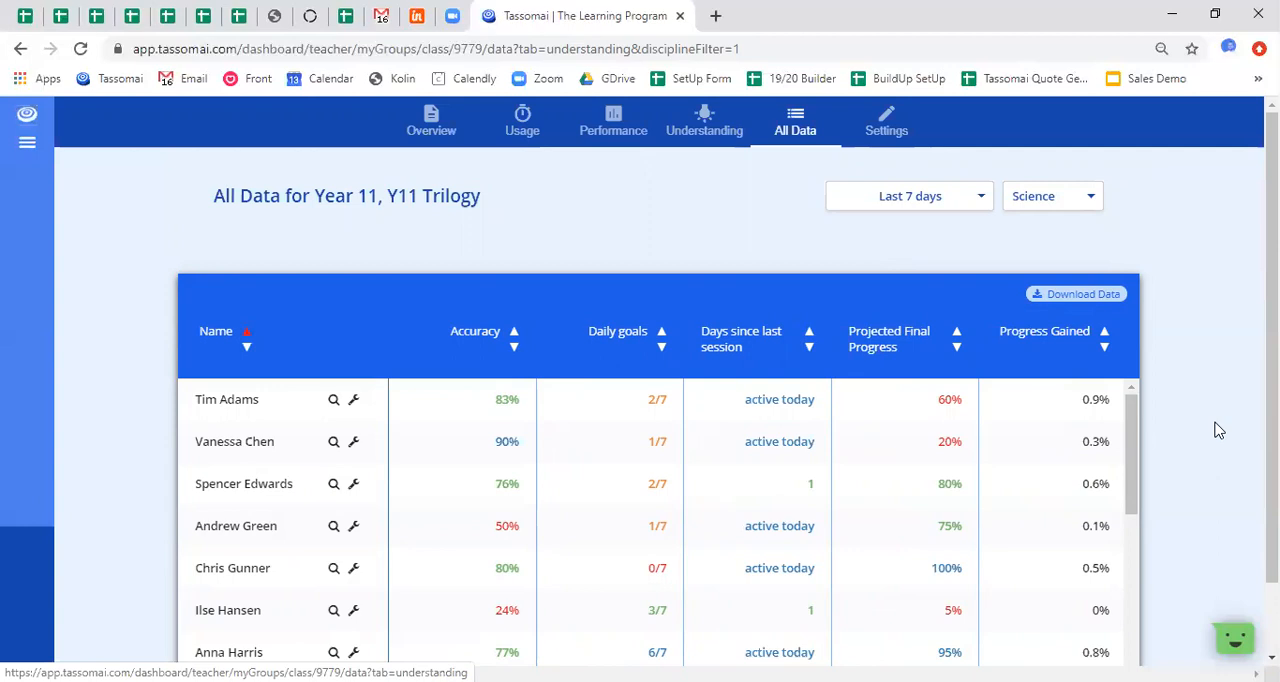
mouse_move(993, 193)
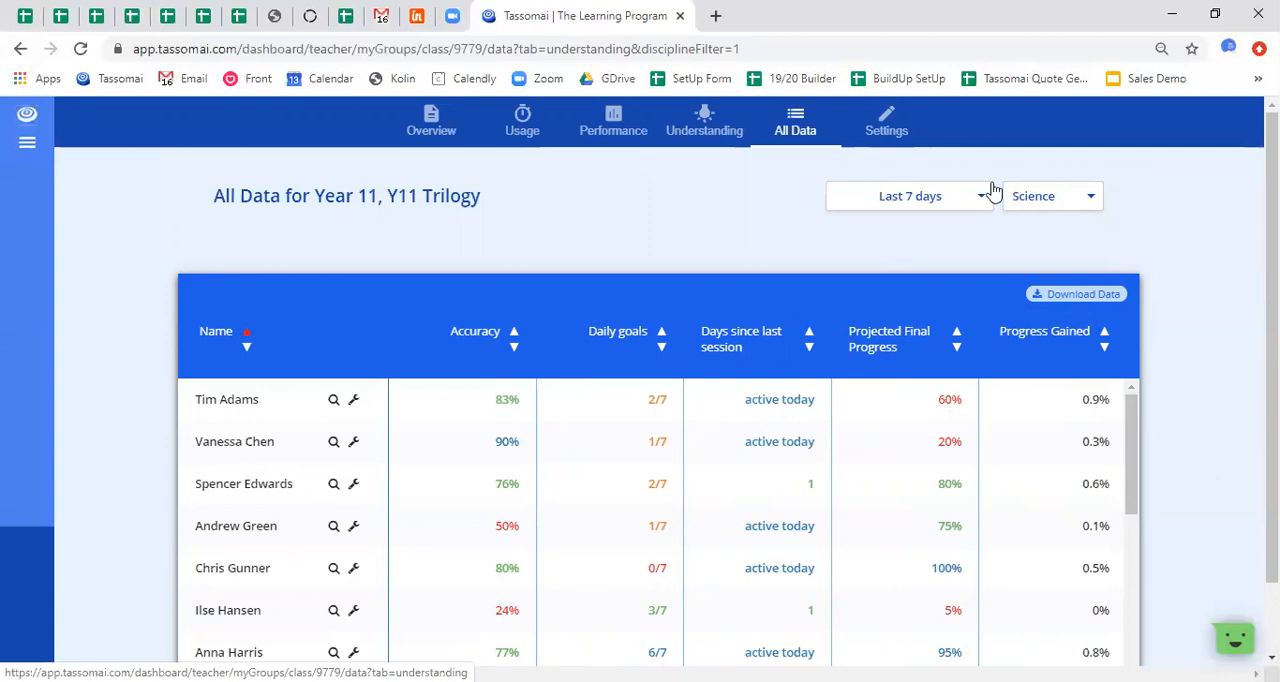
Open the Y11 Trilogy class Settings, showing interleaving set to After Their Daily Goal
click(886, 120)
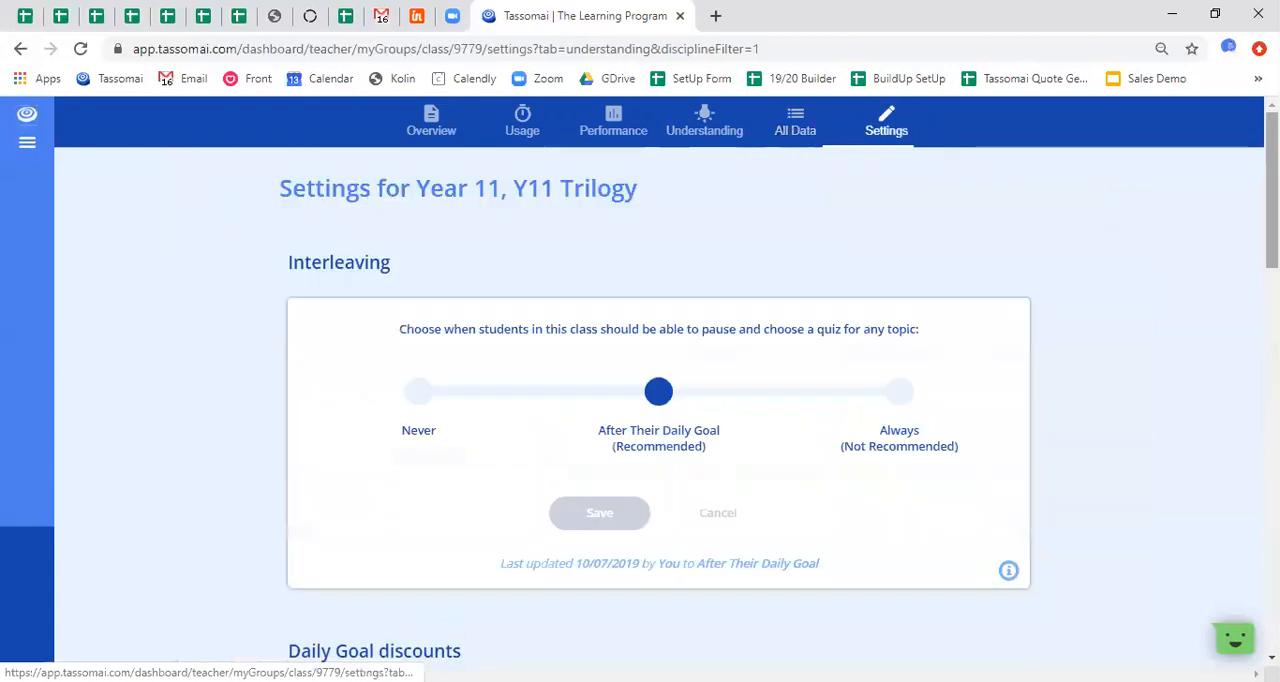
mouse_move(1216, 305)
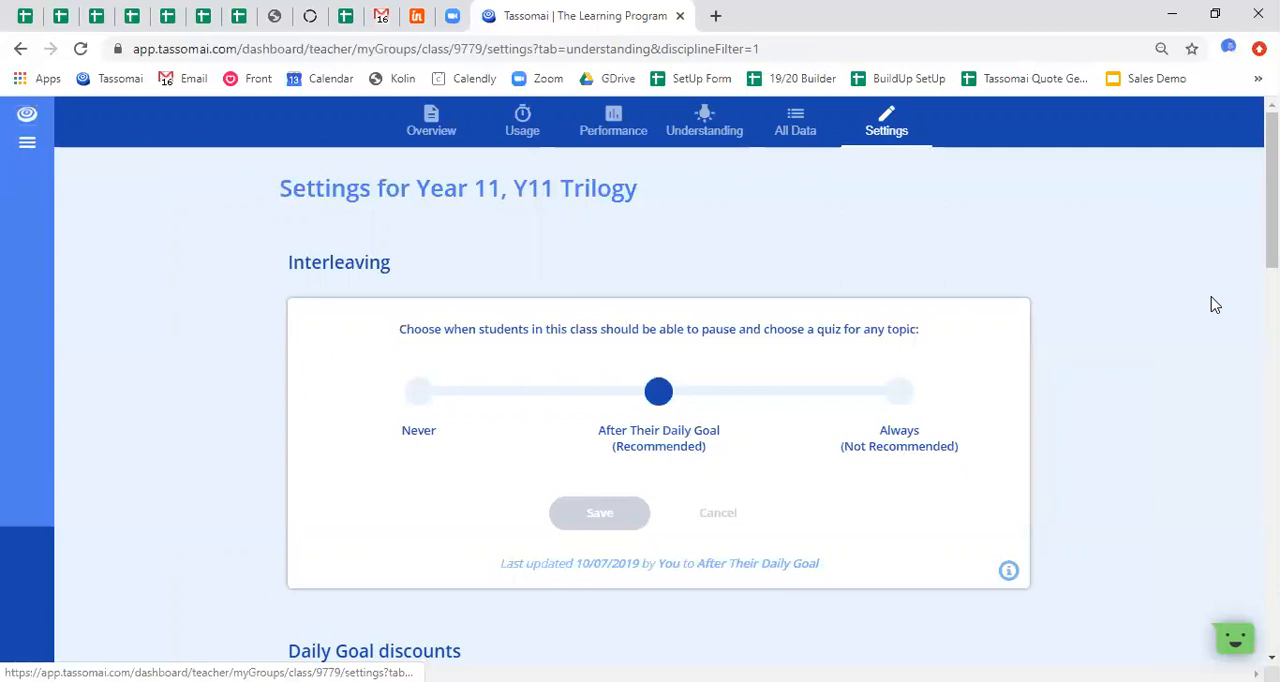
scroll(down, 3)
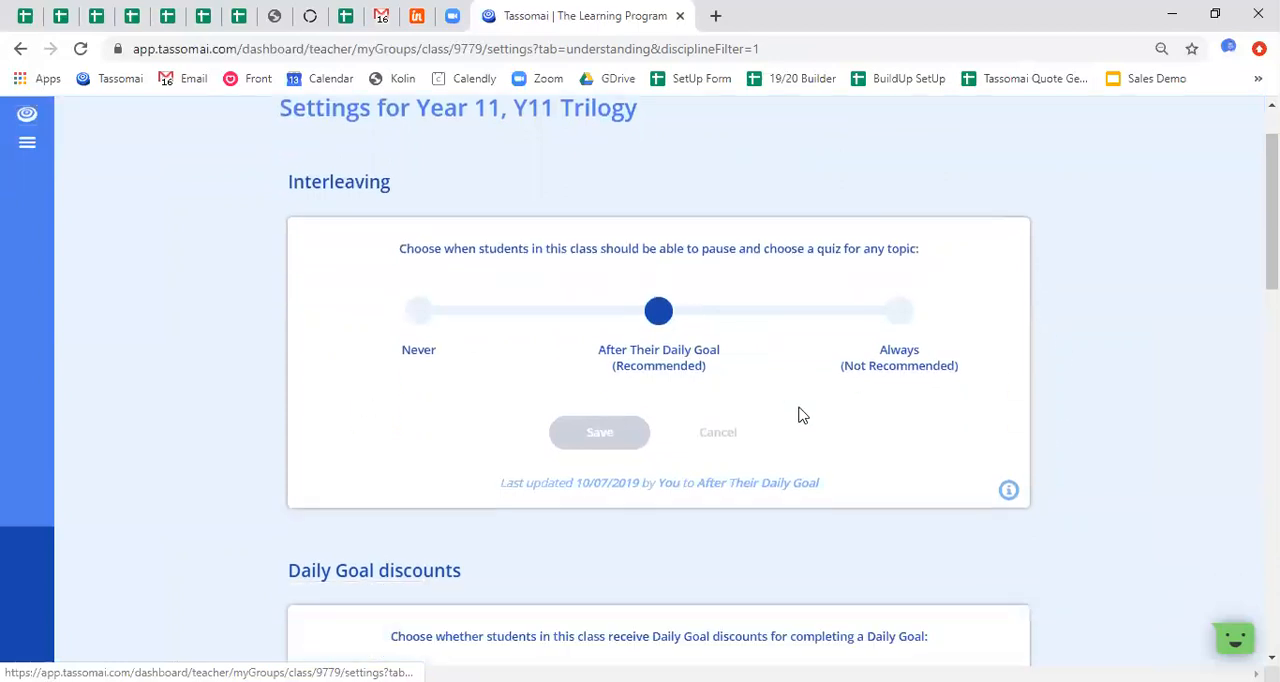
Scroll to the Daily Goal discounts panel, which shows discounts enabled
scroll(down, 3)
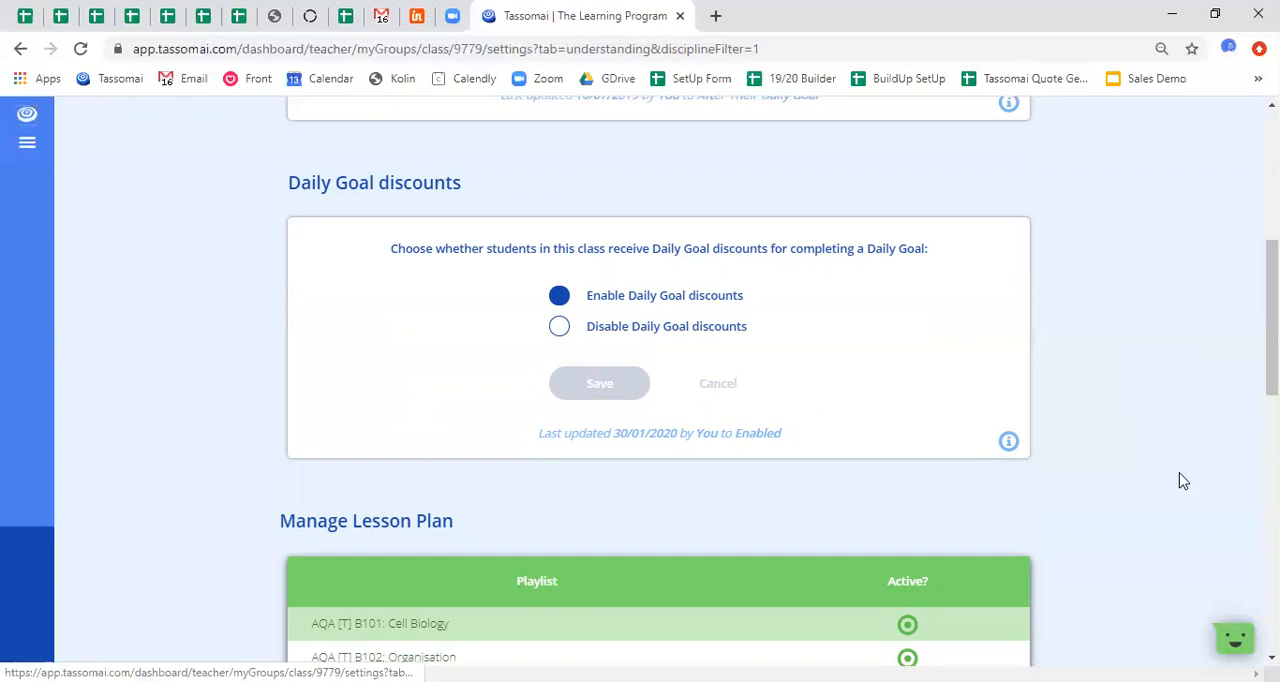
Scroll through every active AQA lesson plan playlist down to All Playlists
scroll(down, 3)
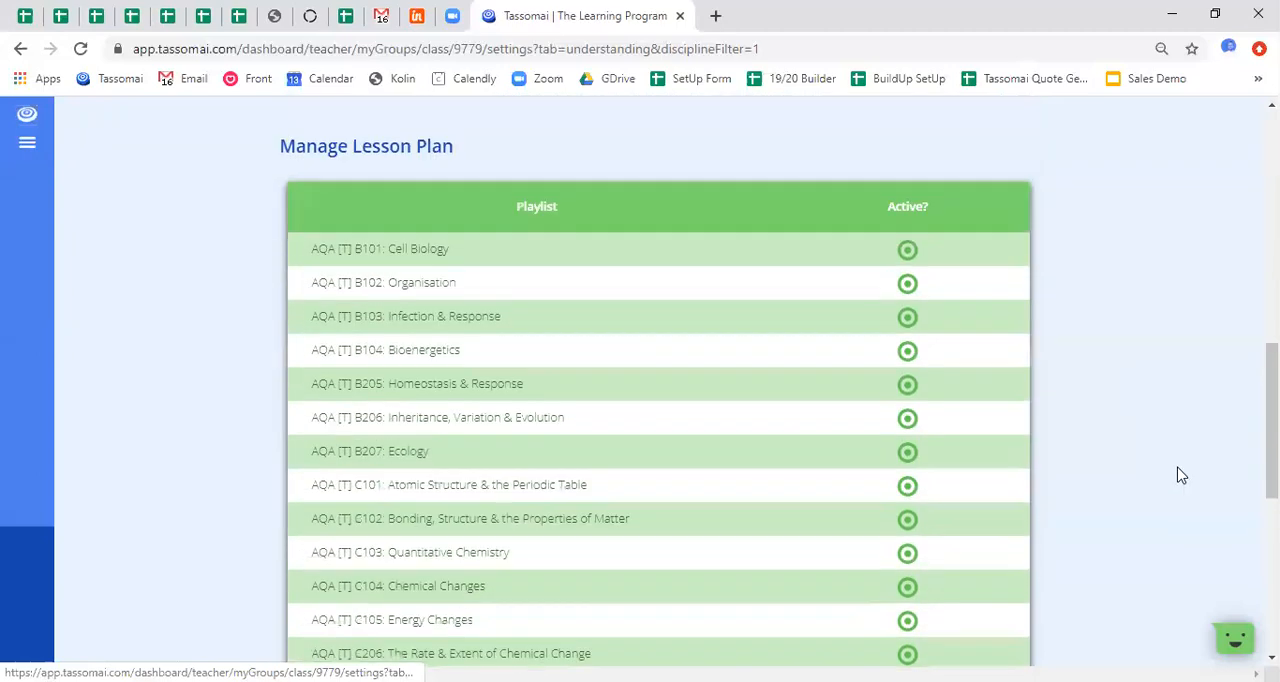
mouse_move(1180, 464)
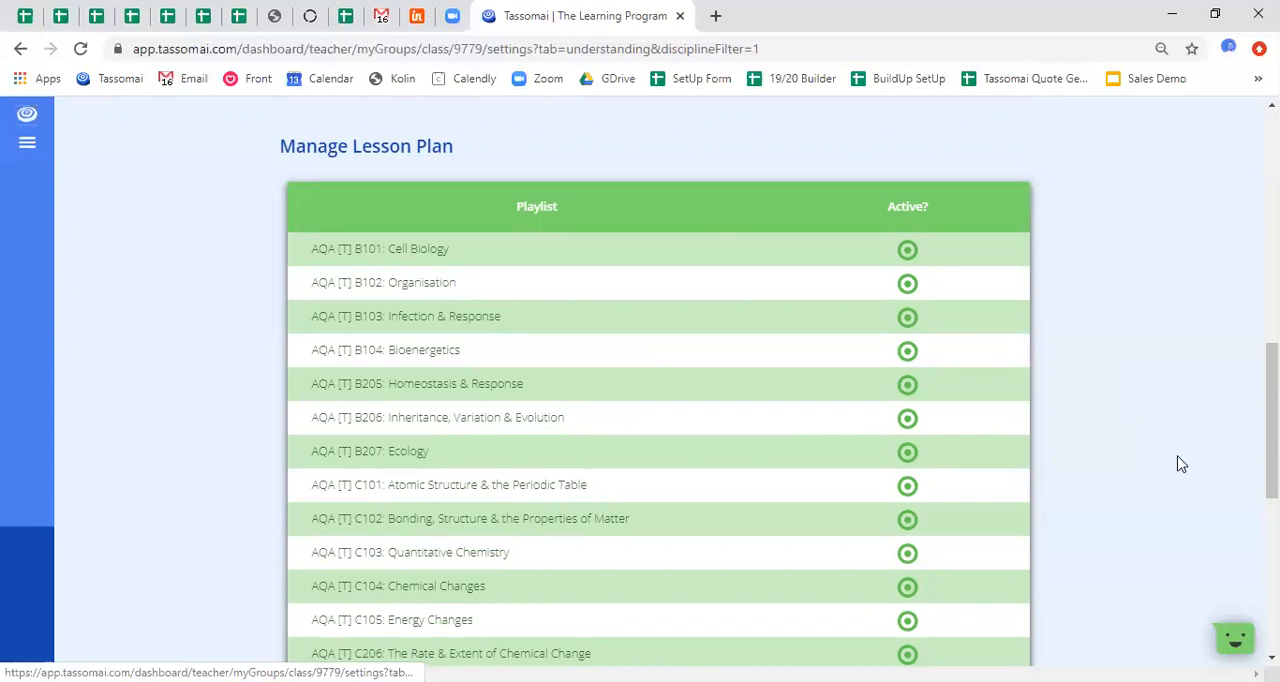
mouse_move(1075, 310)
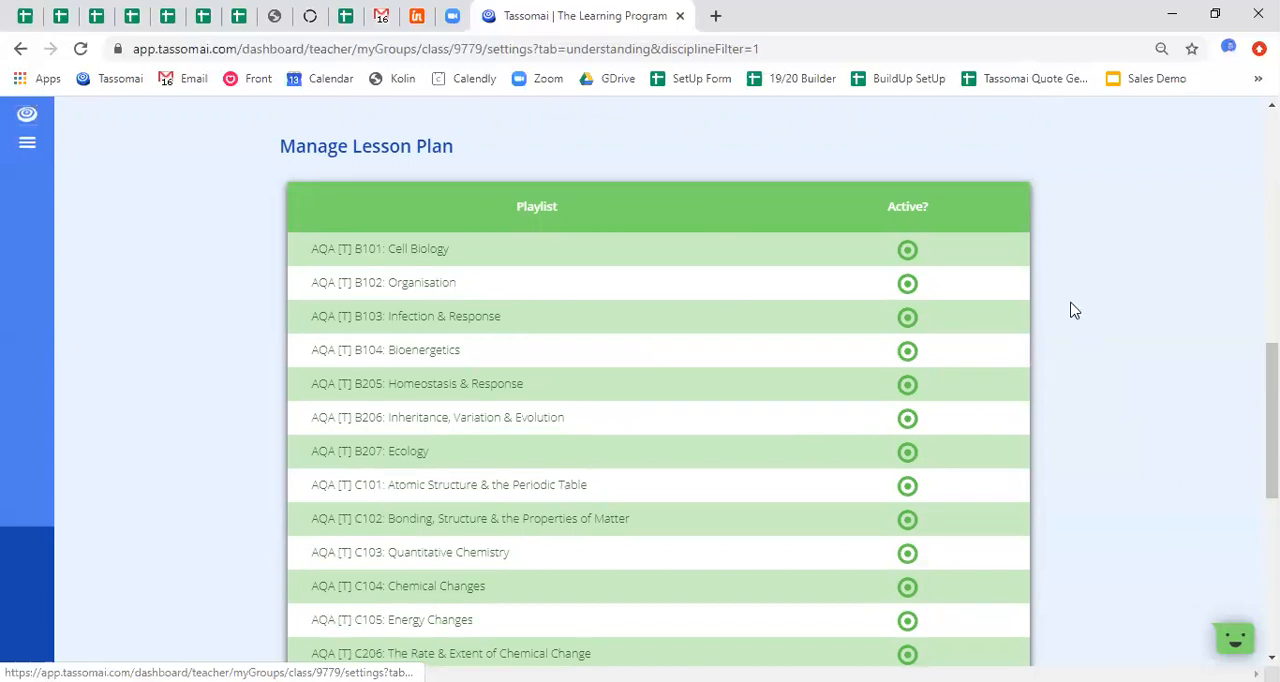
scroll(down, 3)
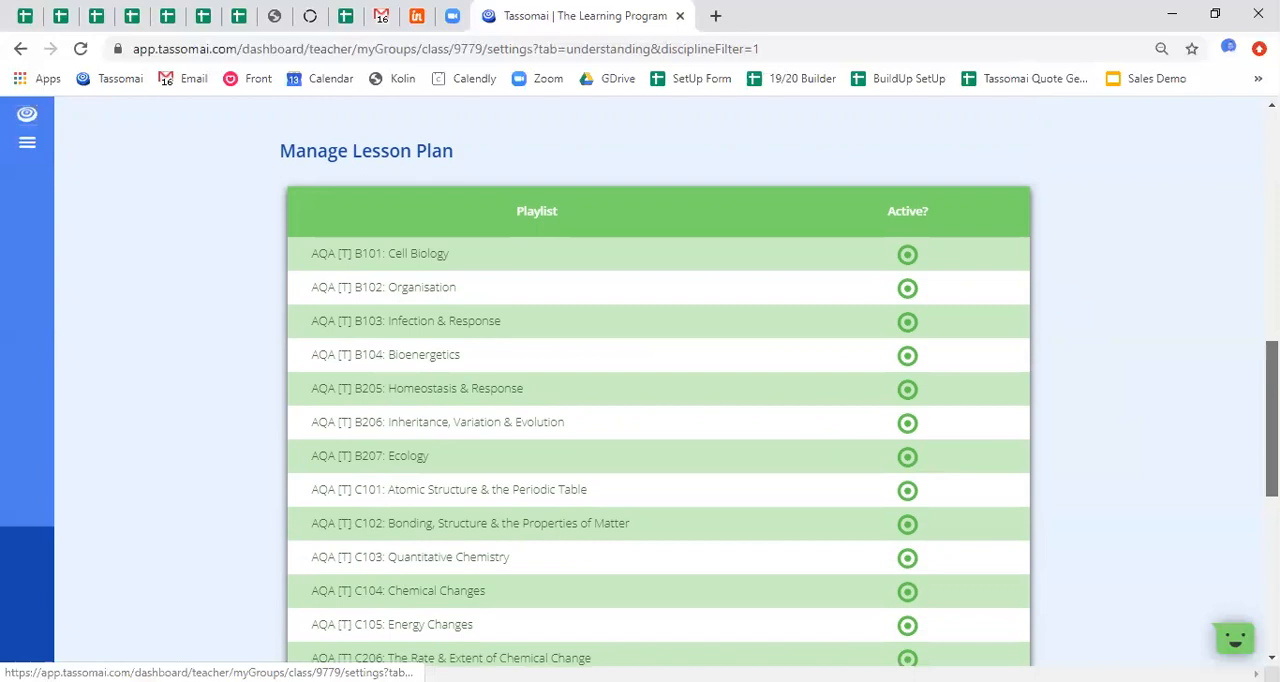
scroll(down, 3)
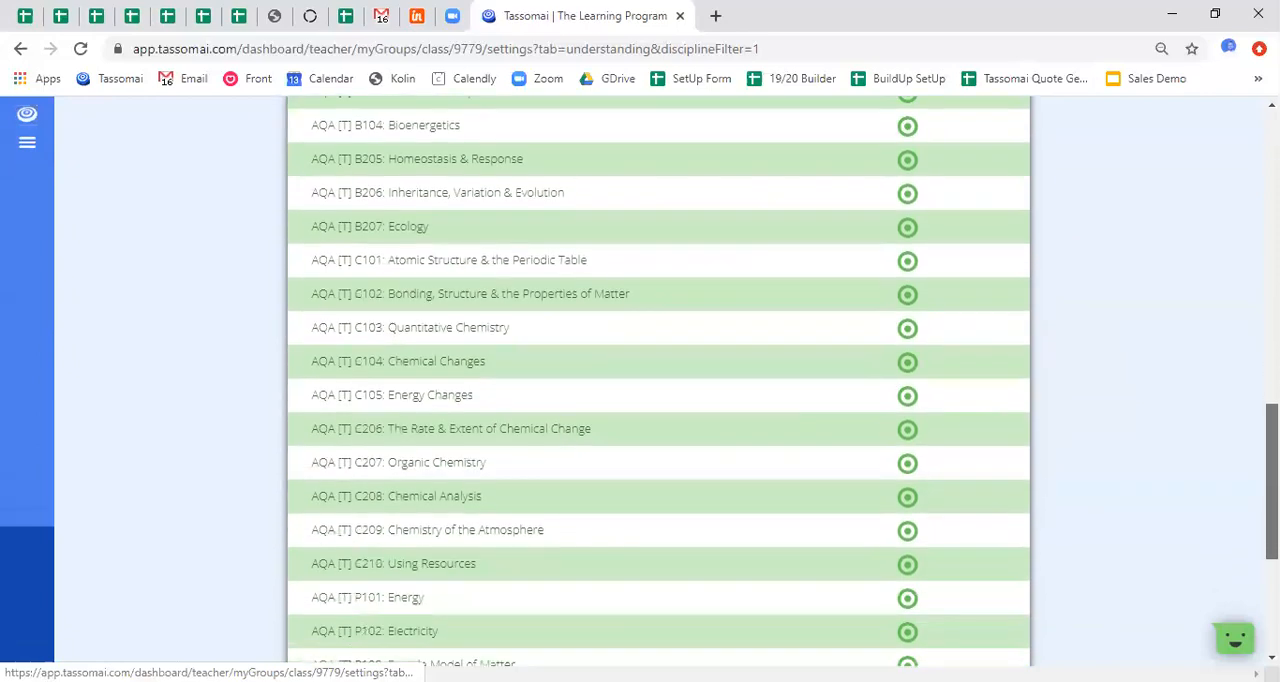
scroll(down, 3)
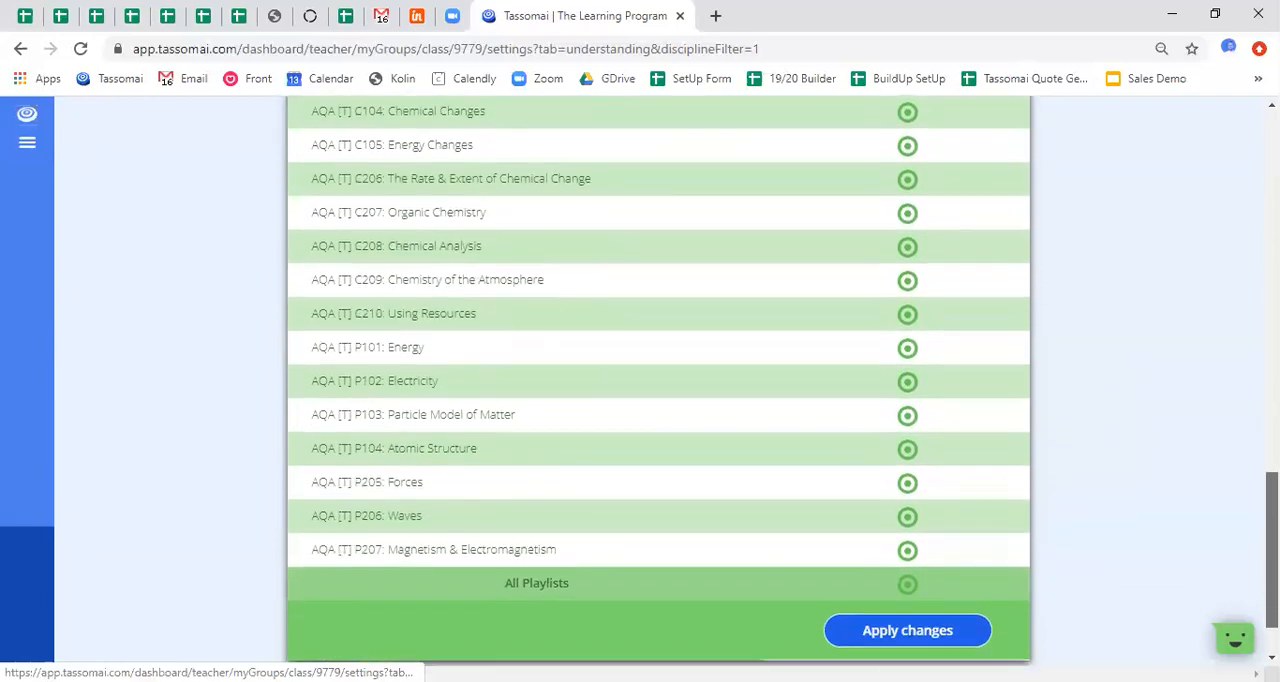
scroll(down, 3)
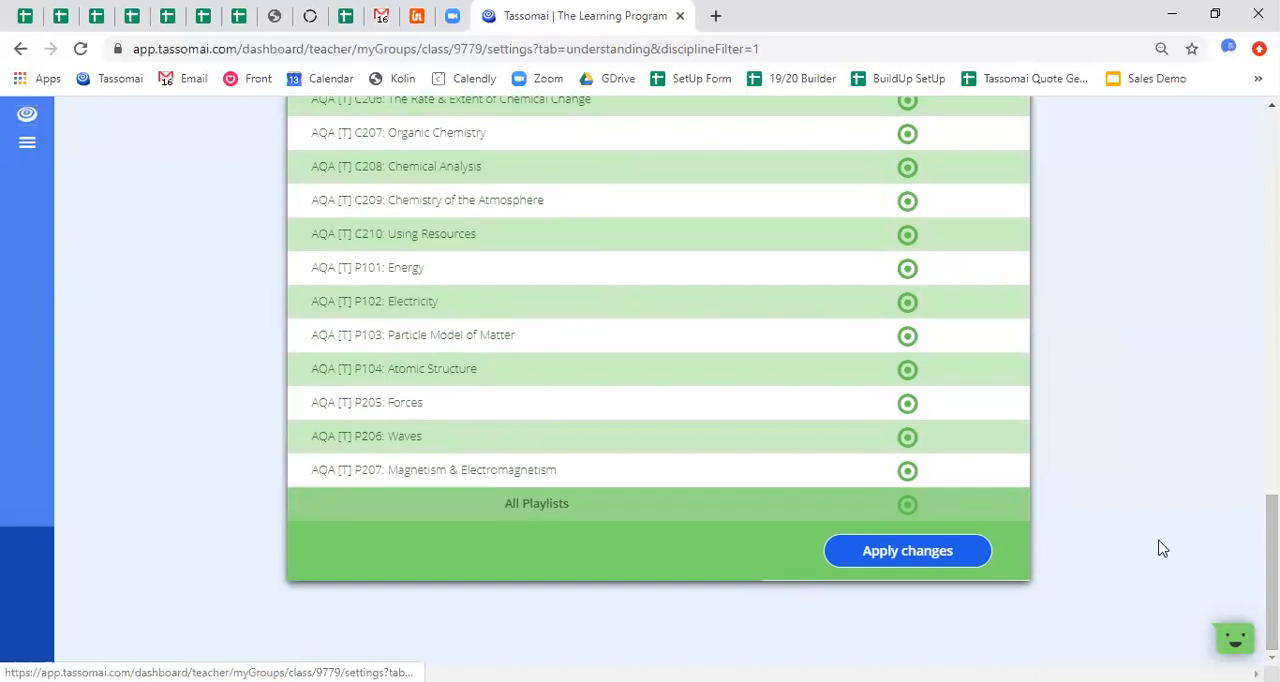
mouse_move(1107, 461)
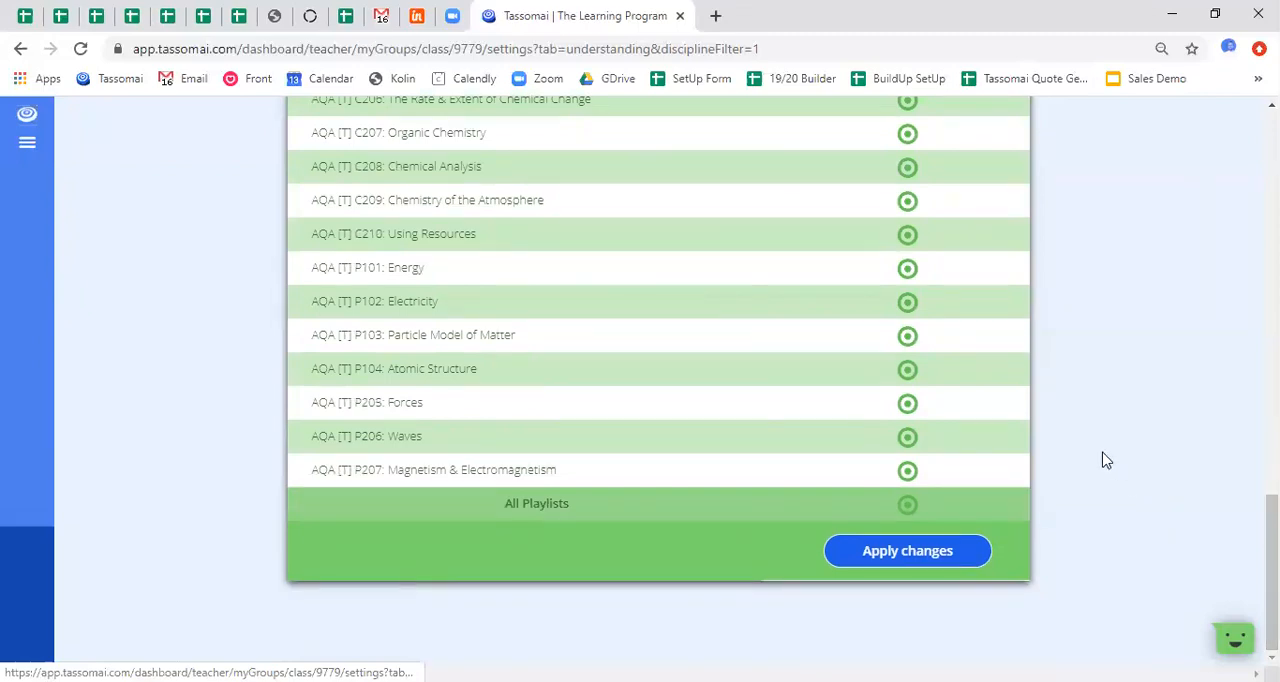
mouse_move(1022, 369)
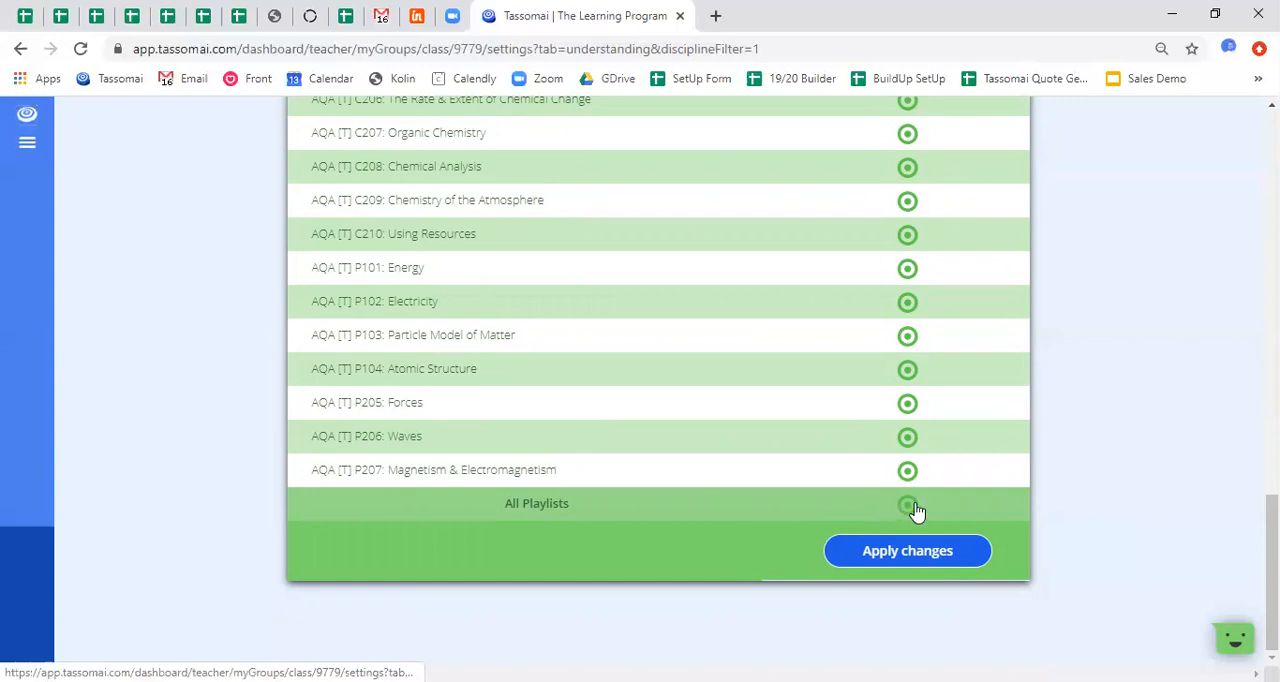
click(907, 504)
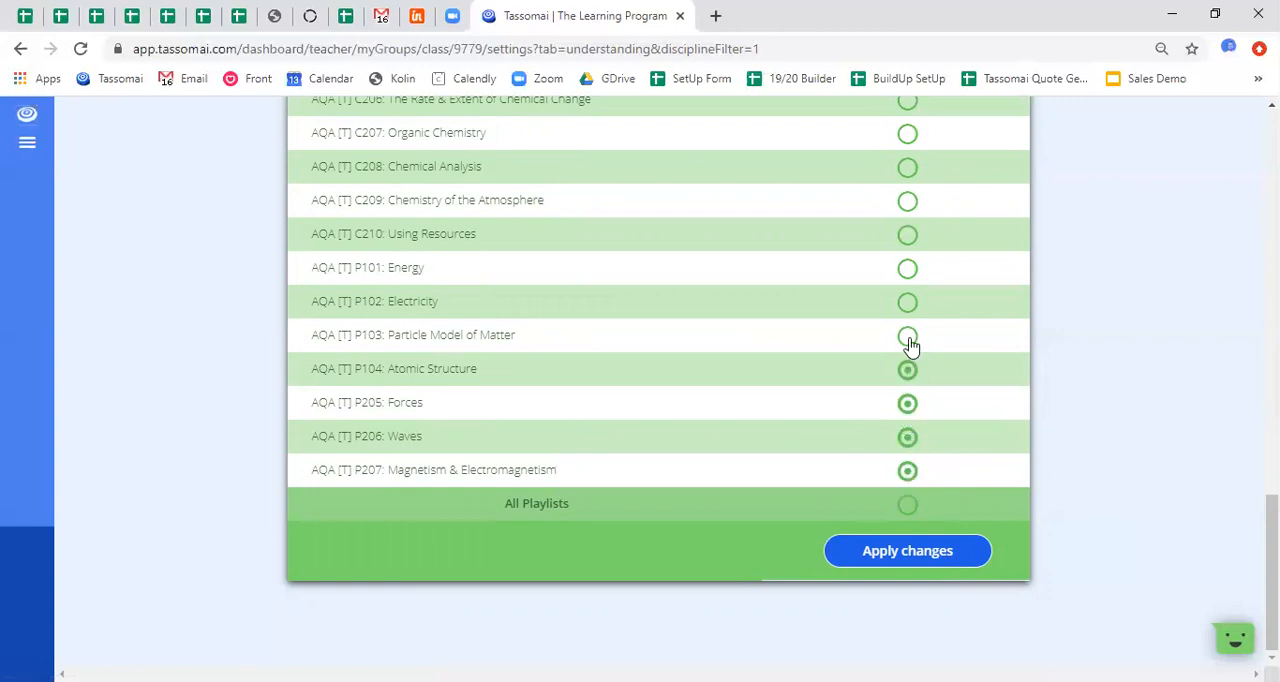
click(907, 335)
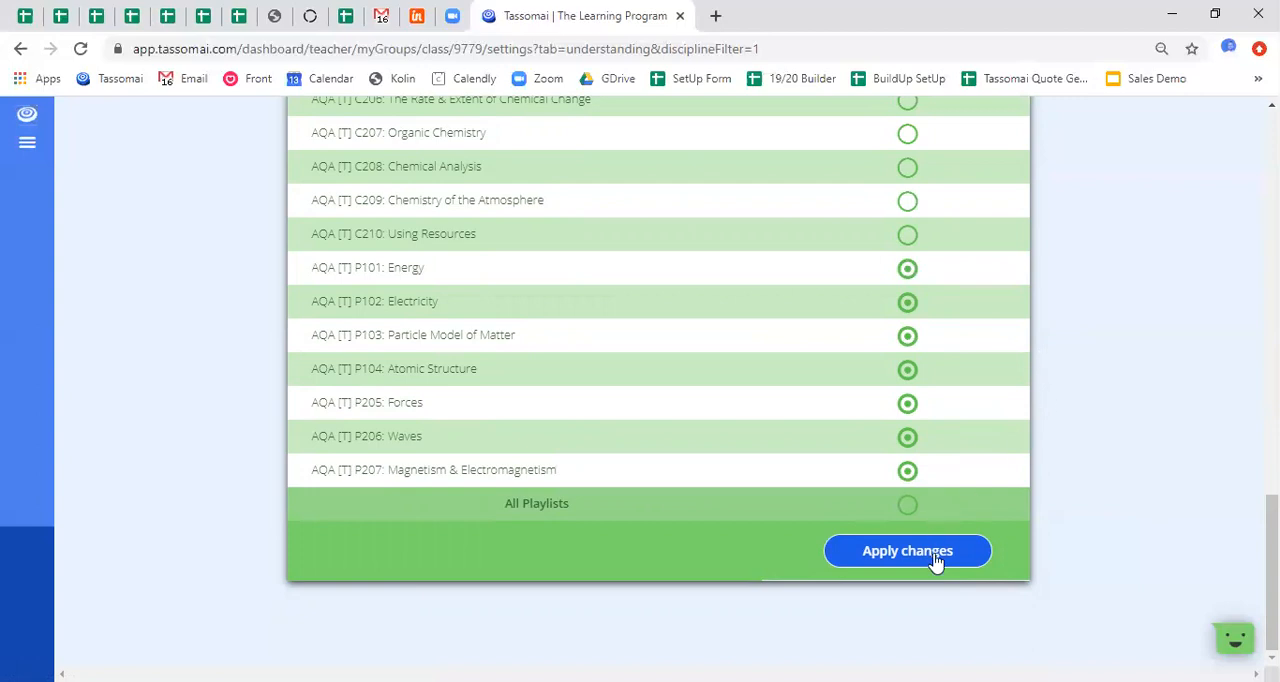
mouse_move(981, 541)
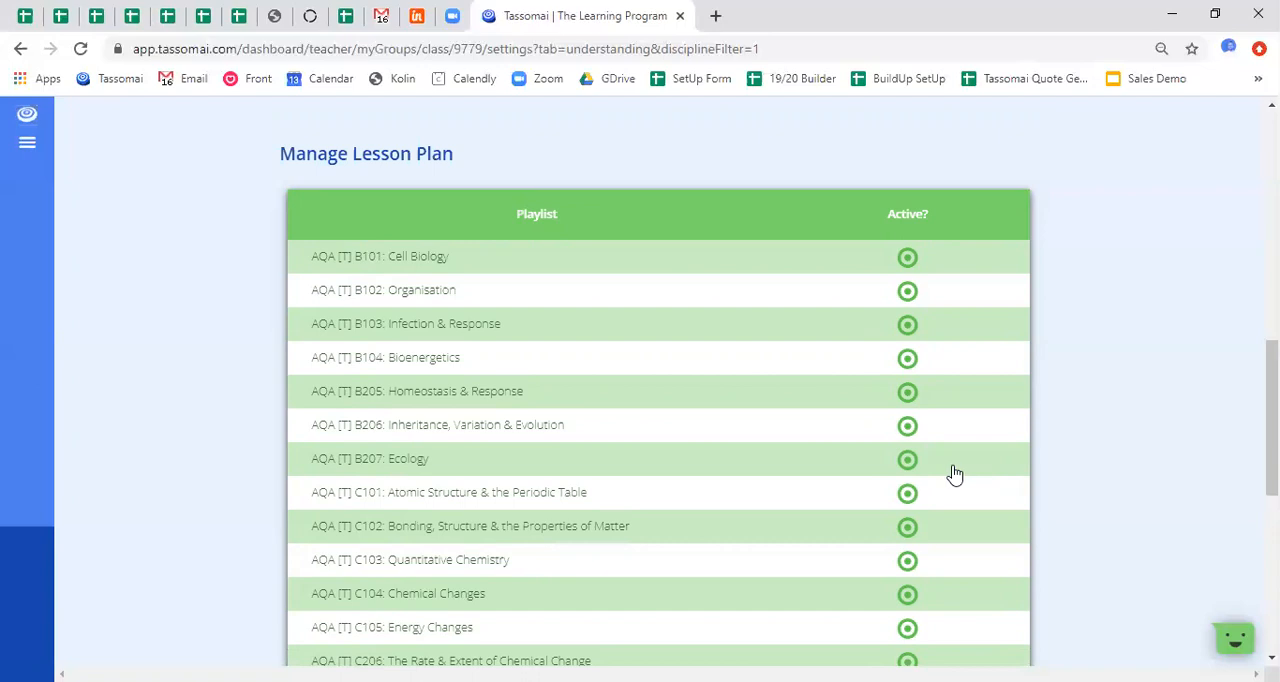
click(886, 120)
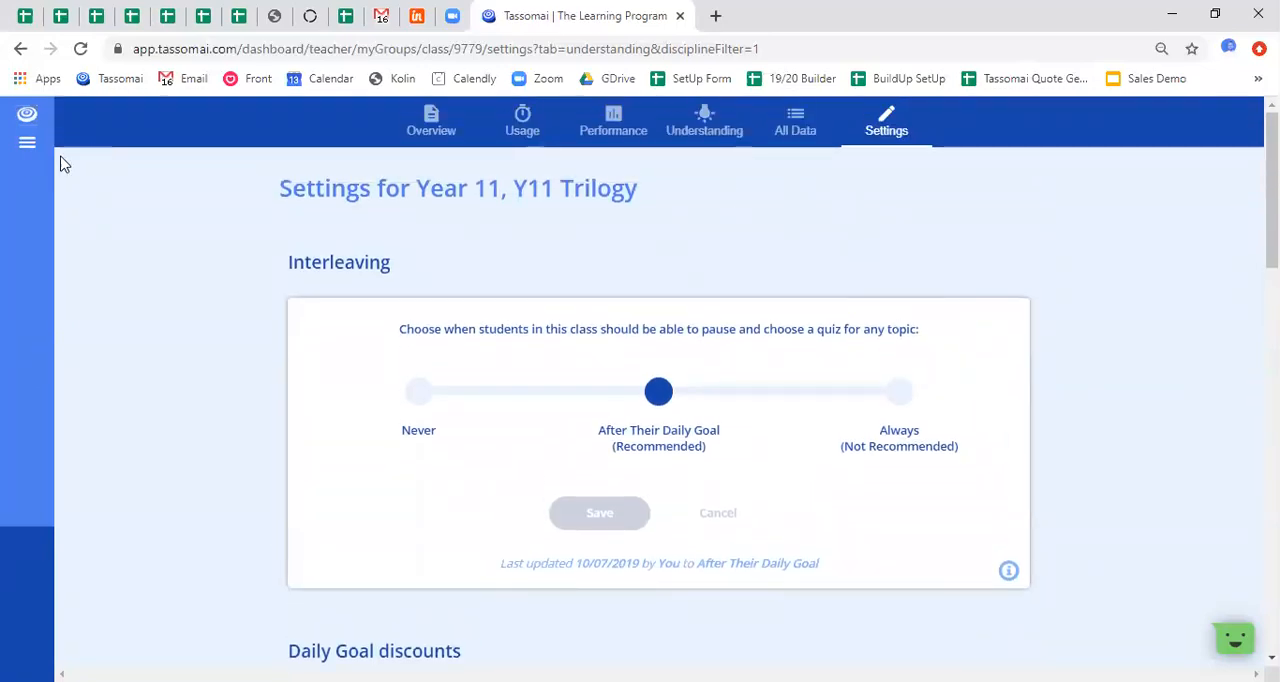
click(27, 142)
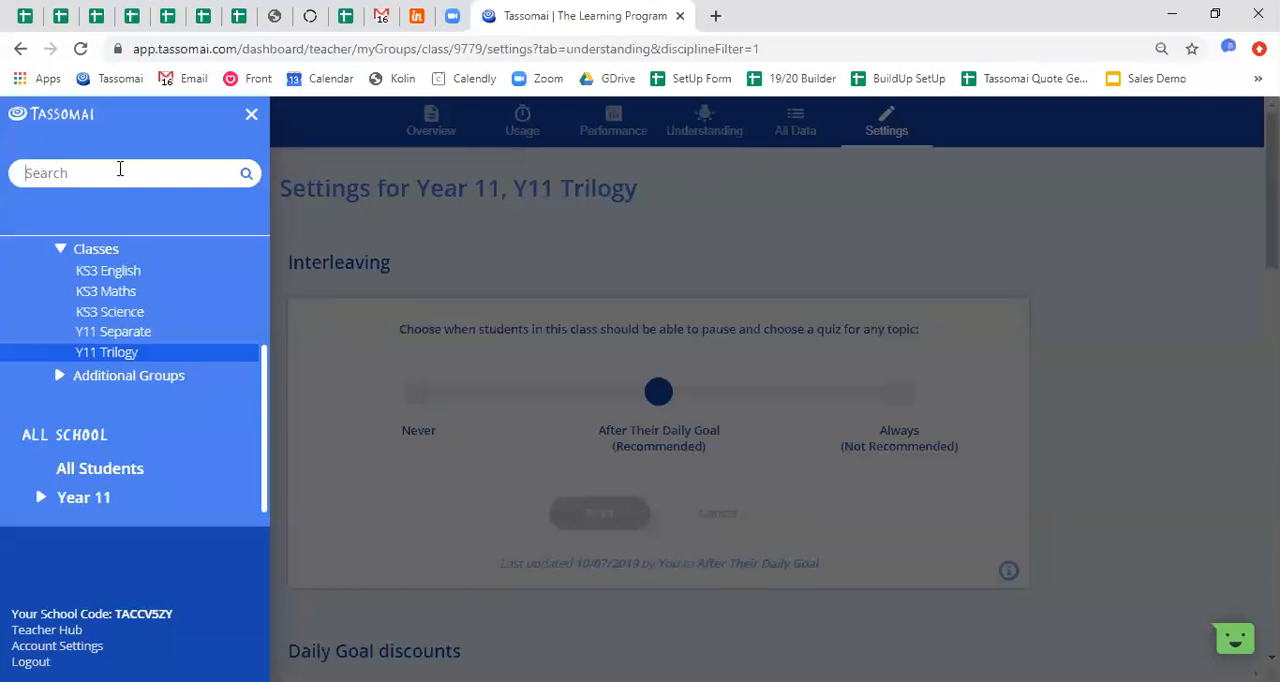
text(Chris)
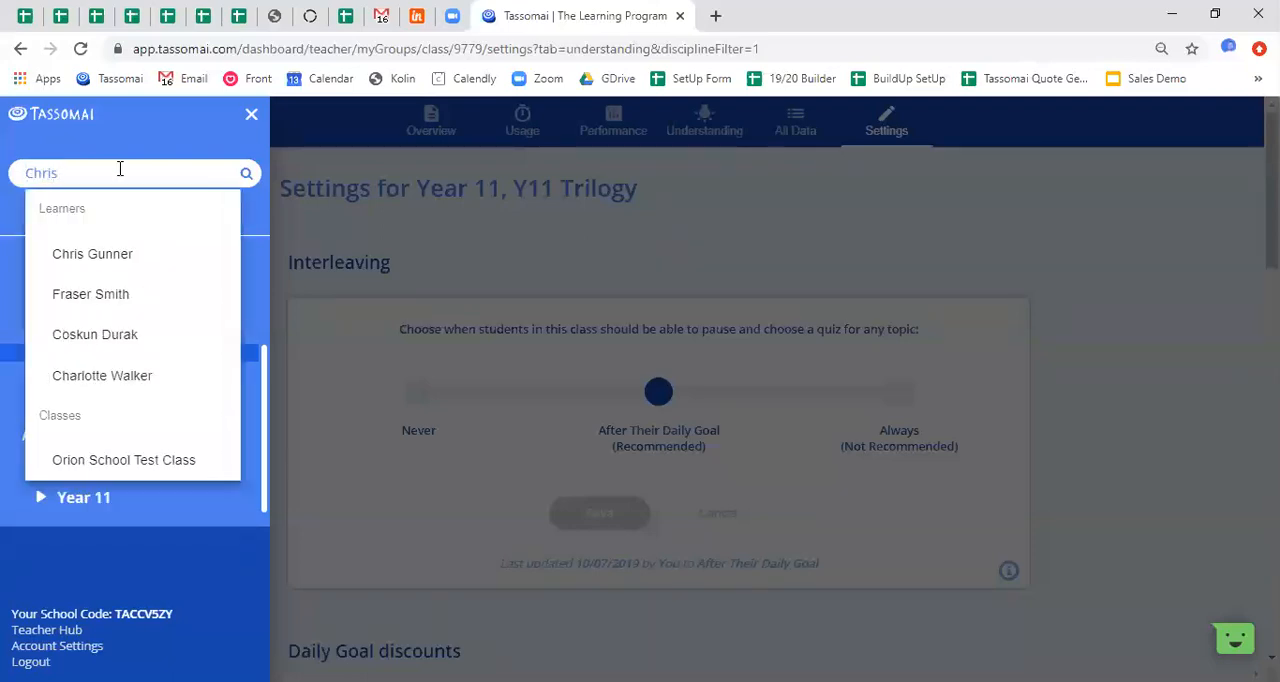
click(92, 253)
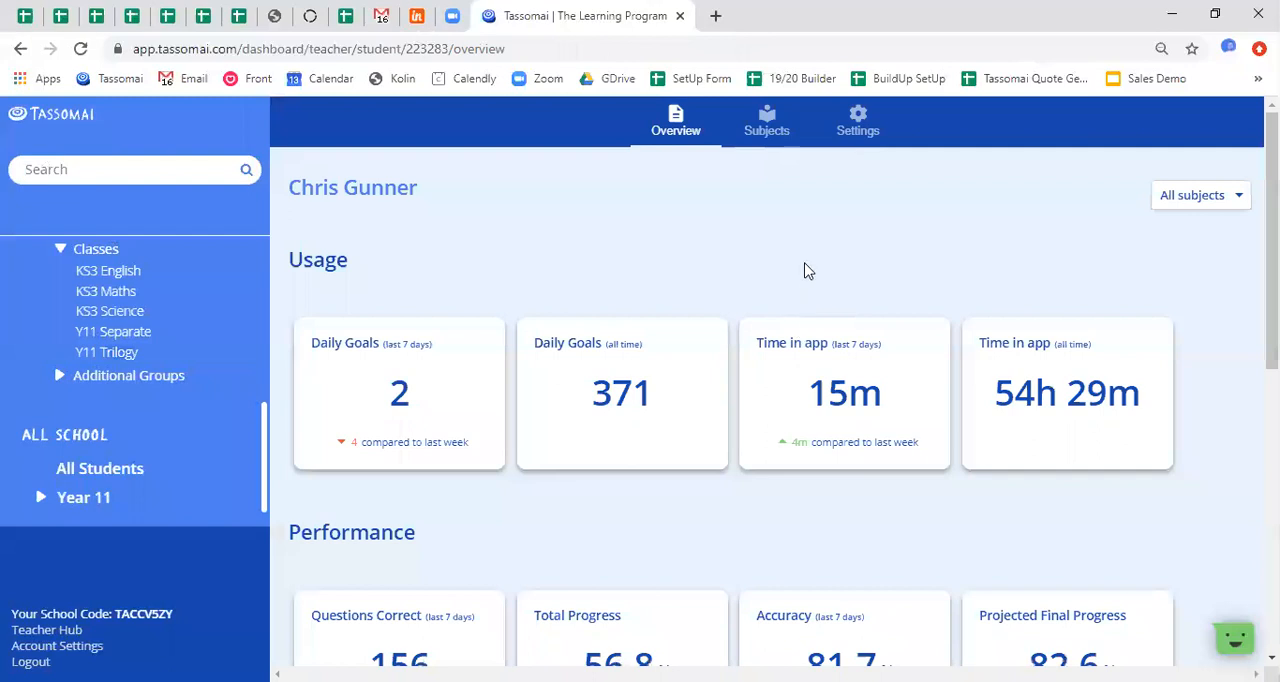
mouse_move(805, 267)
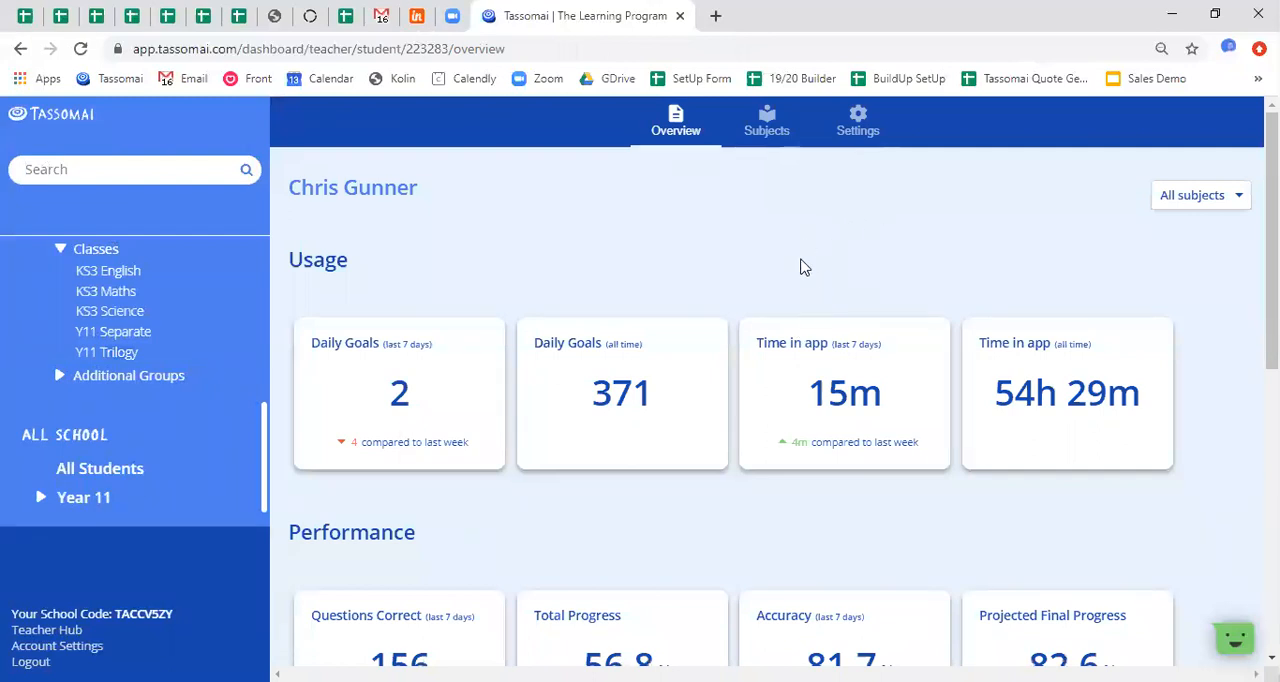
click(857, 120)
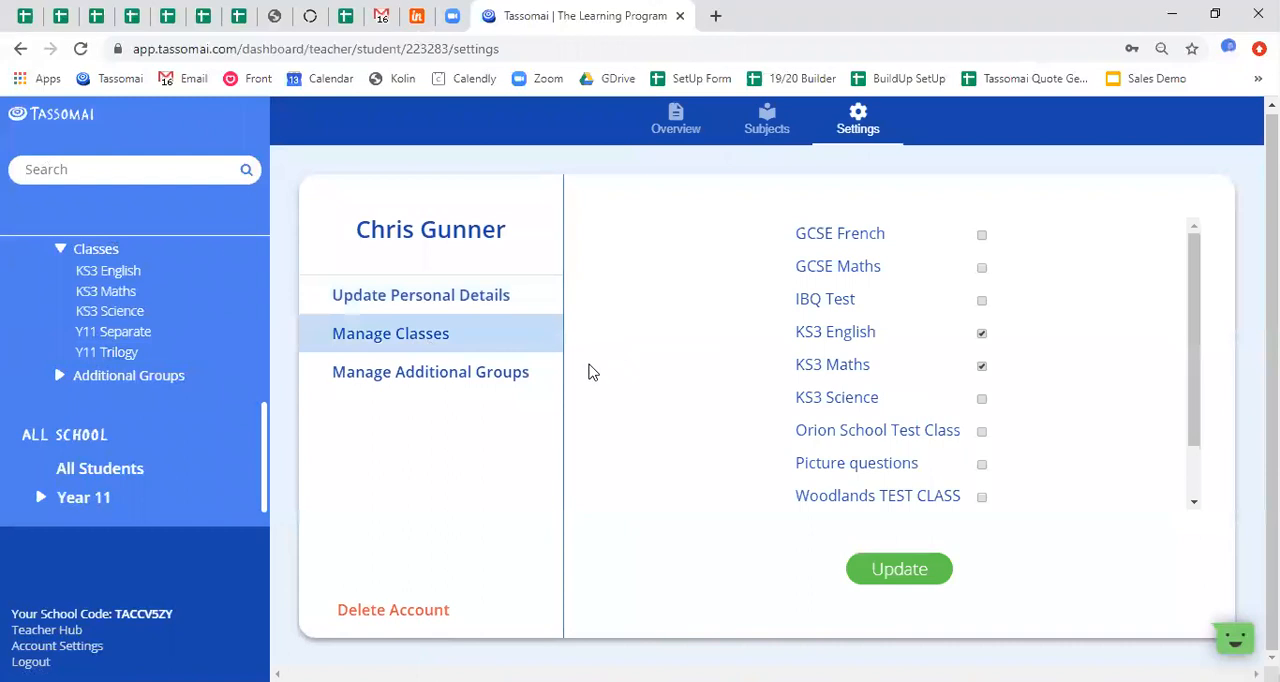
mouse_move(478, 385)
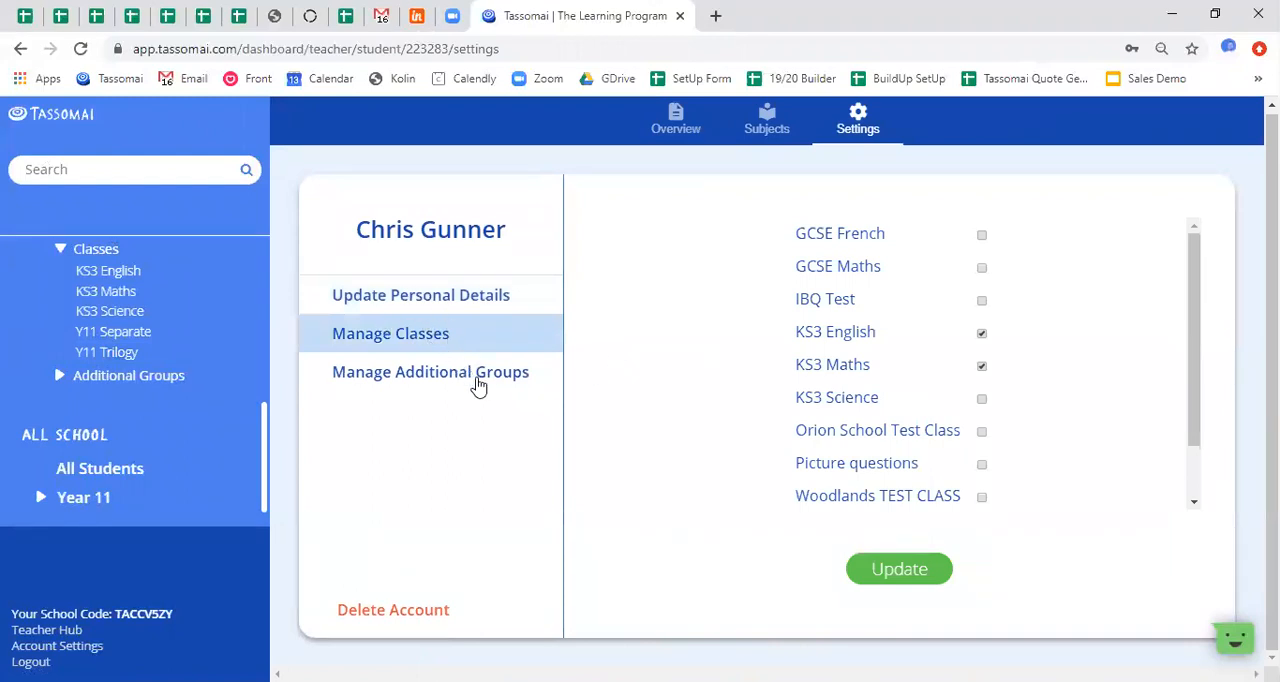
mouse_move(426, 381)
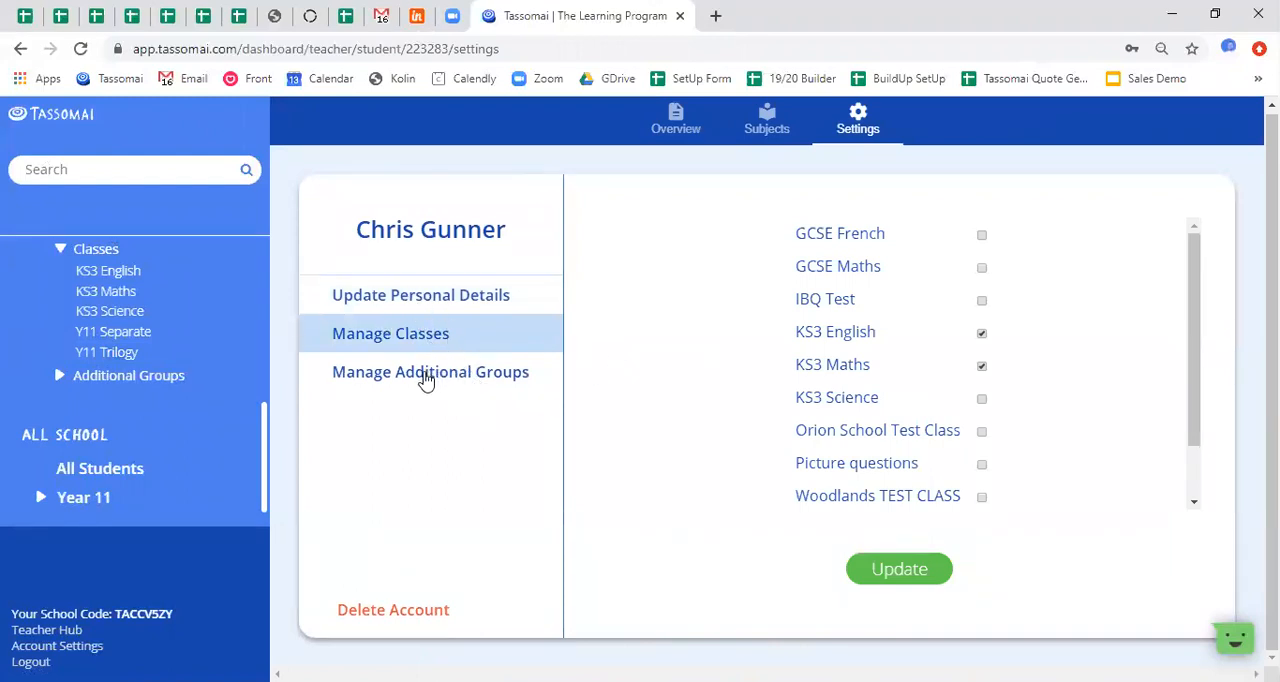
click(430, 371)
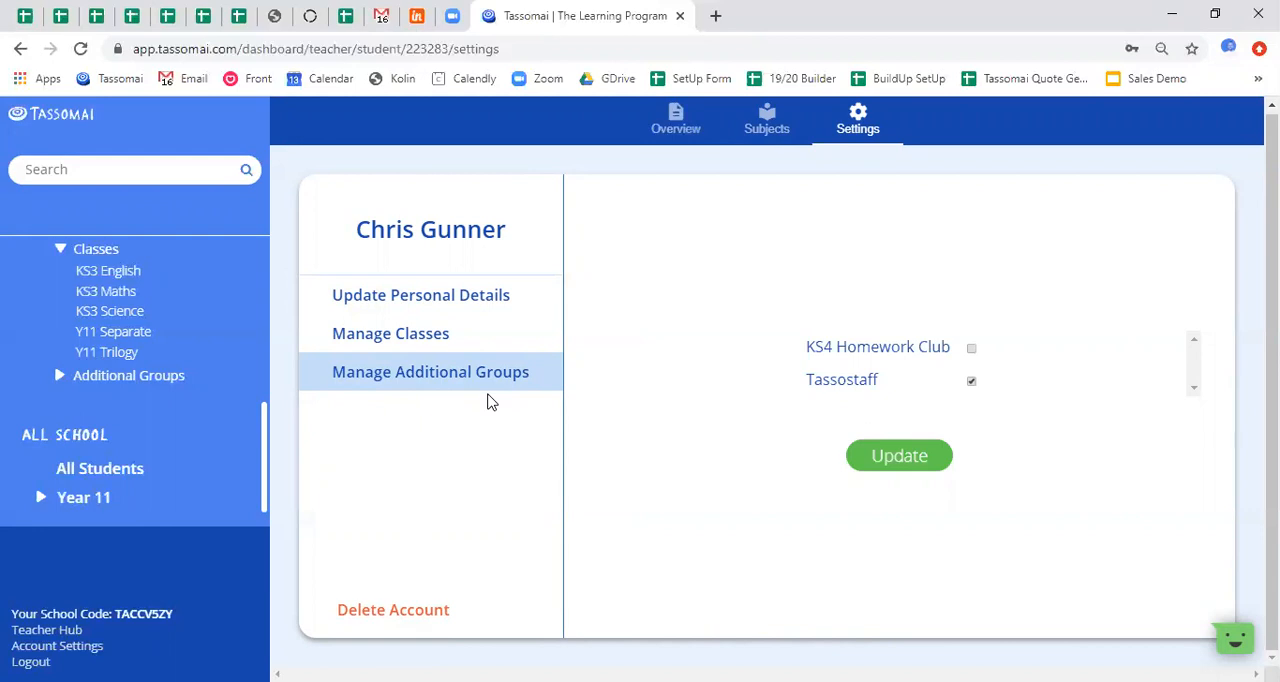
mouse_move(441, 625)
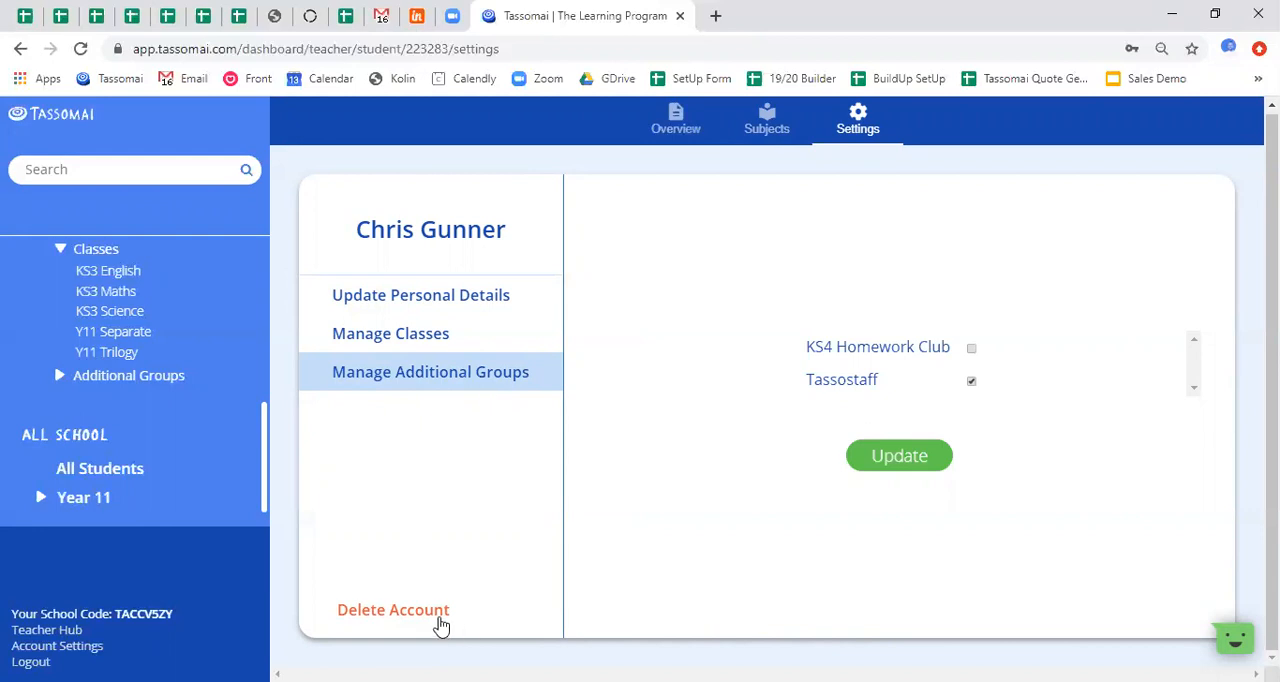
mouse_move(438, 622)
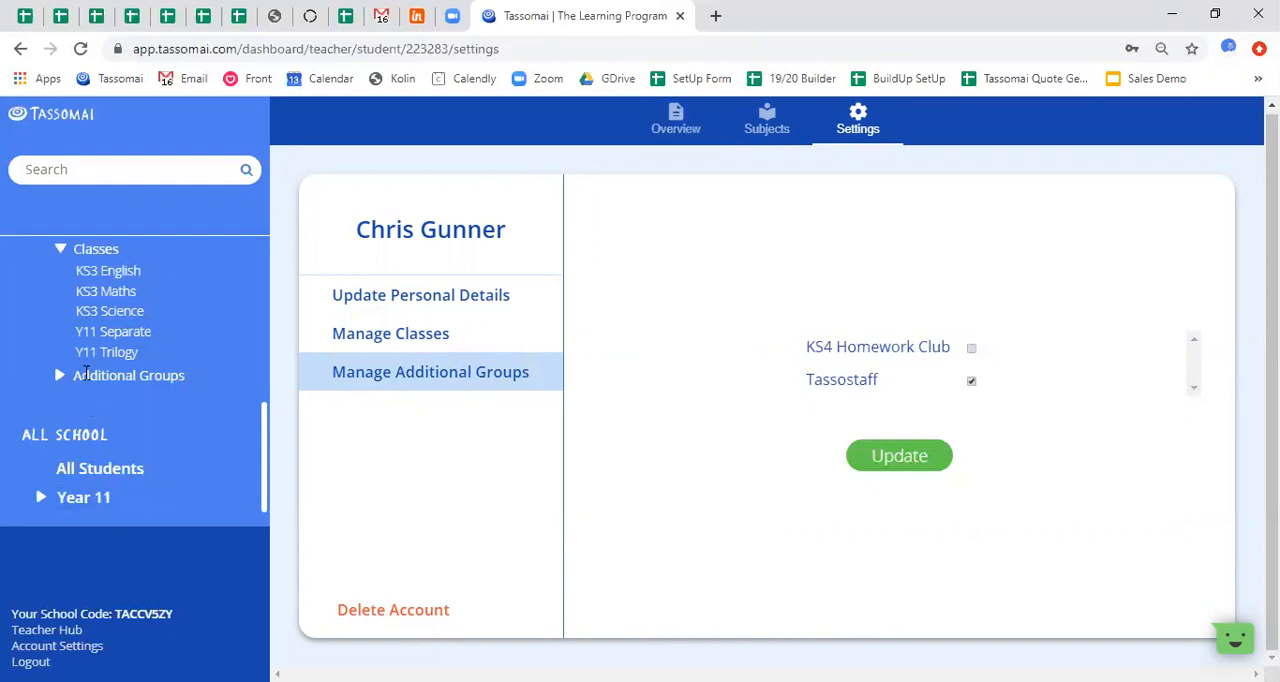
click(675, 118)
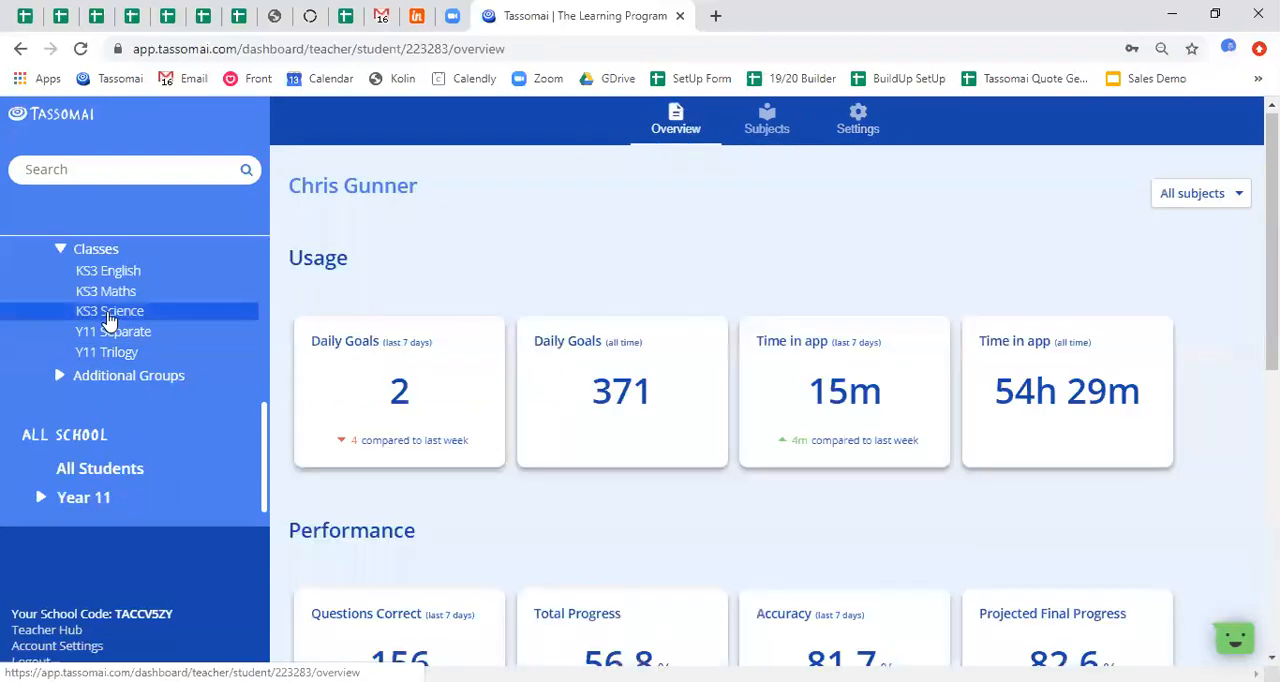